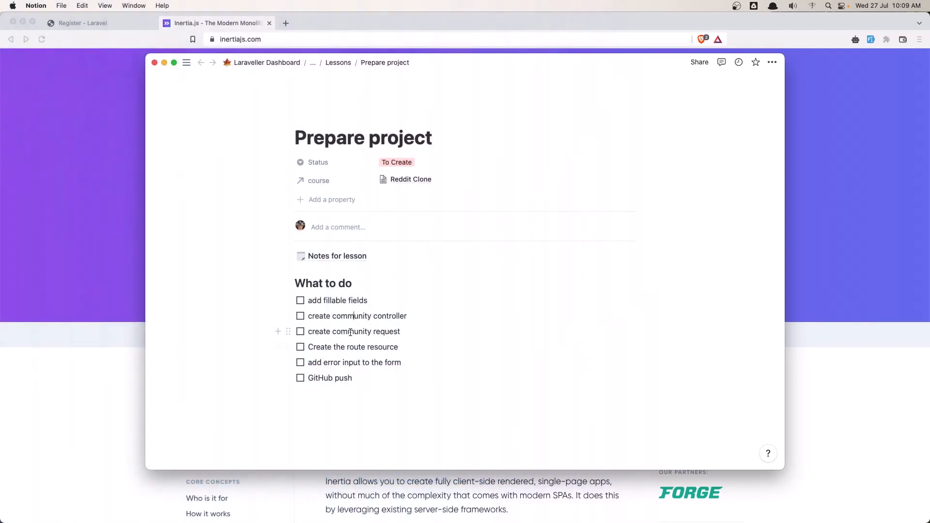
{"action": "mouse_move", "coordinate": [388, 349]}
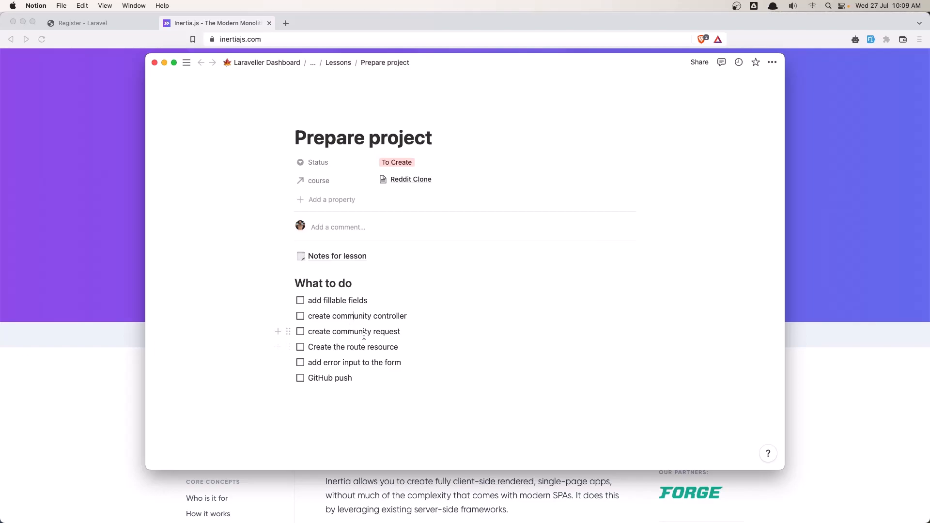
{"action": "mouse_move", "coordinate": [327, 370]}
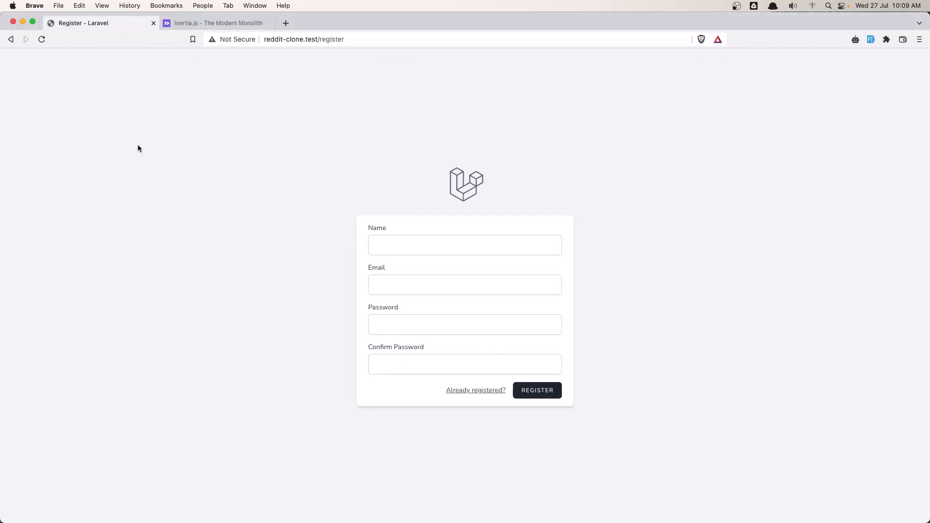
{"action": "mouse_move", "coordinate": [380, 183]}
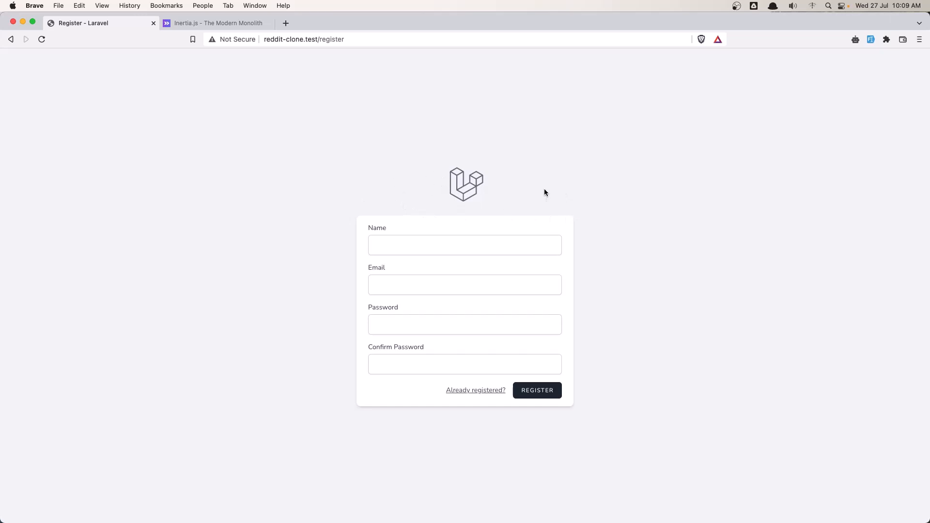
{"action": "mouse_move", "coordinate": [374, 263]}
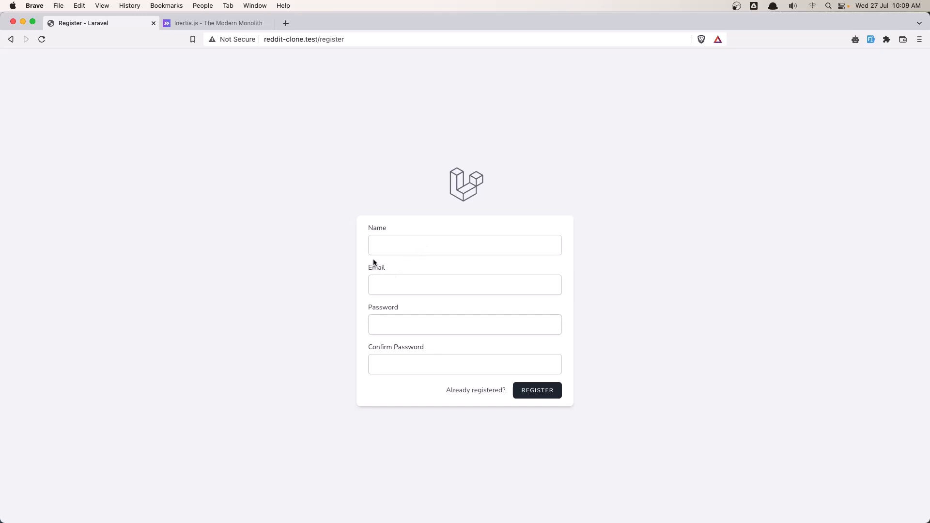
{"action": "mouse_move", "coordinate": [575, 259]}
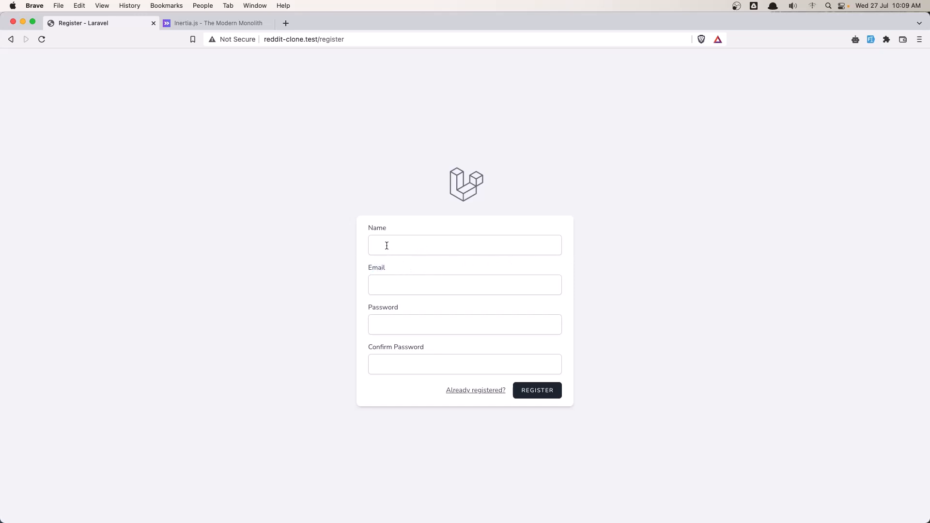
Open Comment.php from the app > Models folder in the Project tool window
{"action": "left_click", "coordinate": [465, 246]}
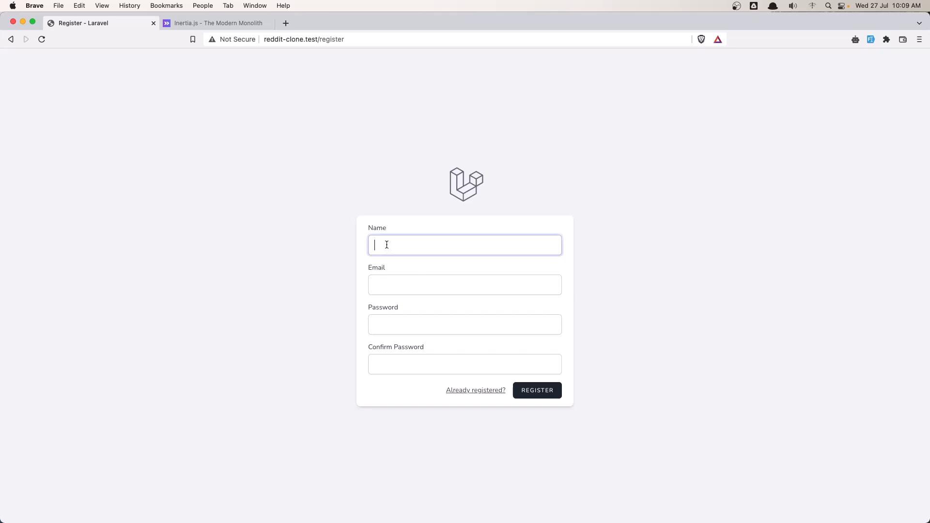
{"action": "mouse_move", "coordinate": [396, 268]}
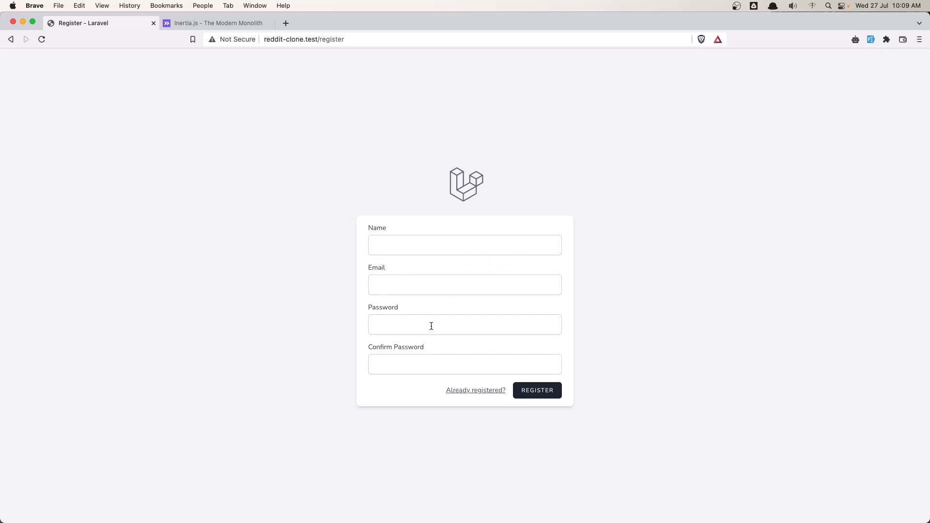
{"action": "mouse_move", "coordinate": [291, 275]}
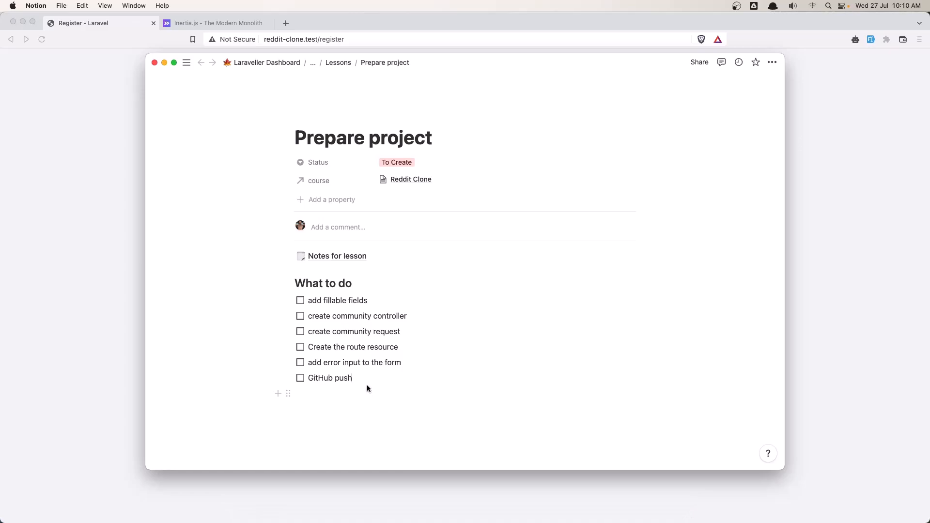
{"action": "mouse_move", "coordinate": [330, 306]}
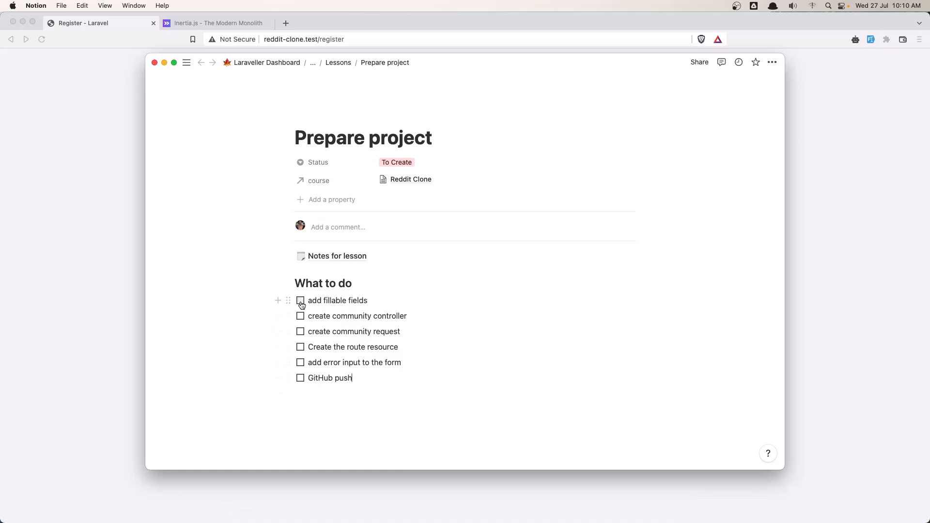
{"action": "left_click", "coordinate": [301, 300]}
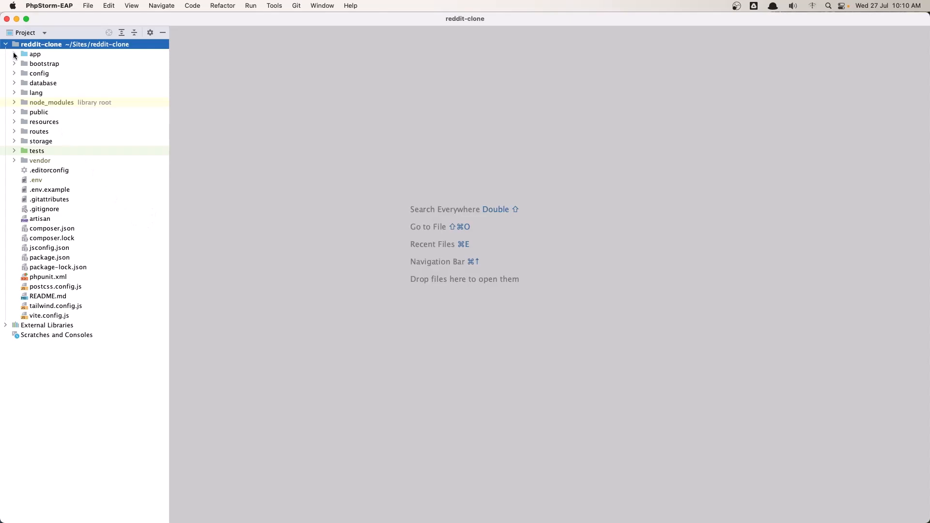
{"action": "left_click", "coordinate": [14, 54]}
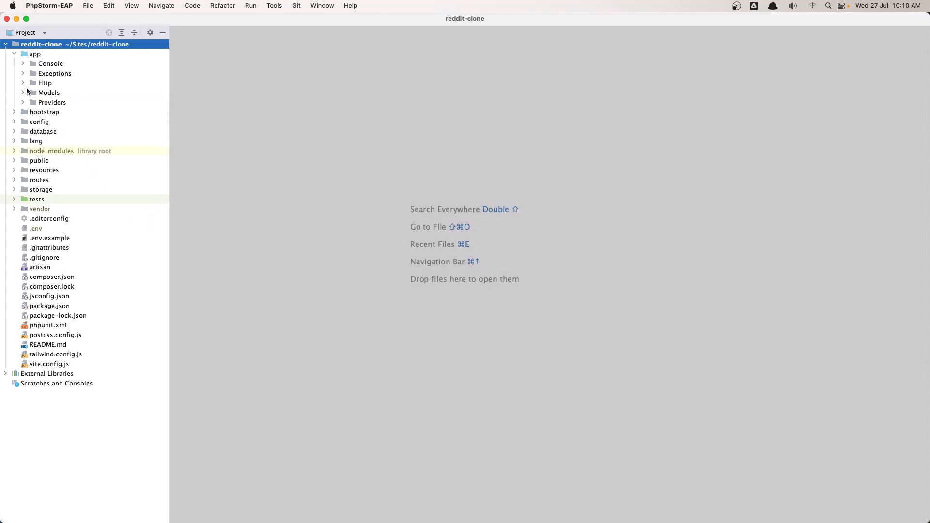
{"action": "mouse_move", "coordinate": [26, 94]}
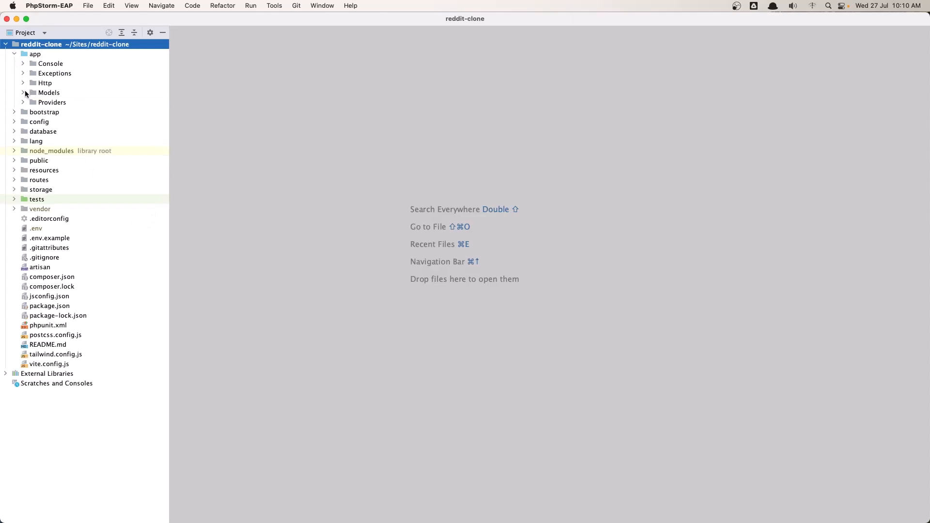
{"action": "left_click", "coordinate": [49, 93]}
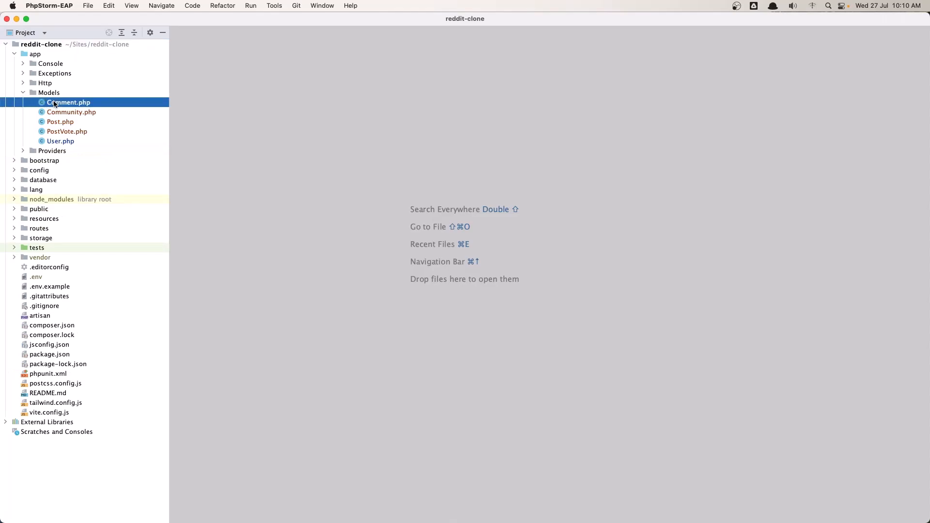
{"action": "double_click", "coordinate": [69, 102]}
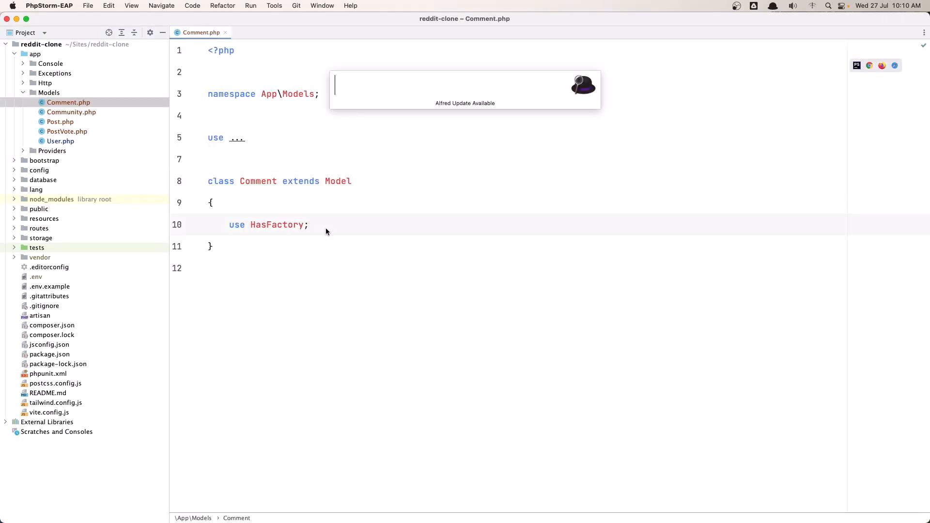
Launch TablePlus, open the reddit_clone database and view the comments table's columns
{"action": "type", "text": "ta"}
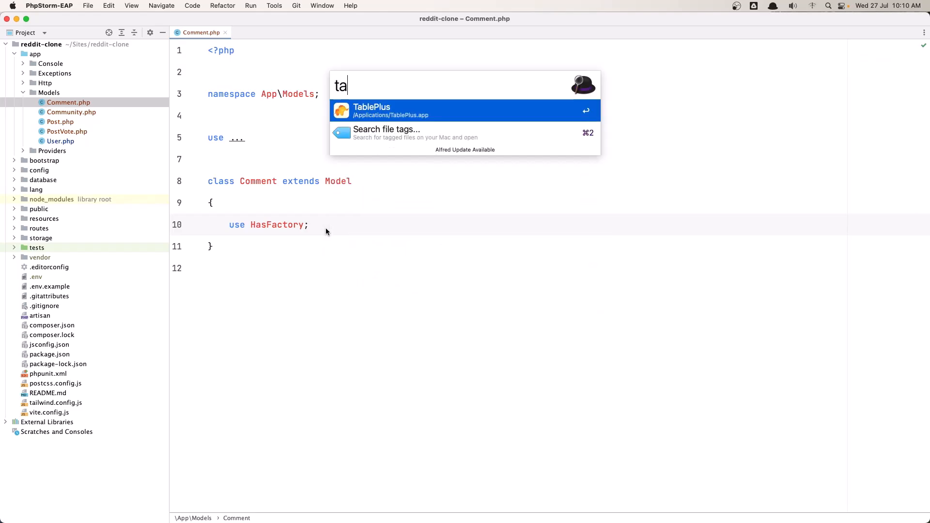
{"action": "key", "text": "enter"}
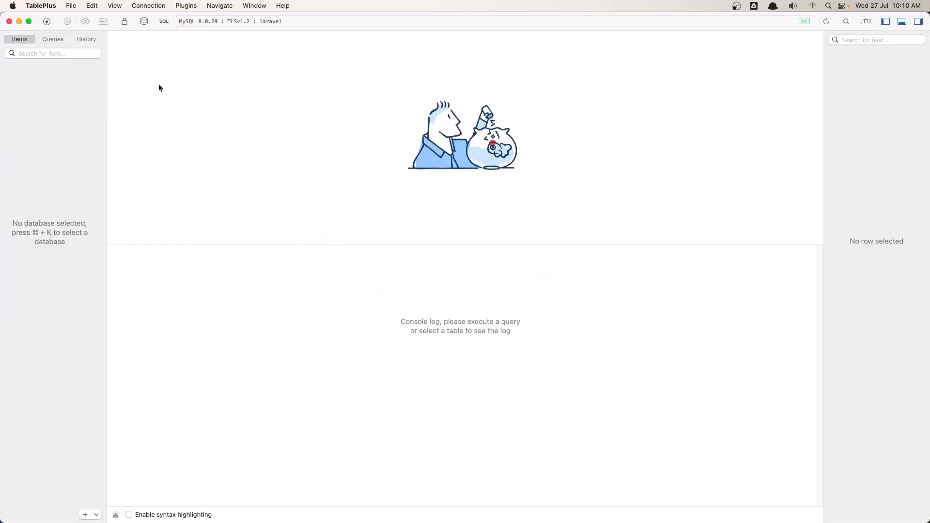
{"action": "key", "text": "cmd+k"}
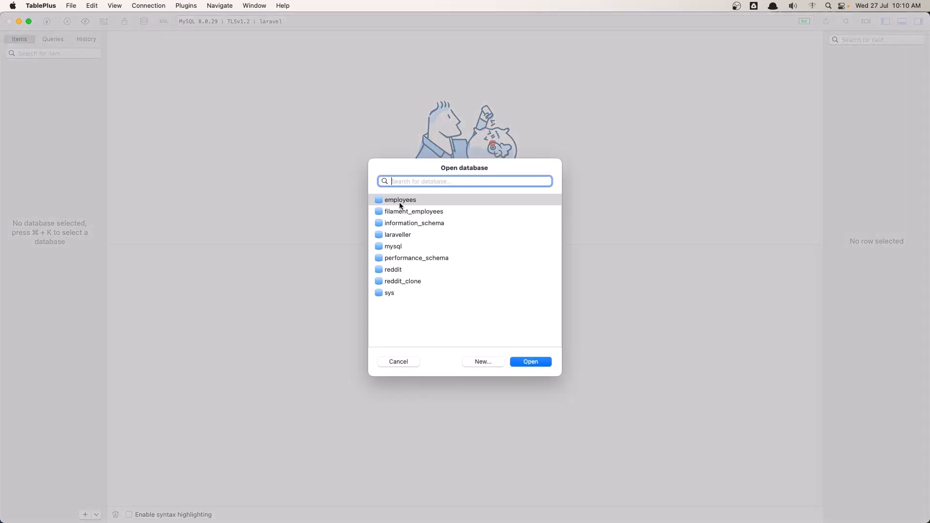
{"action": "left_click", "coordinate": [402, 281]}
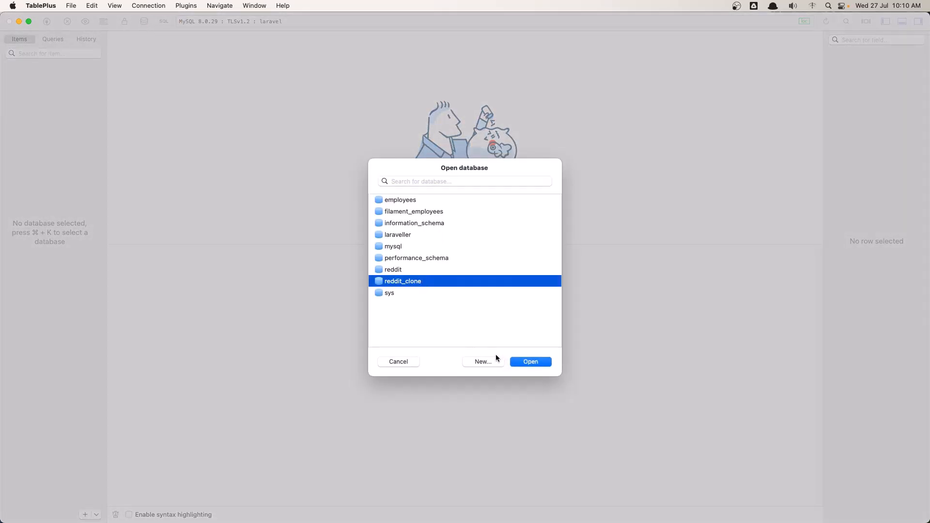
{"action": "left_click", "coordinate": [529, 362]}
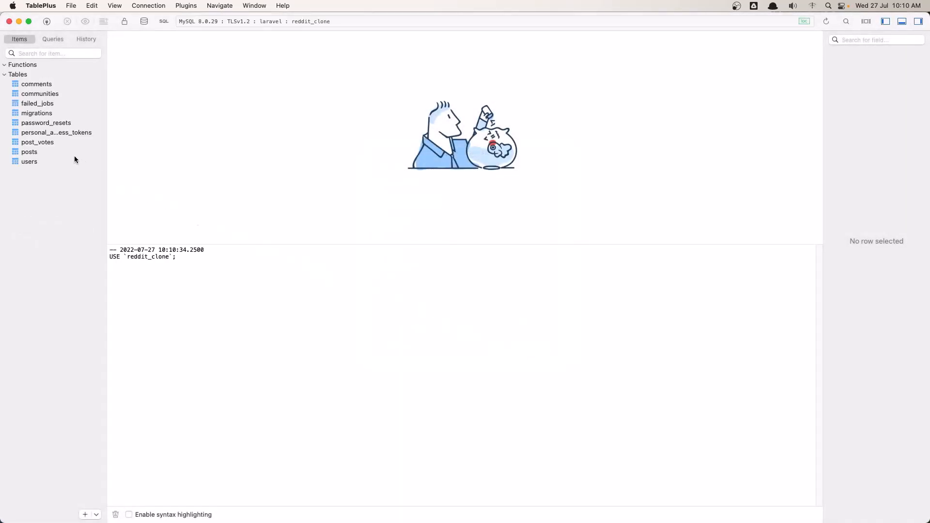
{"action": "left_click", "coordinate": [37, 84]}
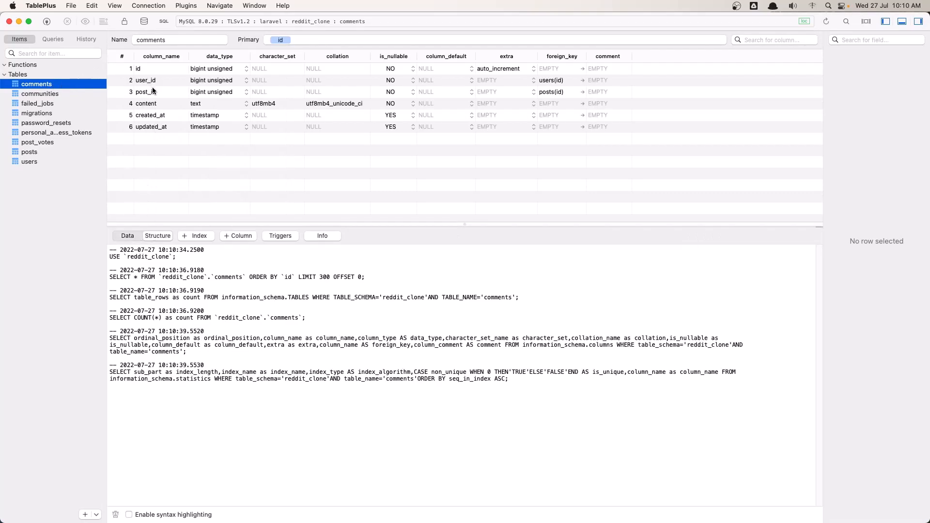
{"action": "key", "text": "cmd+tab"}
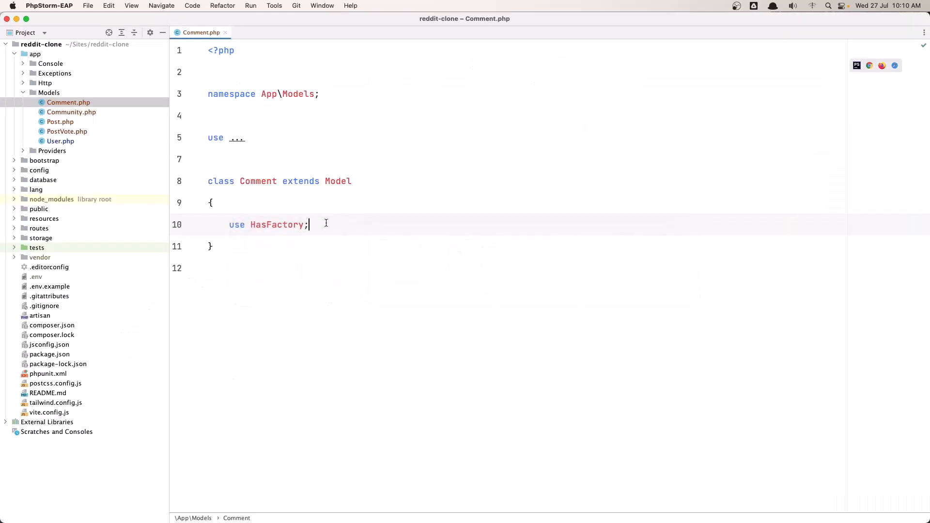
Add protected $fillable = ['user_id', 'post_id', 'content'] to the Comment model
{"action": "type", "text": "p"}
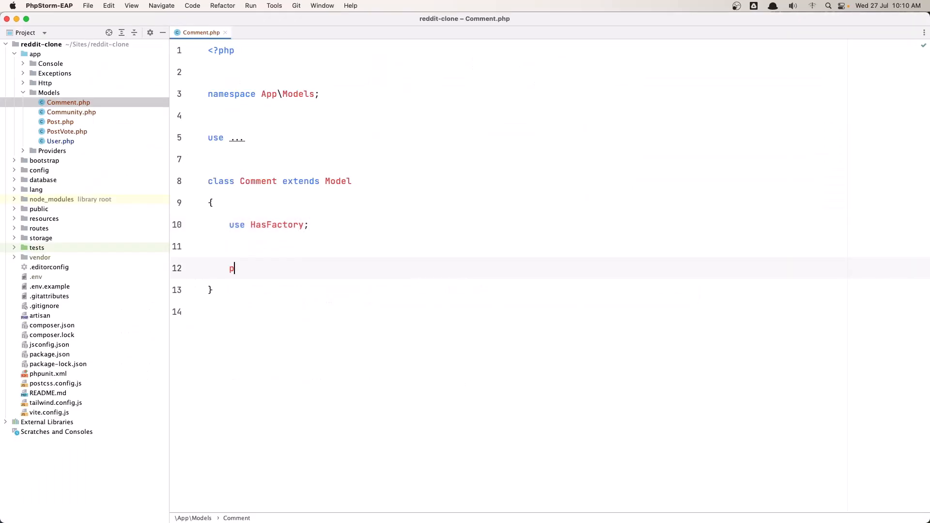
{"action": "type", "text": "rotected"}
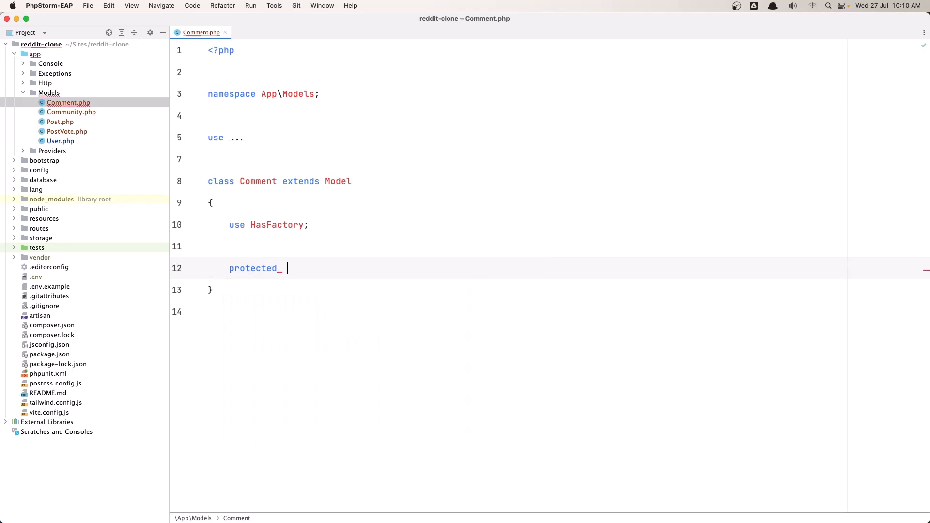
{"action": "type", "text": "$f"}
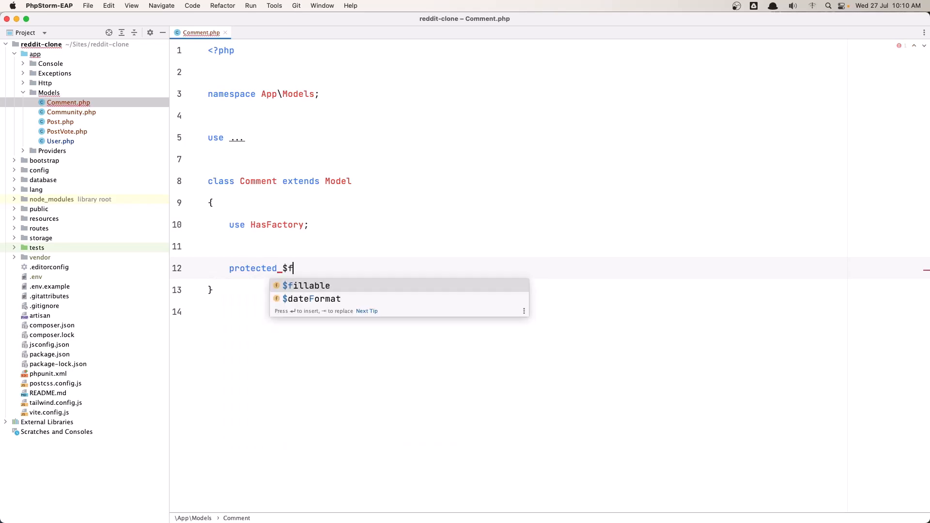
{"action": "key", "text": "tab"}
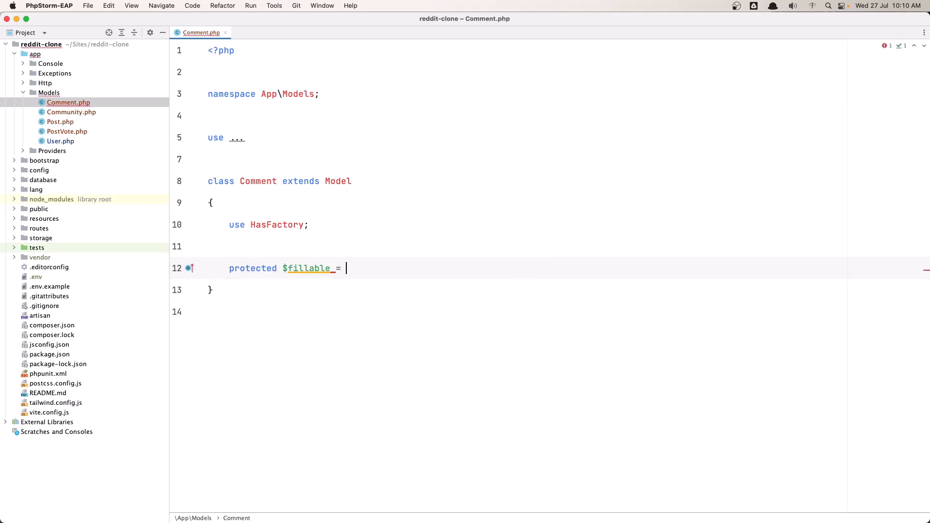
{"action": "type", "text": "["}
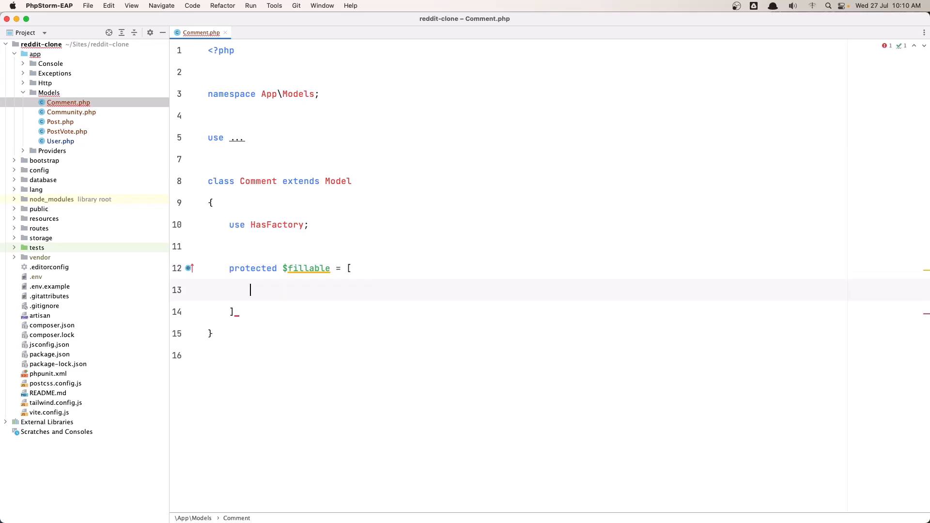
{"action": "type", "text": "'user'"}
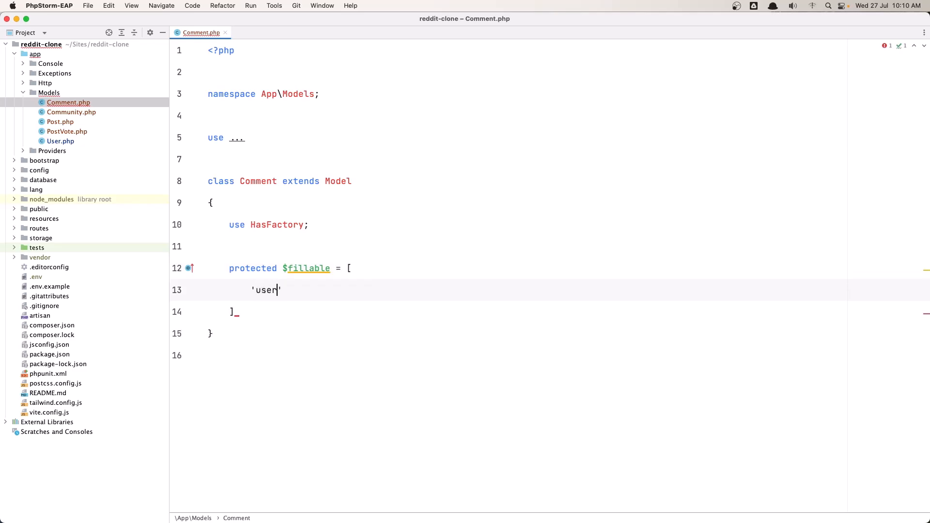
{"action": "type", "text": "_id"}
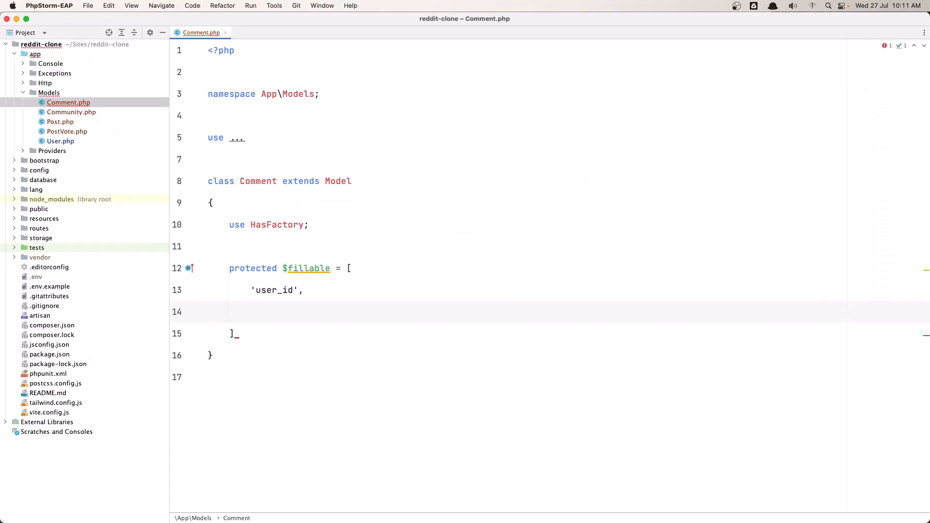
{"action": "type", "text": "'post_'"}
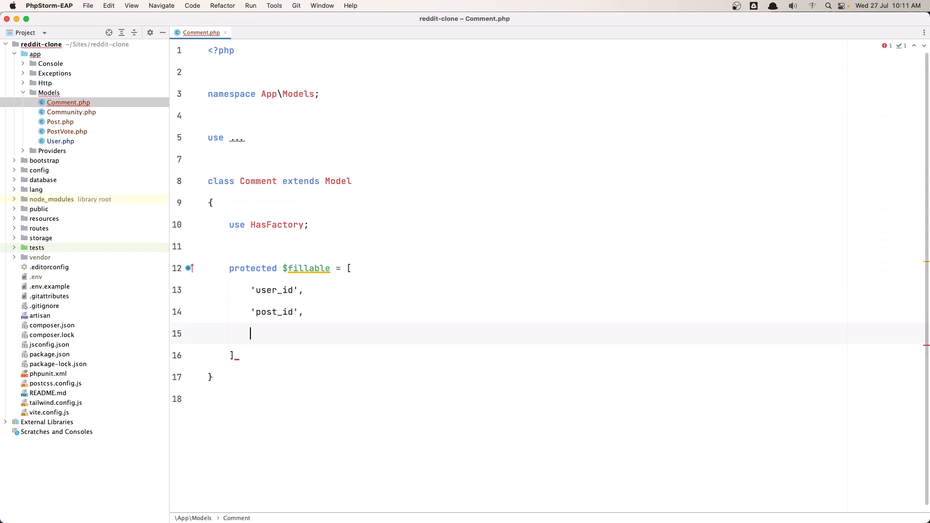
{"action": "type", "text": "'conte'"}
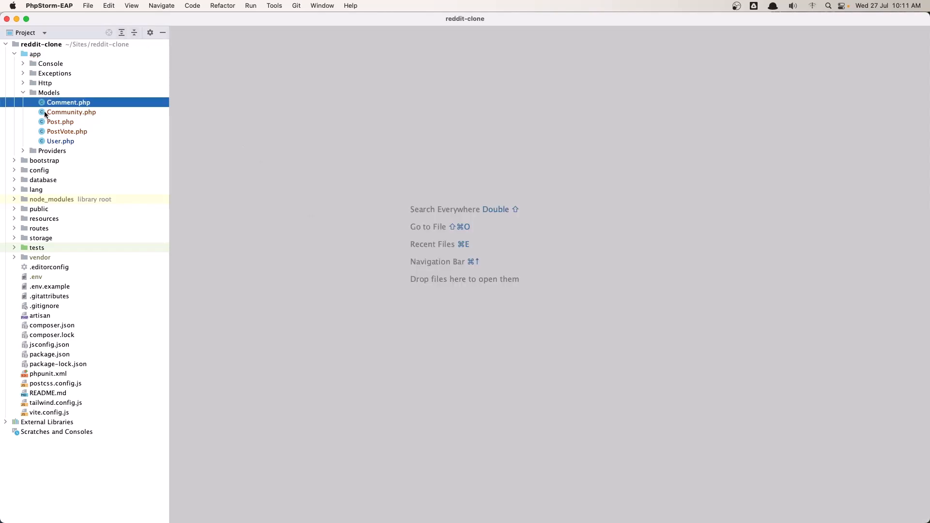
Open the Community model file
{"action": "double_click", "coordinate": [71, 112]}
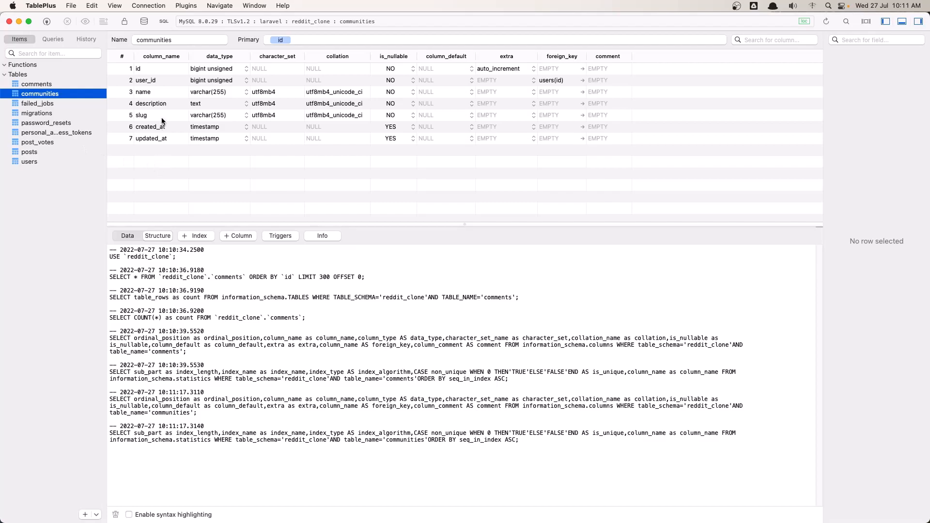
{"action": "mouse_move", "coordinate": [152, 99]}
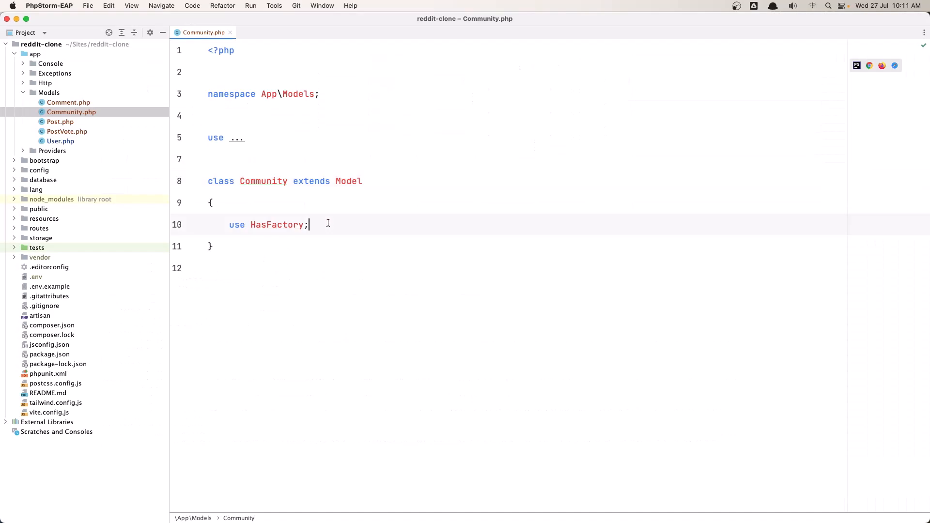
Give the Community model $fillable = ['user_id', 'name', 'description', 'slug']
{"action": "type", "text": "protected $fillable"}
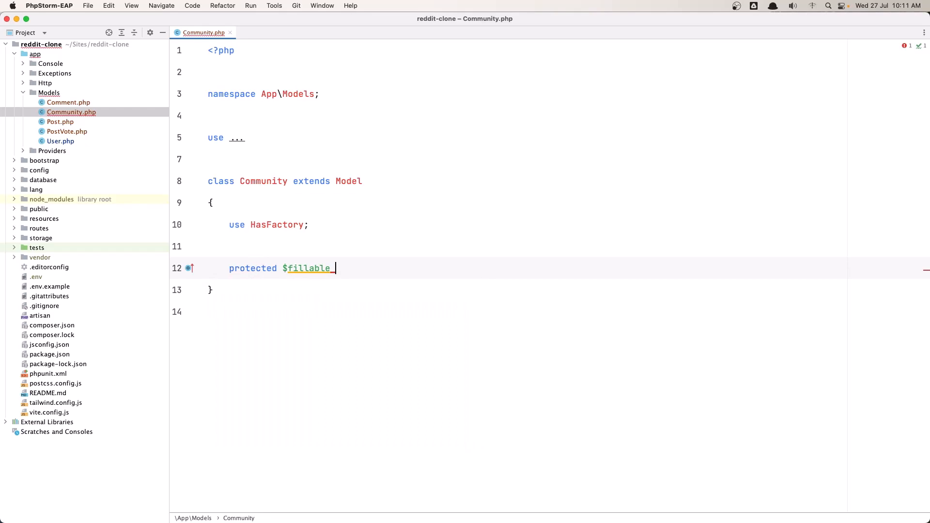
{"action": "type", "text": "= ["}
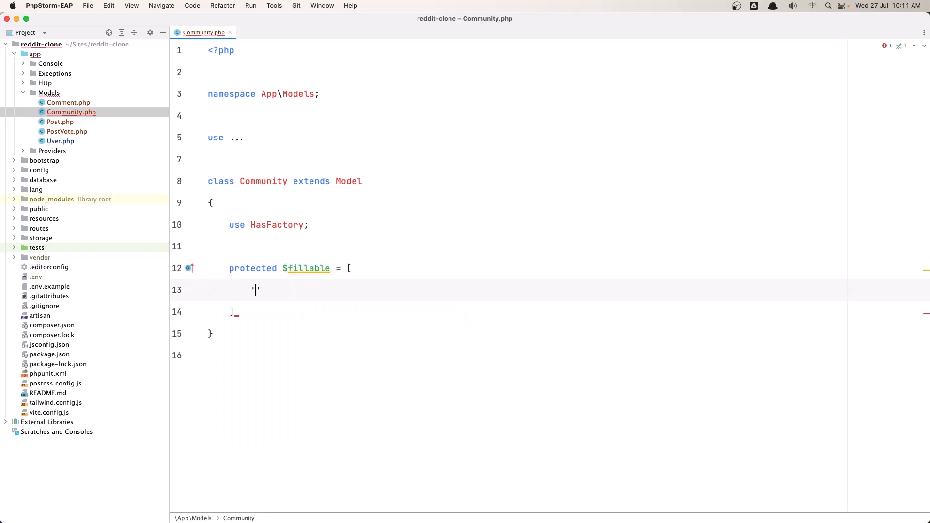
{"action": "type", "text": "user_id"}
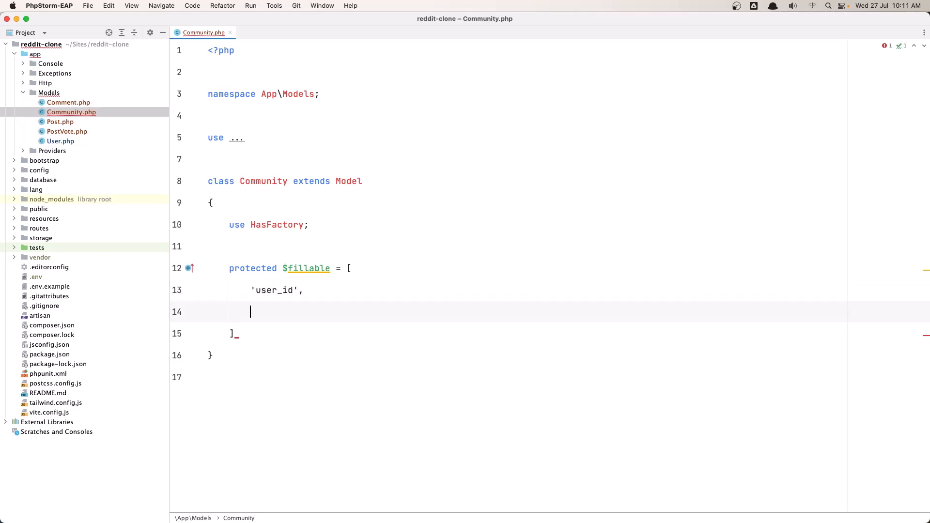
{"action": "type", "text": "''"}
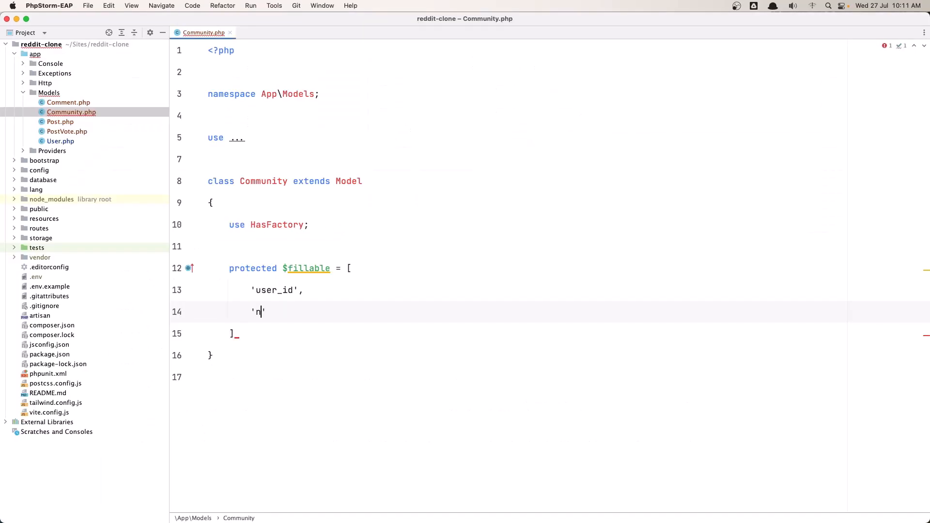
{"action": "type", "text": "ame',"}
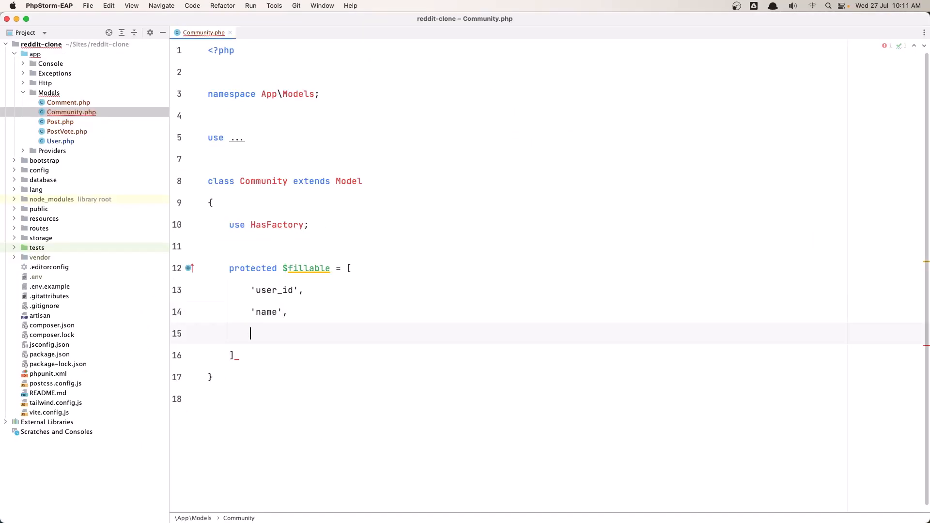
{"action": "type", "text": "'descrip'"}
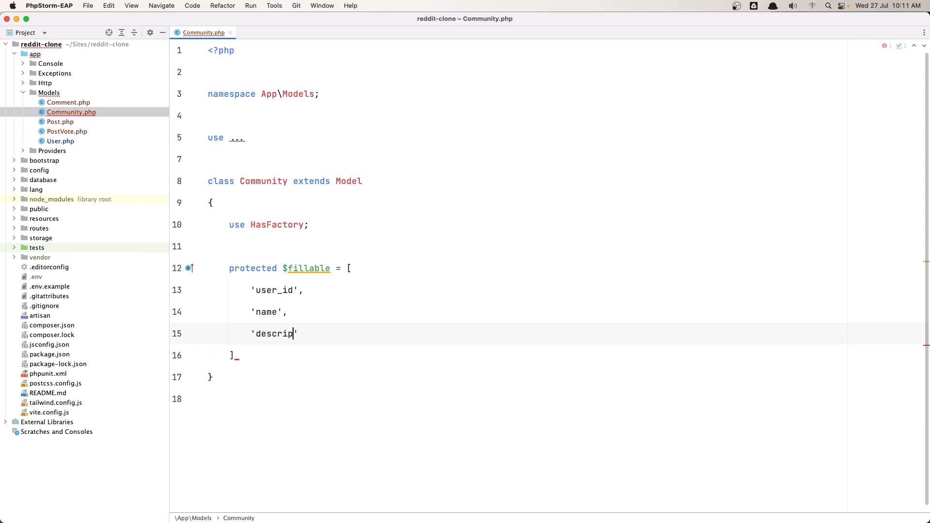
{"action": "type", "text": "tion"}
{"action": "type", "text": "'slug'"}
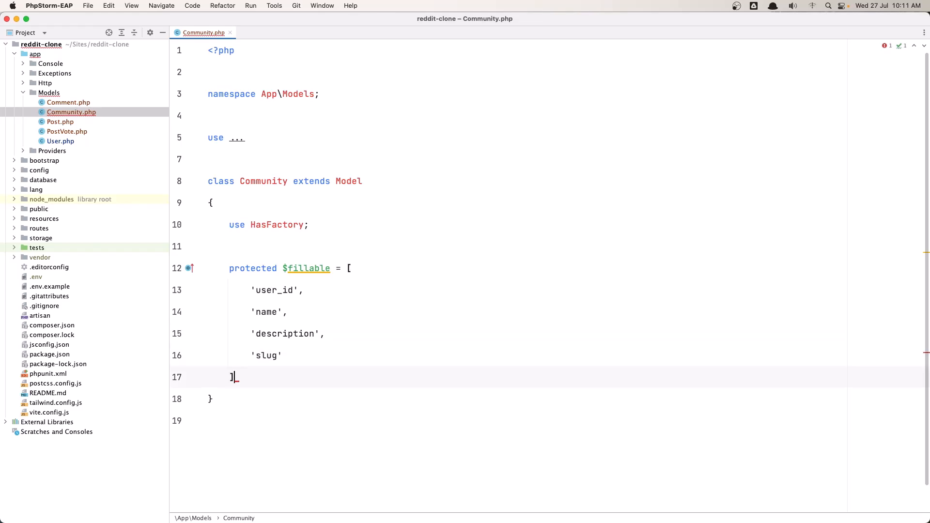
{"action": "left_click", "coordinate": [230, 33]}
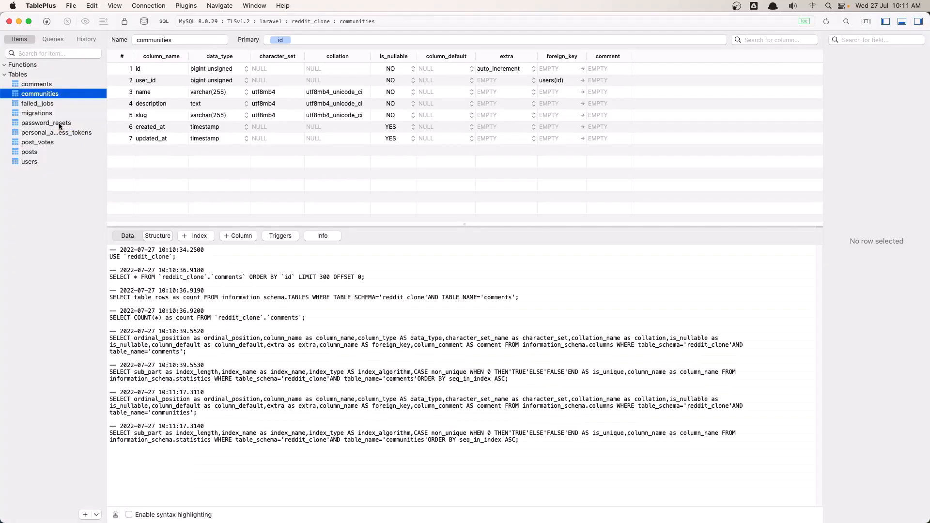
Show the posts table's columns in TablePlus
{"action": "left_click", "coordinate": [29, 151]}
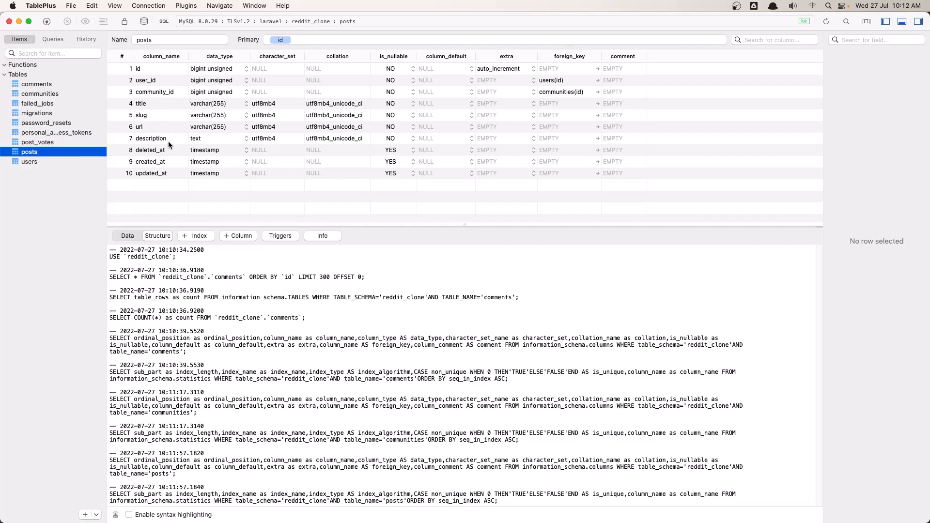
Add a Post $fillable array: user_id, community_id, title, slug, description and url
{"action": "key", "text": "cmd+tab"}
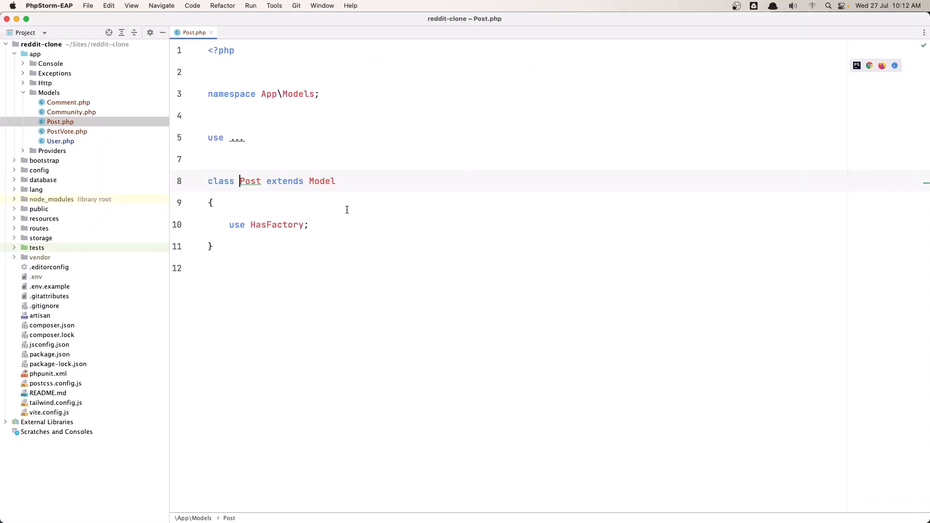
{"action": "type", "text": "p"}
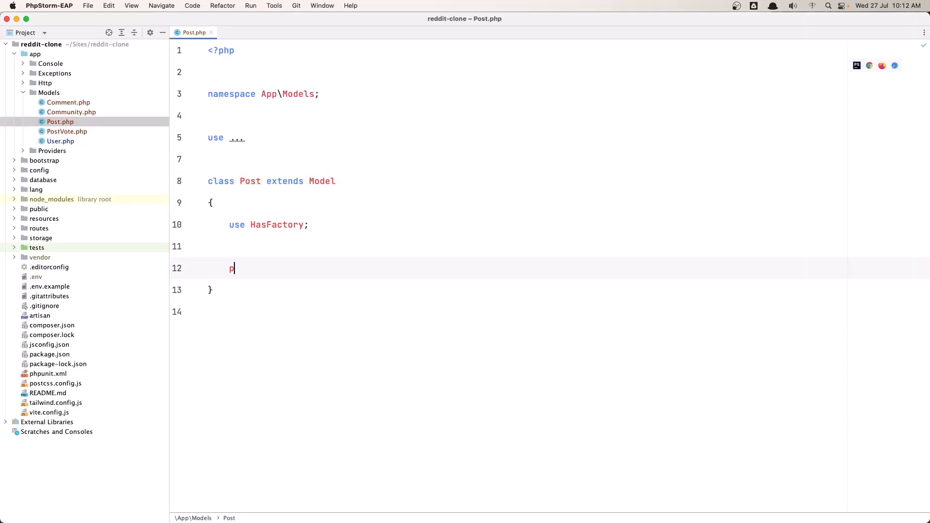
{"action": "type", "text": "rotected $fillable"}
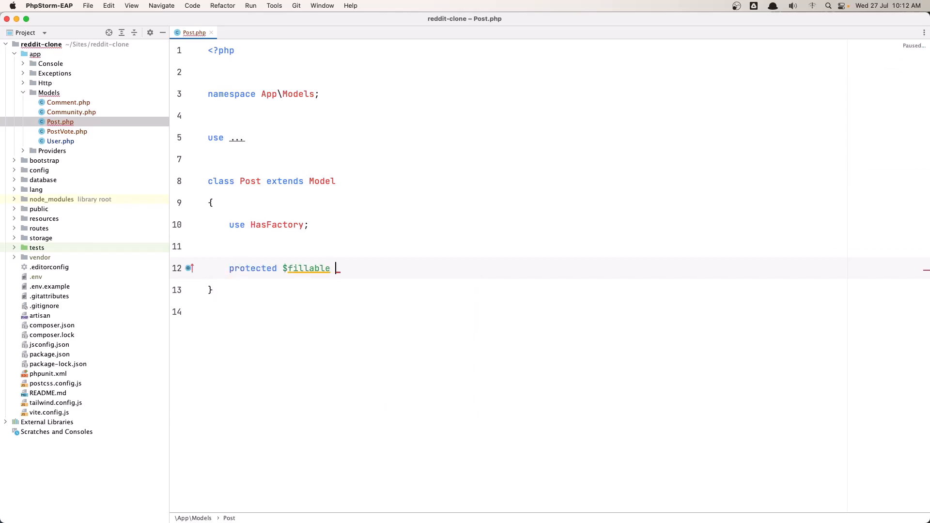
{"action": "type", "text": "= ["}
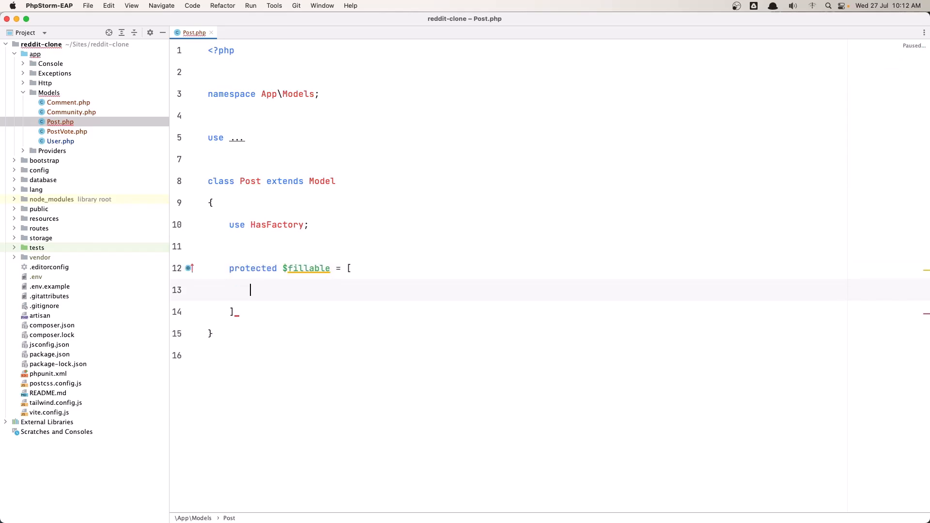
{"action": "type", "text": ";"}
{"action": "type", "text": "'us"}
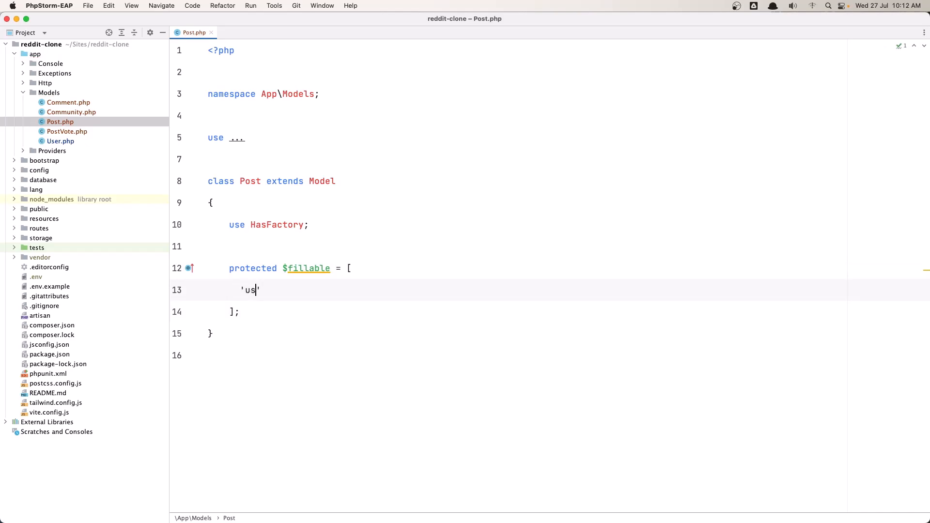
{"action": "type", "text": "er_id"}
{"action": "type", "text": "'c"}
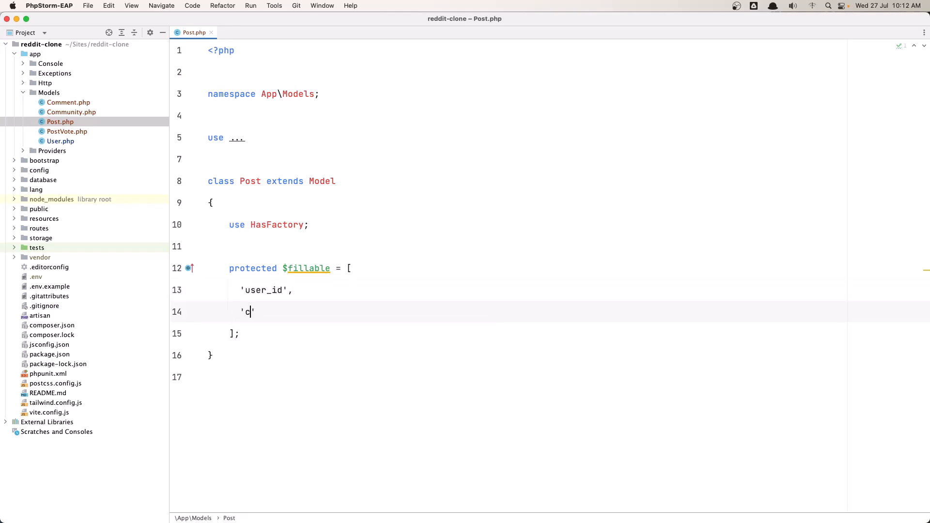
{"action": "type", "text": "ommunity"}
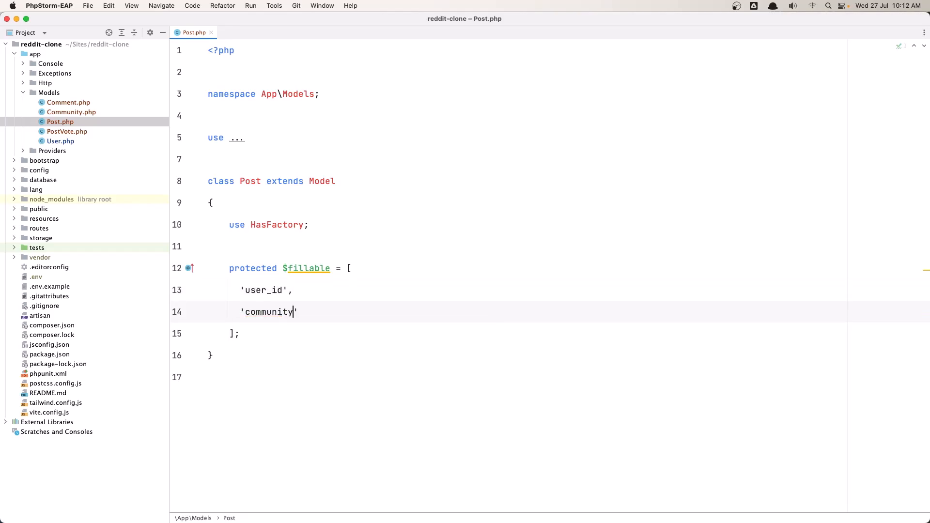
{"action": "type", "text": "_id"}
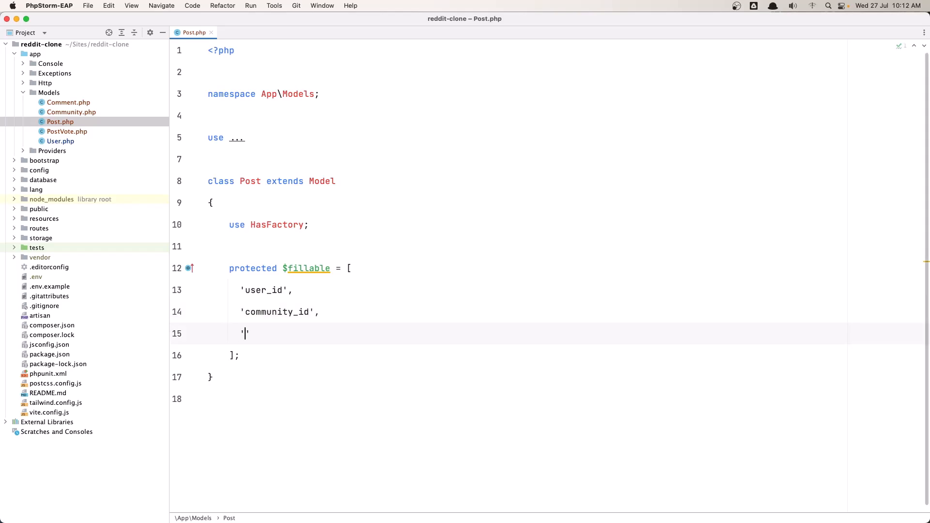
{"action": "type", "text": "title',"}
{"action": "type", "text": "'descri"}
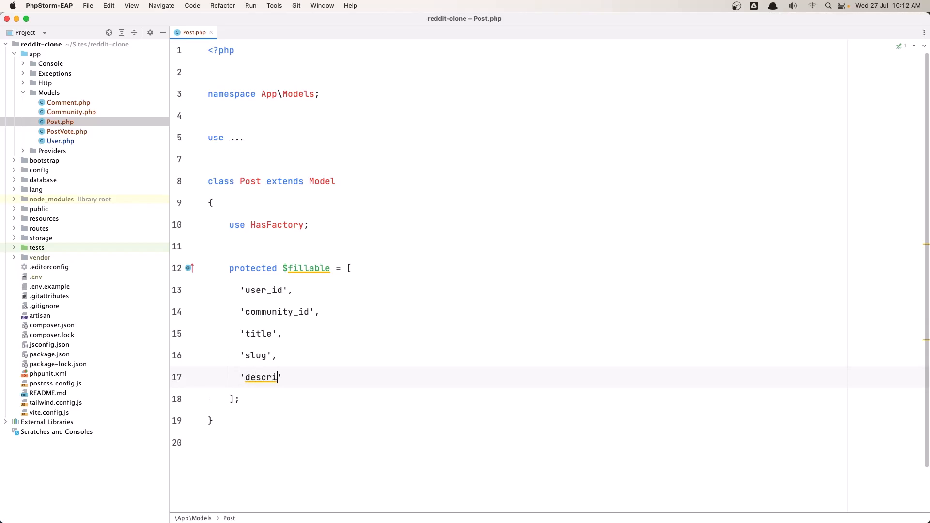
{"action": "type", "text": "pt"}
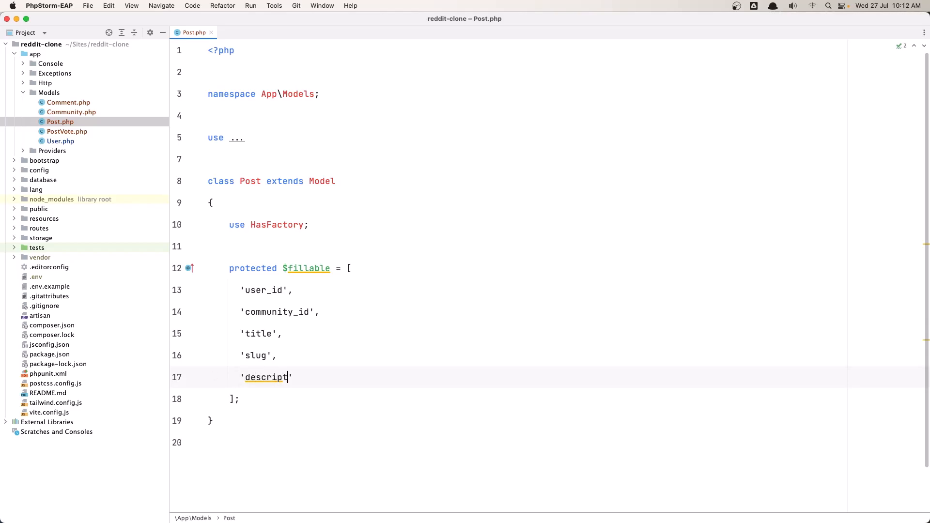
{"action": "type", "text": "ion',"}
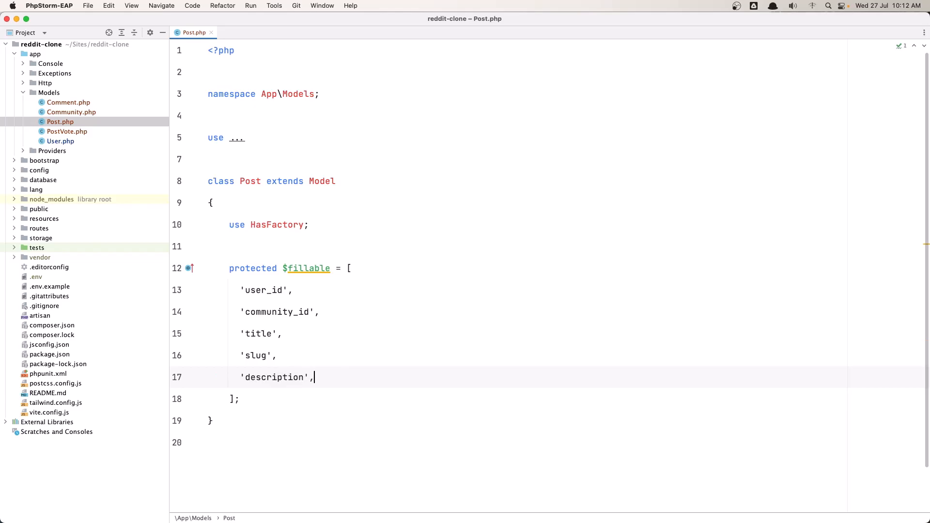
{"action": "type", "text": "'url'"}
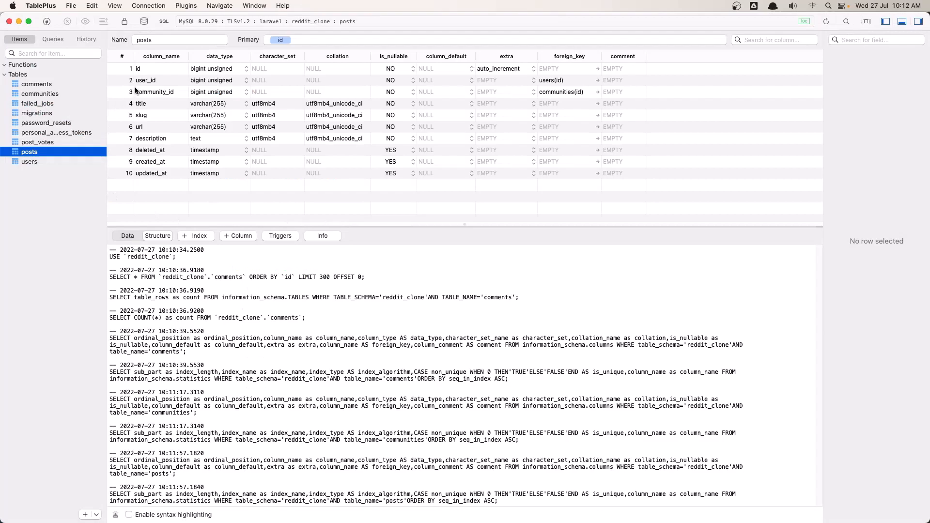
{"action": "mouse_move", "coordinate": [147, 109]}
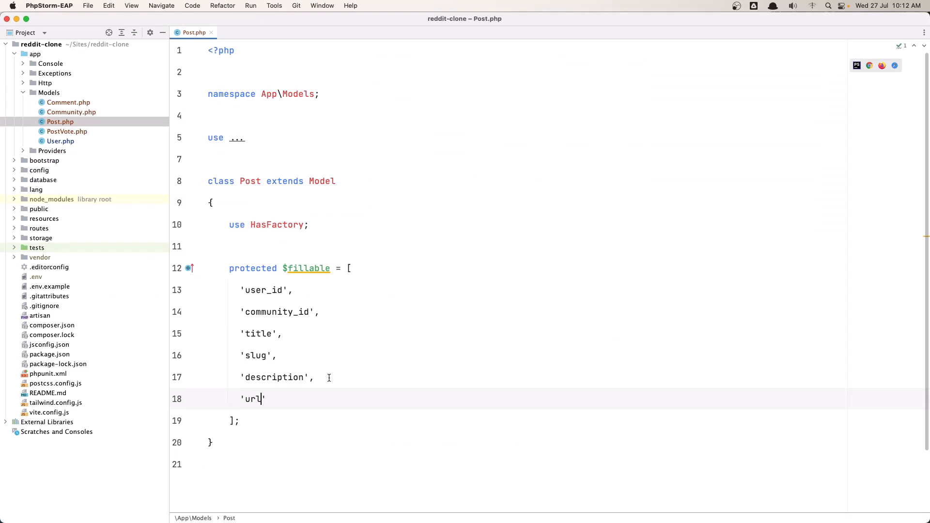
{"action": "mouse_move", "coordinate": [309, 403]}
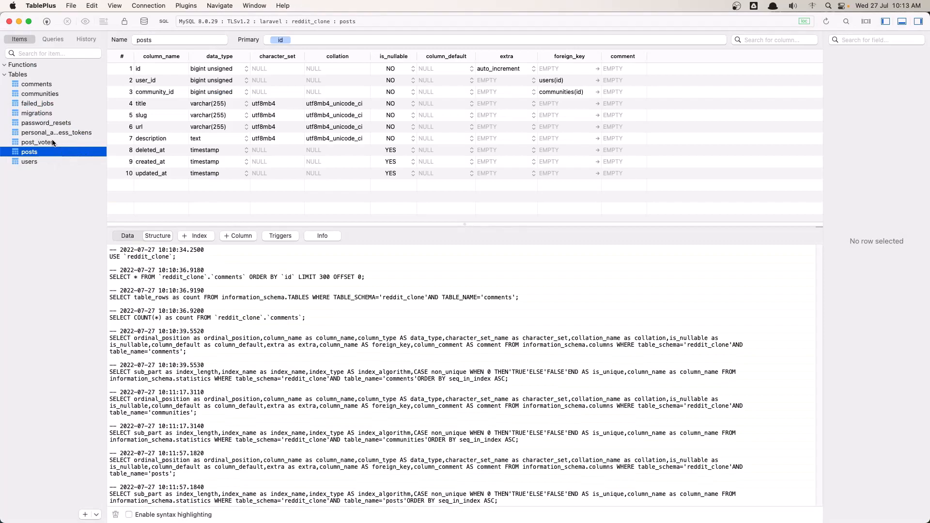
{"action": "left_click", "coordinate": [37, 142]}
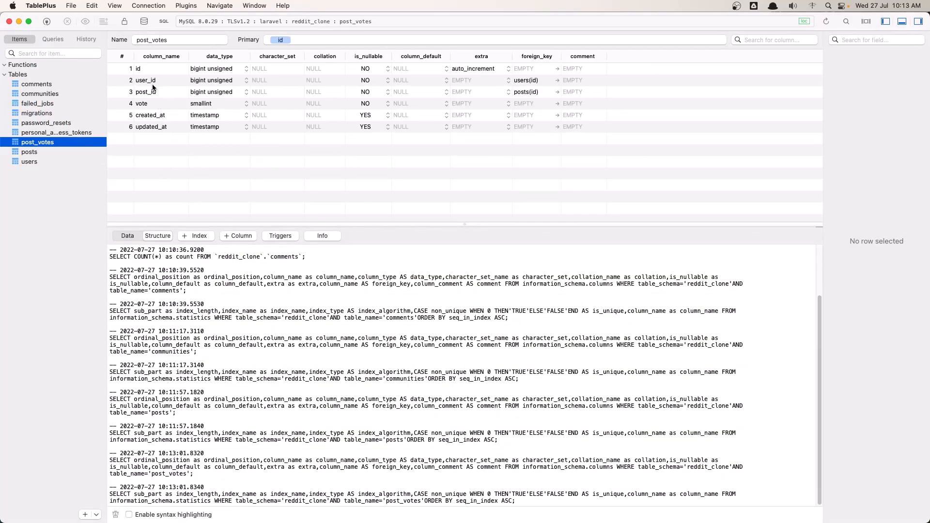
{"action": "mouse_move", "coordinate": [156, 99]}
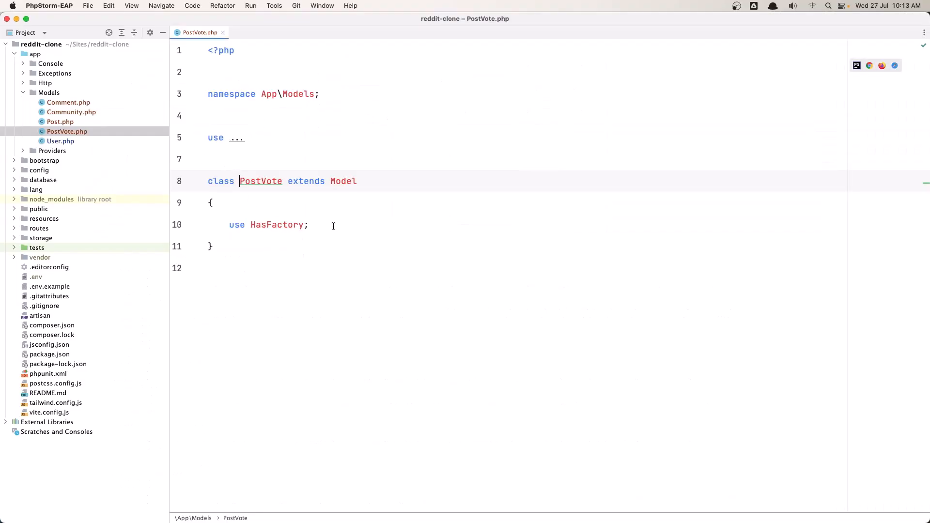
Give the PostVote model $fillable = ['user_id', 'post_id', 'vote'] via completion
{"action": "type", "text": "pr"}
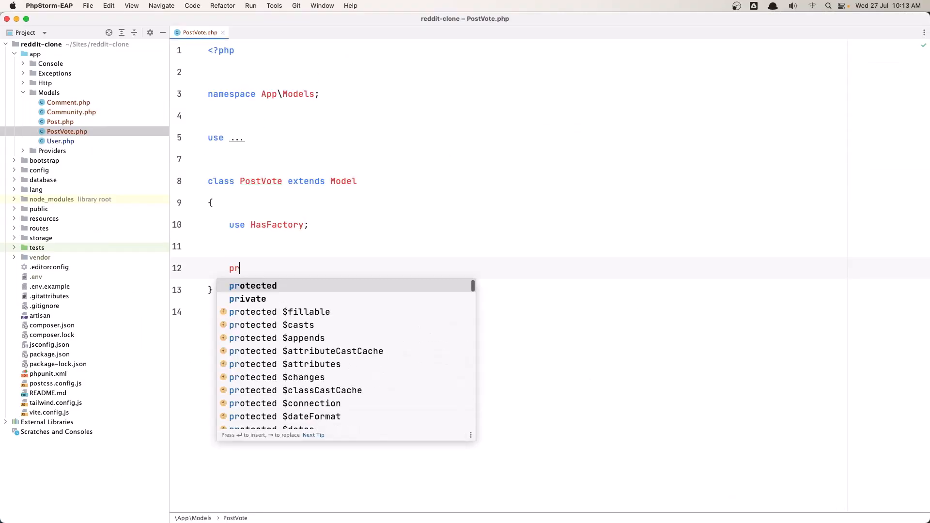
{"action": "left_click", "coordinate": [279, 312]}
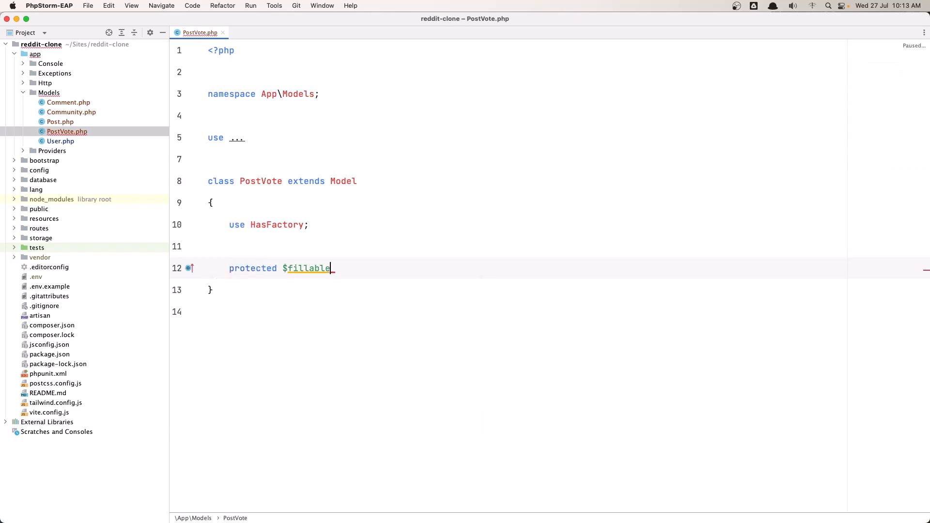
{"action": "type", "text": "= ["}
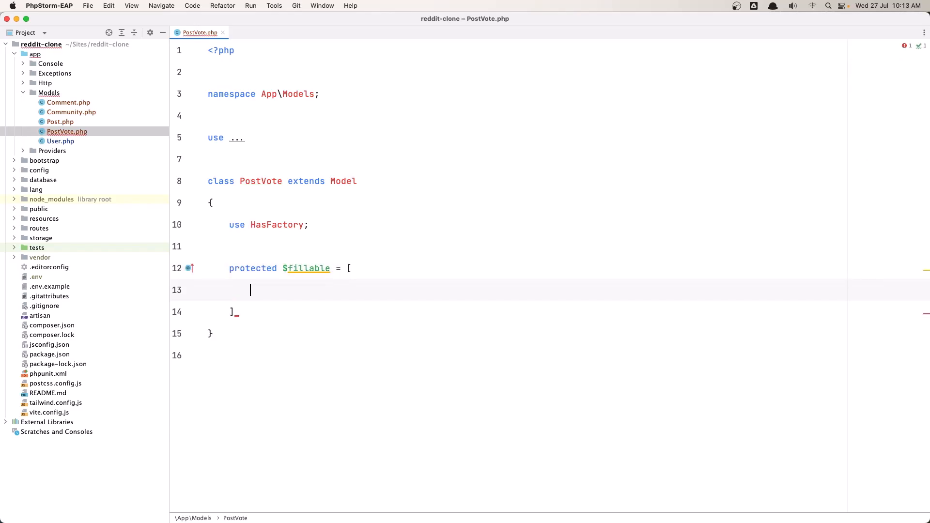
{"action": "type", "text": "'user_"}
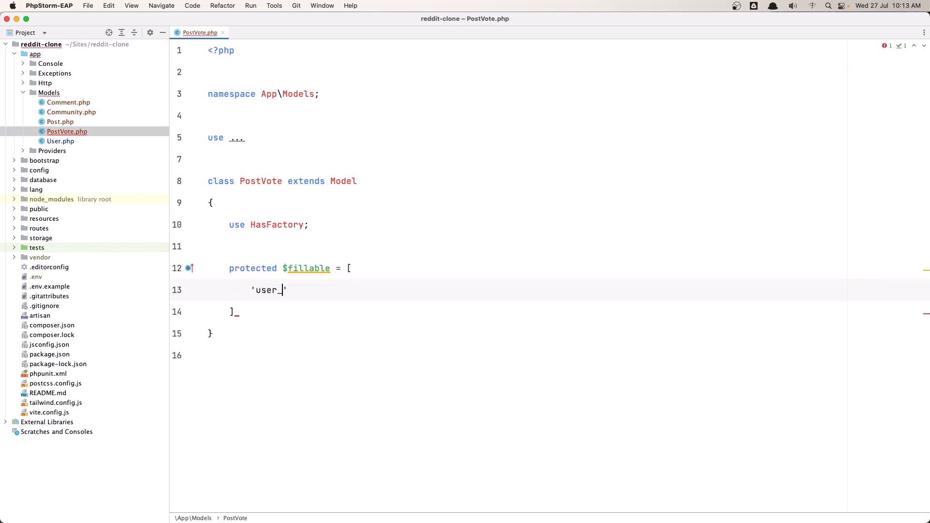
{"action": "type", "text": "id',"}
{"action": "type", "text": "'po"}
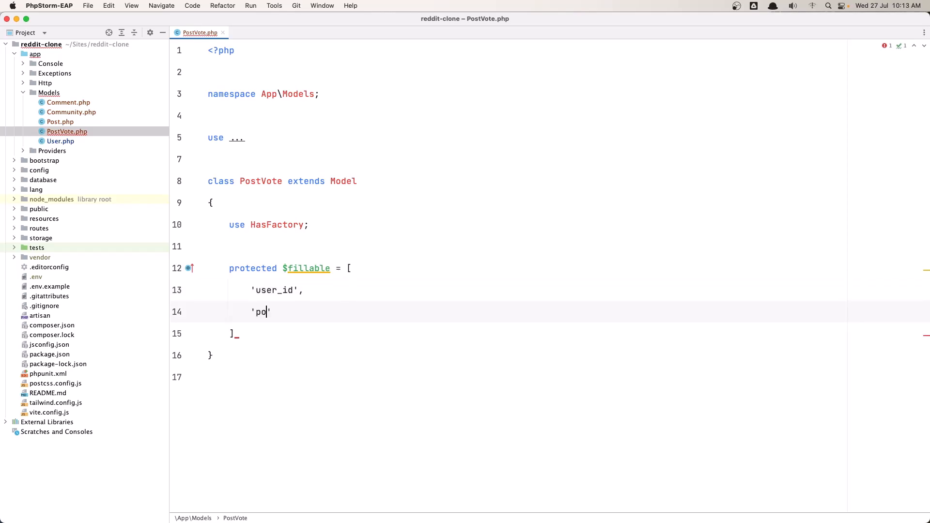
{"action": "type", "text": "st_id"}
{"action": "type", "text": "'vo"}
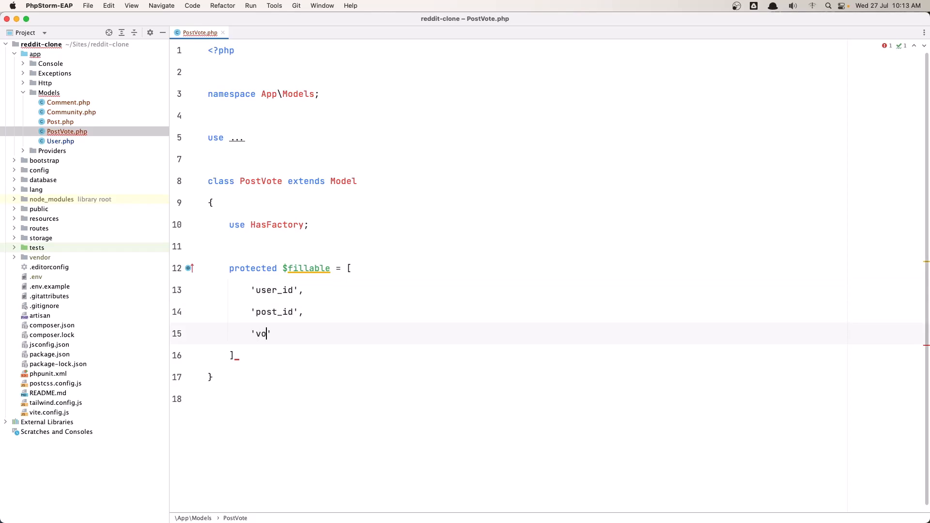
{"action": "type", "text": "te';"}
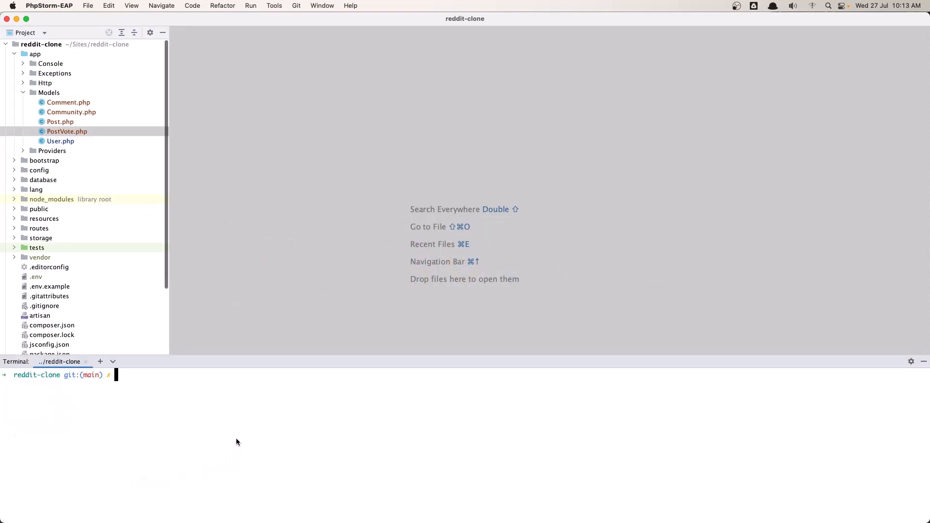
Run php artisan make:controller Backend/CommunityController --resource in the terminal
{"action": "type", "text": "php"}
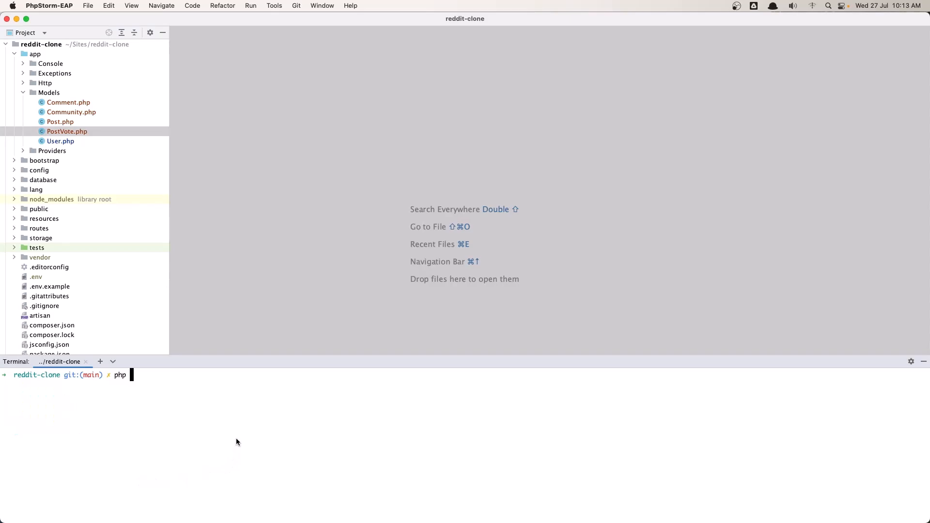
{"action": "type", "text": "artisan ma"}
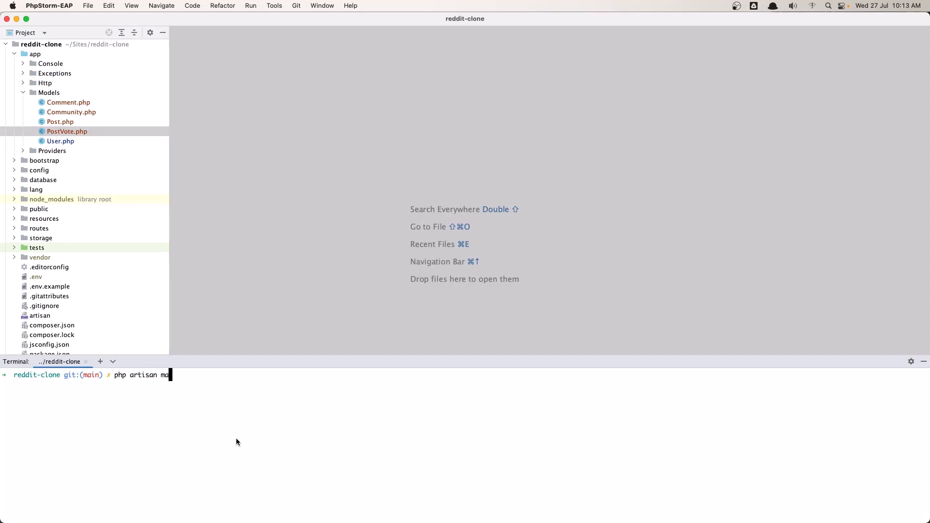
{"action": "type", "text": "ke:co"}
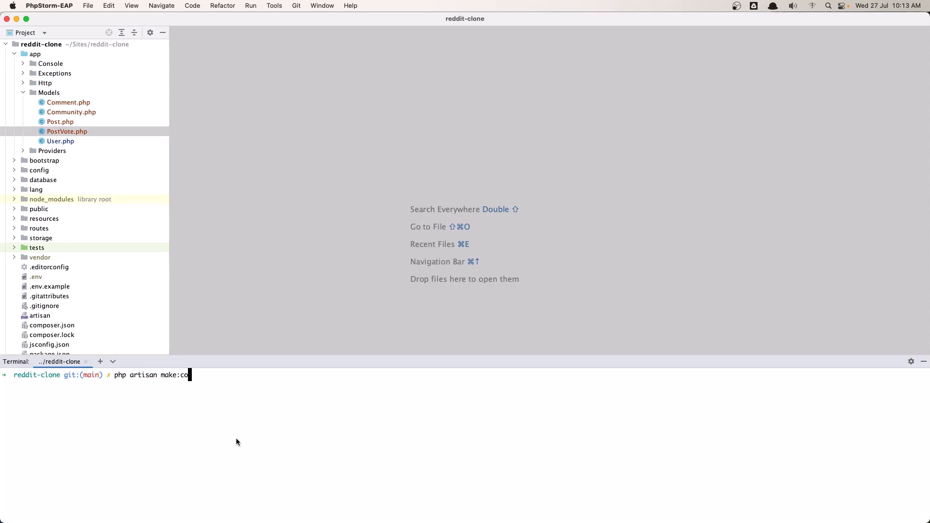
{"action": "type", "text": "ntroller"}
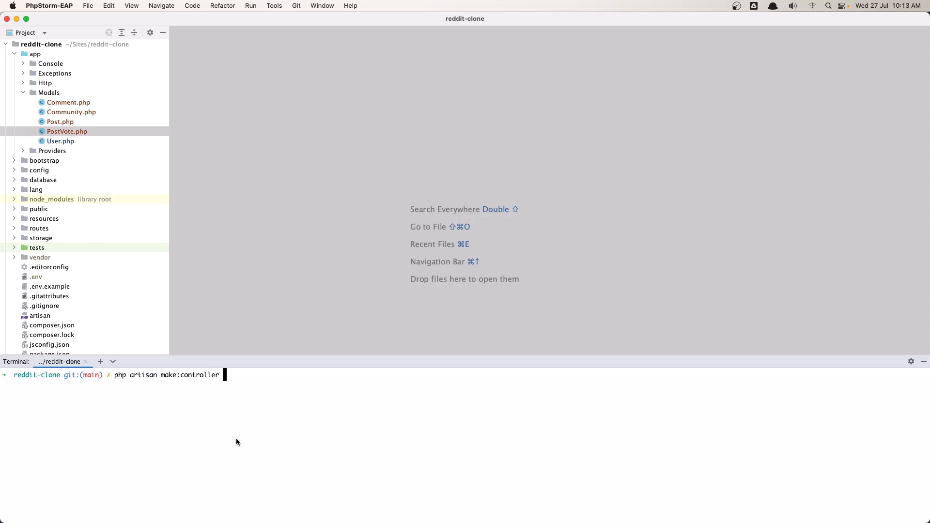
{"action": "type", "text": "B"}
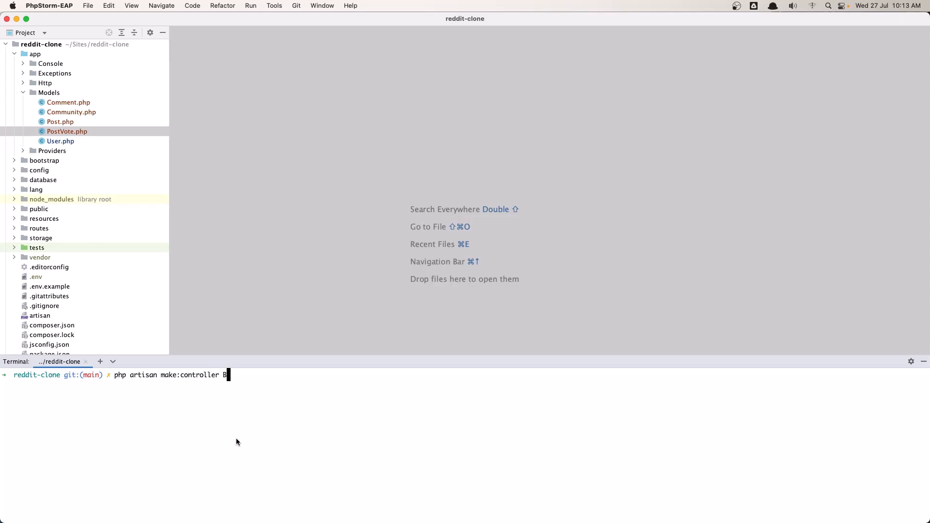
{"action": "type", "text": "ackend/Communi"}
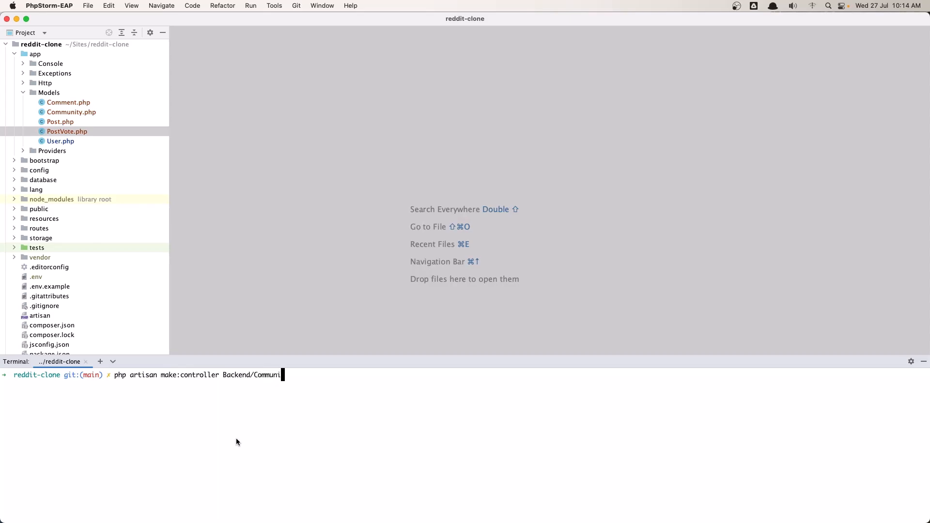
{"action": "type", "text": "ty"}
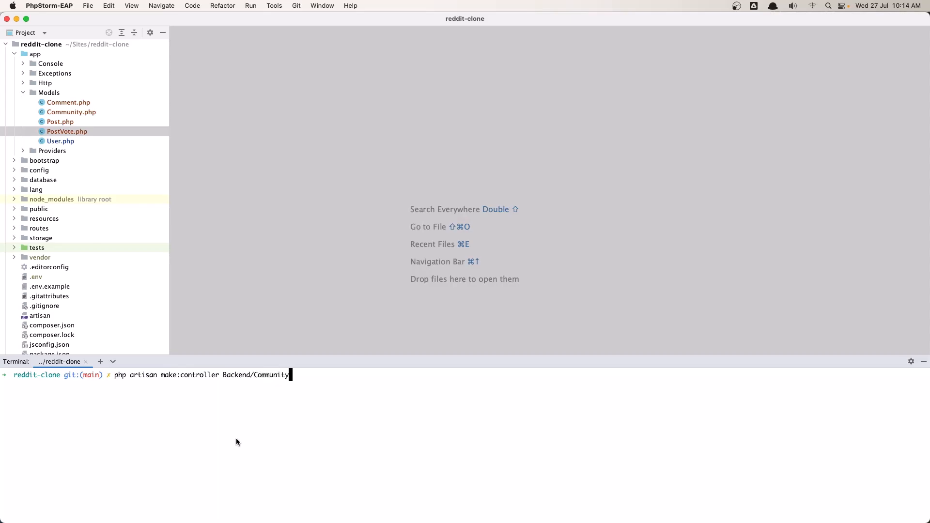
{"action": "type", "text": "Control"}
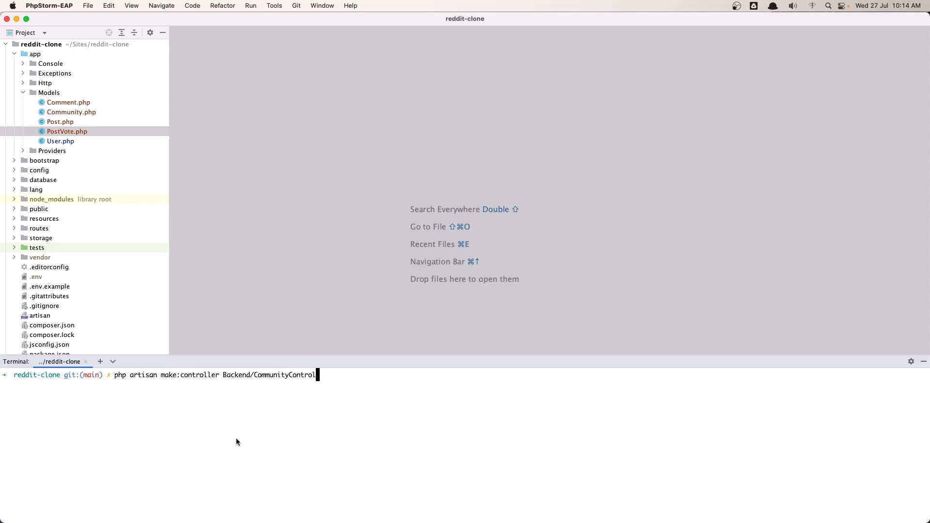
{"action": "type", "text": "er"}
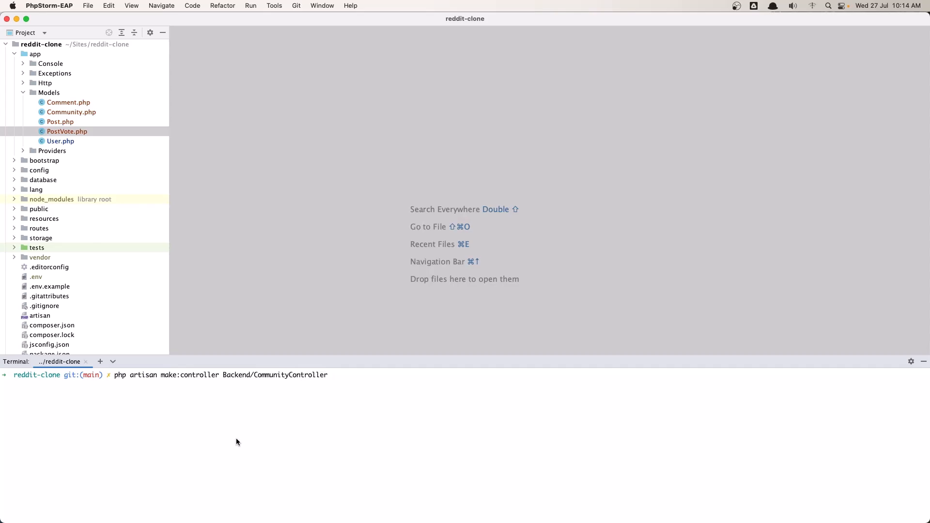
{"action": "type", "text": "--resource"}
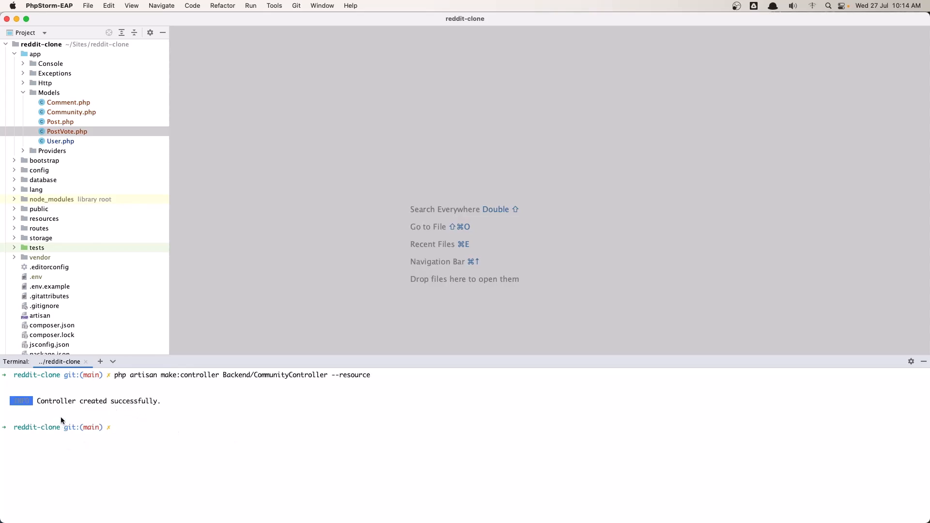
{"action": "mouse_move", "coordinate": [129, 410]}
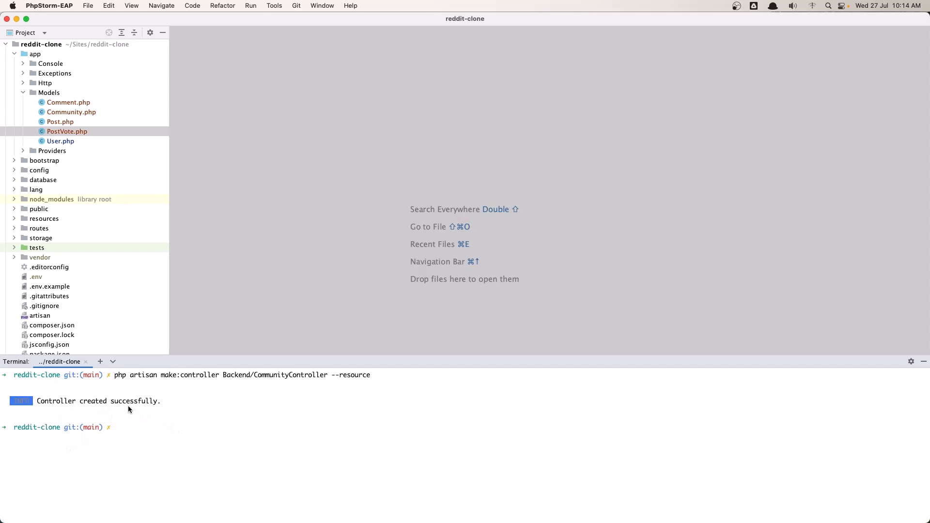
{"action": "type", "text": "php"}
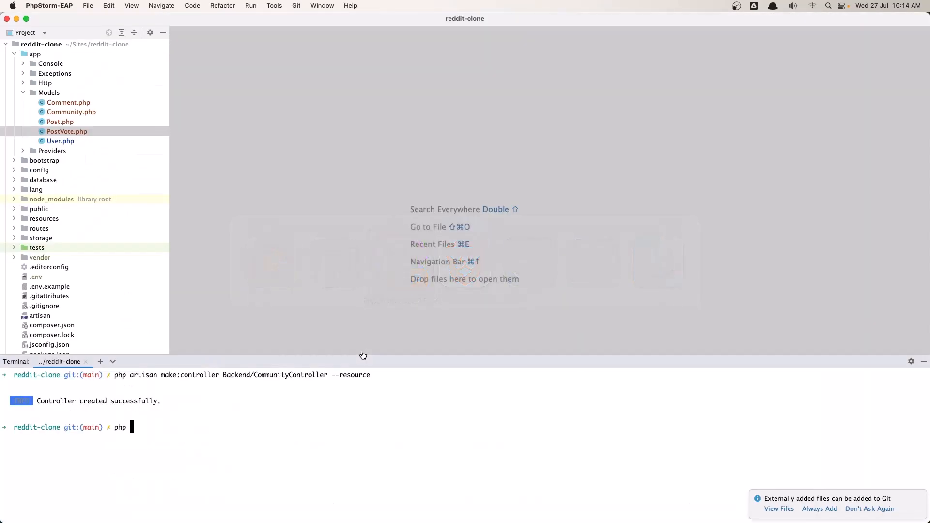
Generate CommunityStoreRequest with php artisan make:request and tick the checklist tasks
{"action": "type", "text": "artisan make:"}
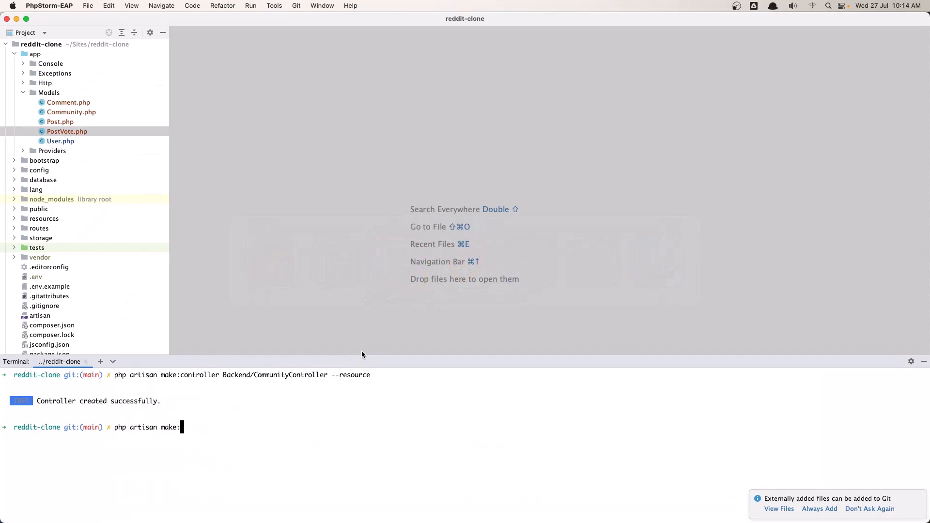
{"action": "type", "text": "request"}
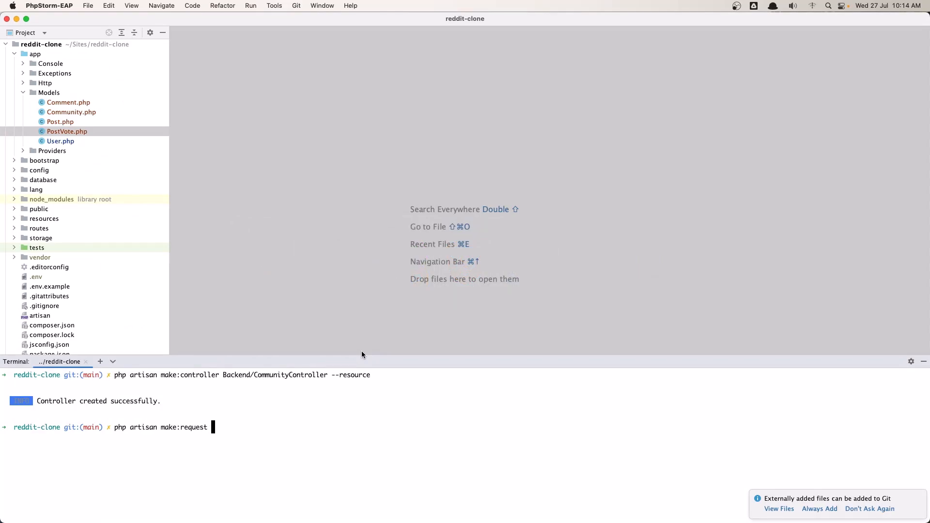
{"action": "type", "text": "C"}
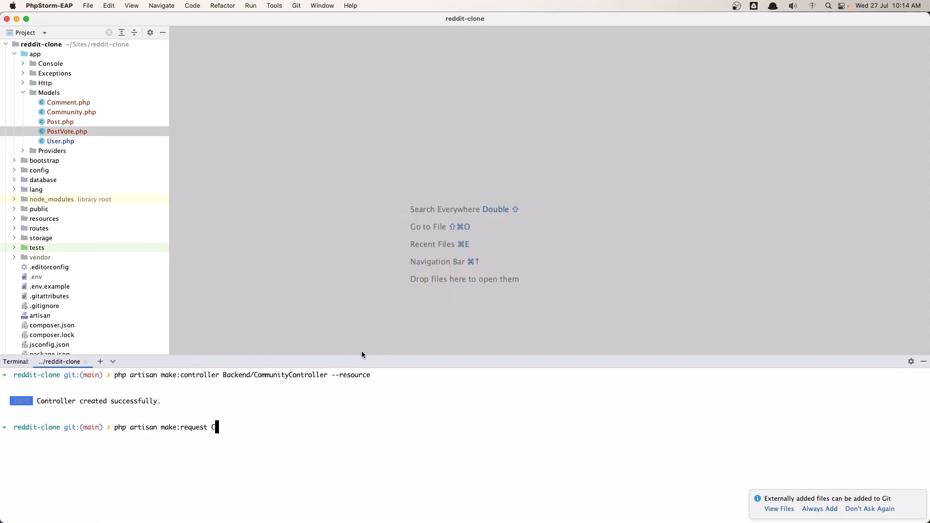
{"action": "type", "text": "Comm"}
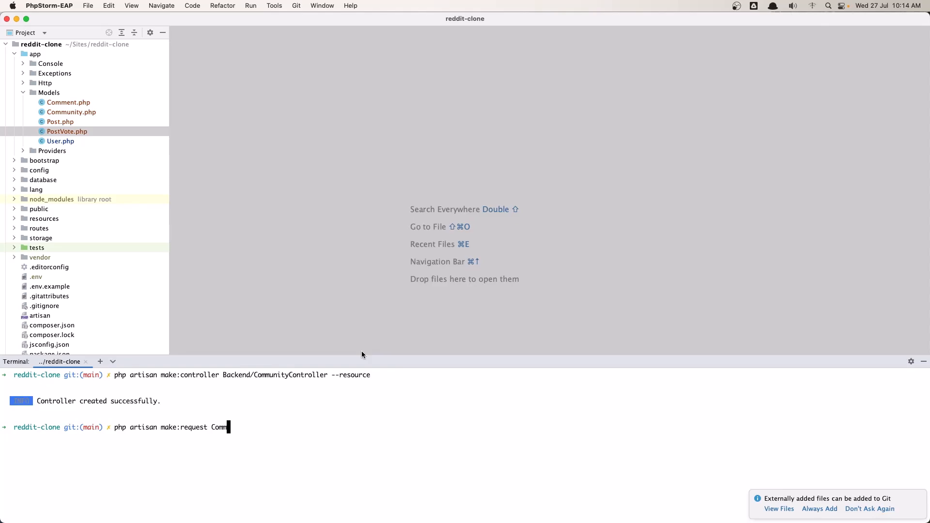
{"action": "type", "text": "unity"}
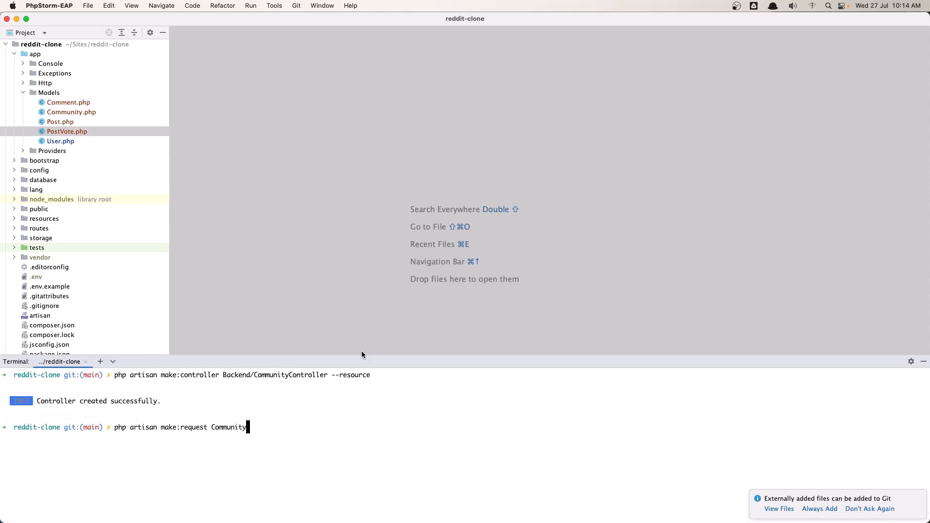
{"action": "type", "text": "Store"}
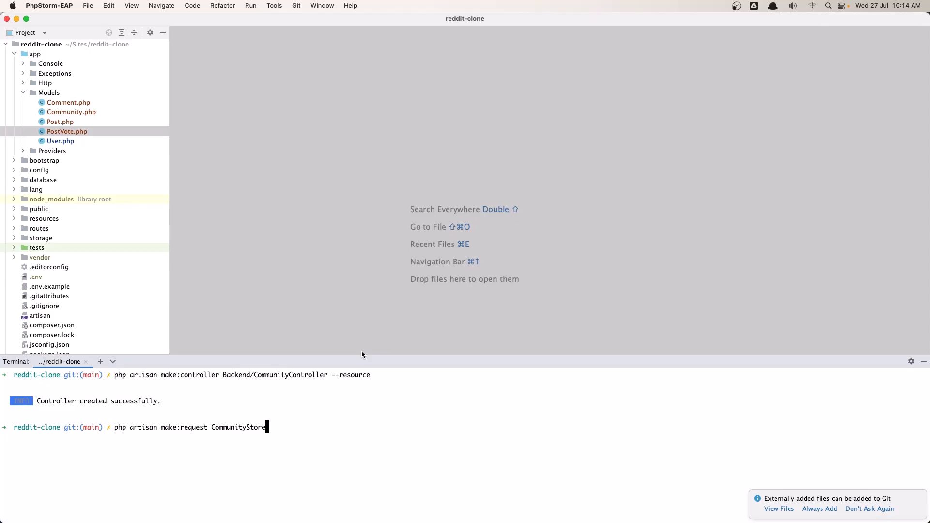
{"action": "type", "text": "Request"}
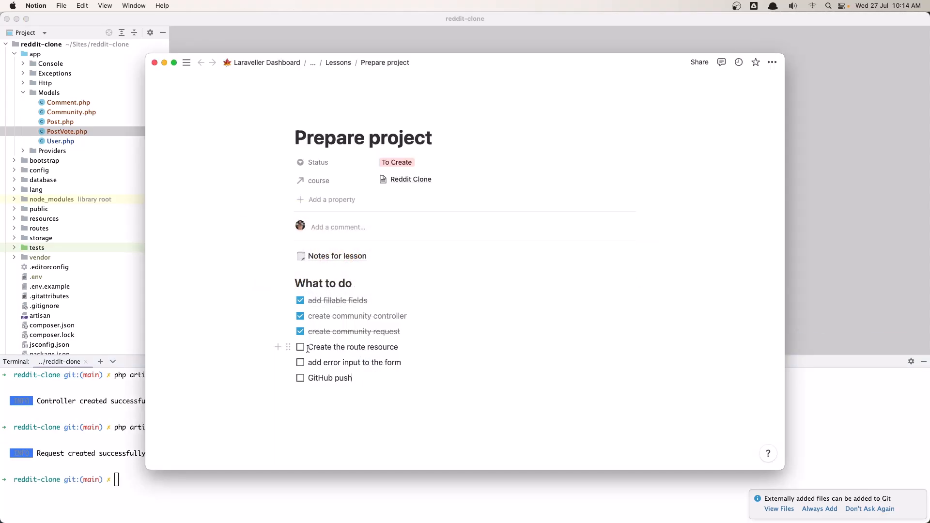
{"action": "left_click", "coordinate": [299, 347]}
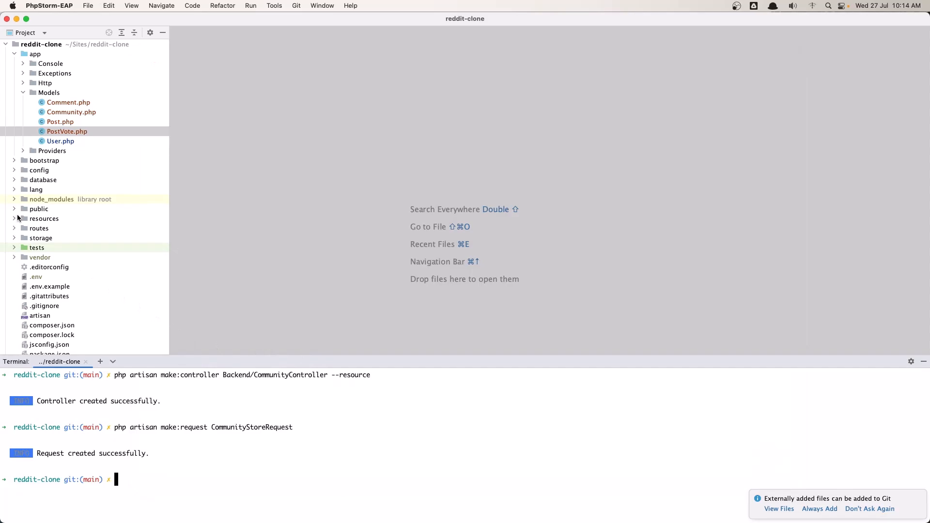
Open routes/web.php and select the dashboard route's auth and verified middleware list
{"action": "left_click", "coordinate": [14, 228]}
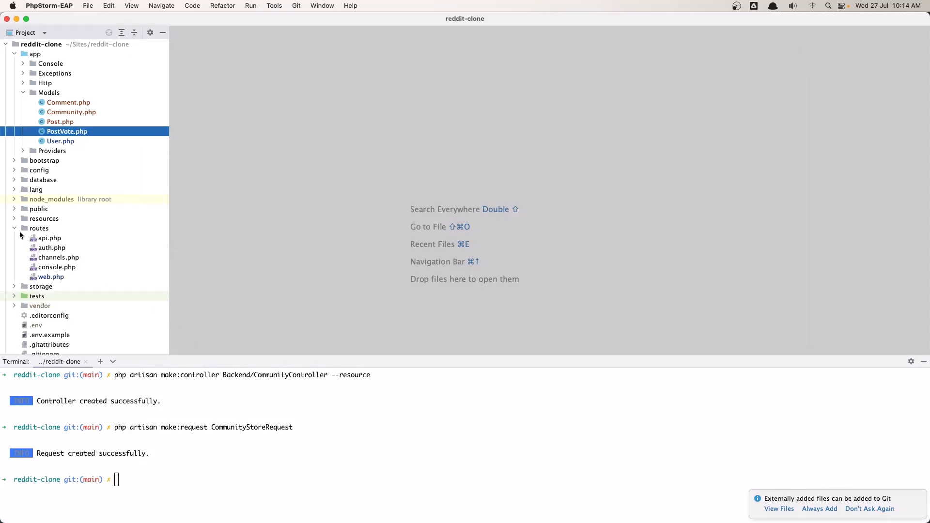
{"action": "double_click", "coordinate": [50, 277]}
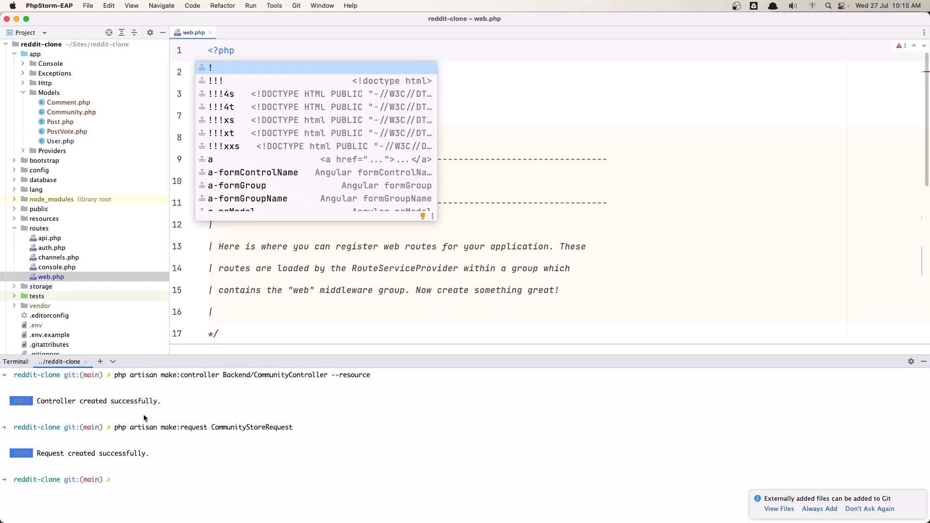
{"action": "left_click", "coordinate": [40, 306]}
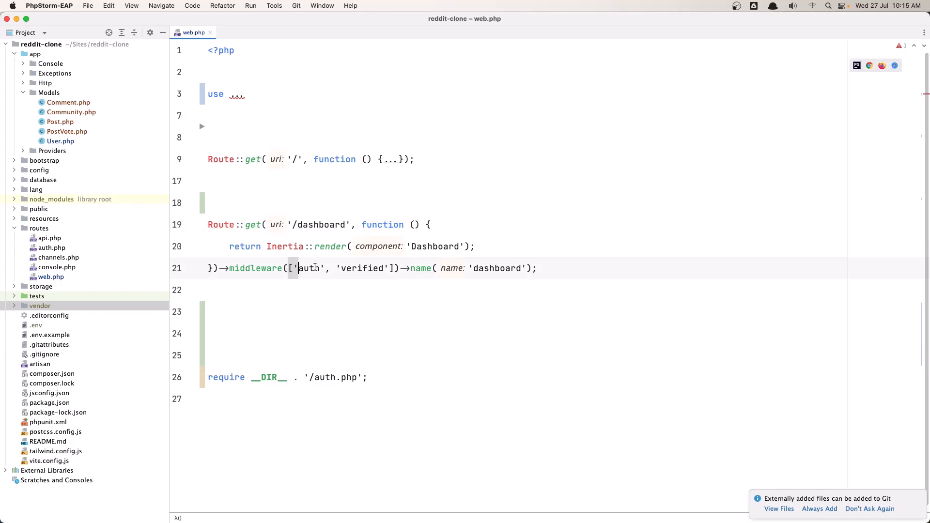
{"action": "left_click_drag", "start_coordinate": [295, 268], "coordinate": [397, 268]}
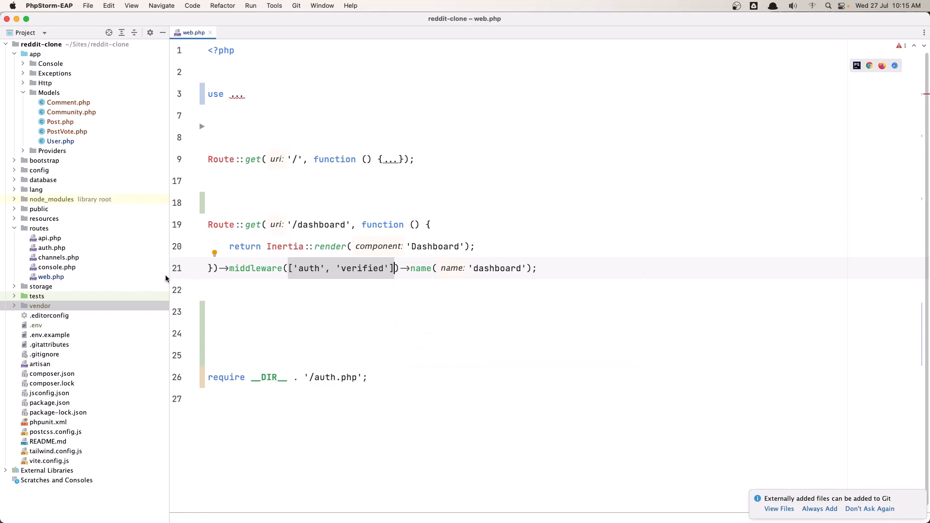
{"action": "mouse_move", "coordinate": [323, 299]}
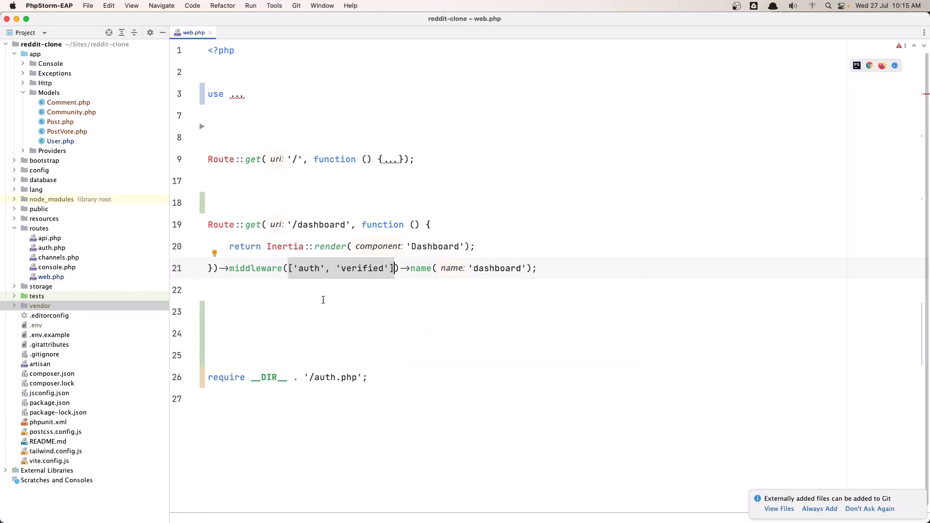
{"action": "mouse_move", "coordinate": [249, 289]}
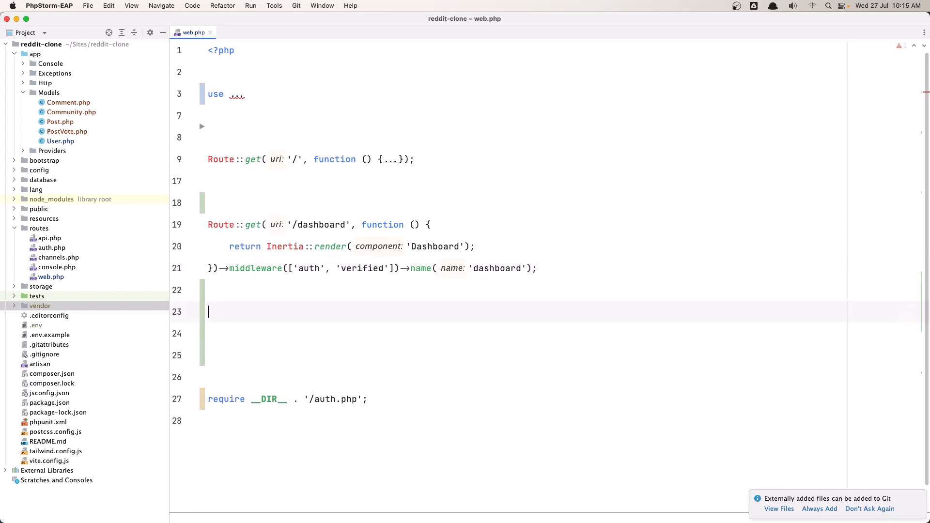
Write Route::group(['middleware' => ['auth', 'verified']], function ...) in web.php
{"action": "type", "text": "Route::"}
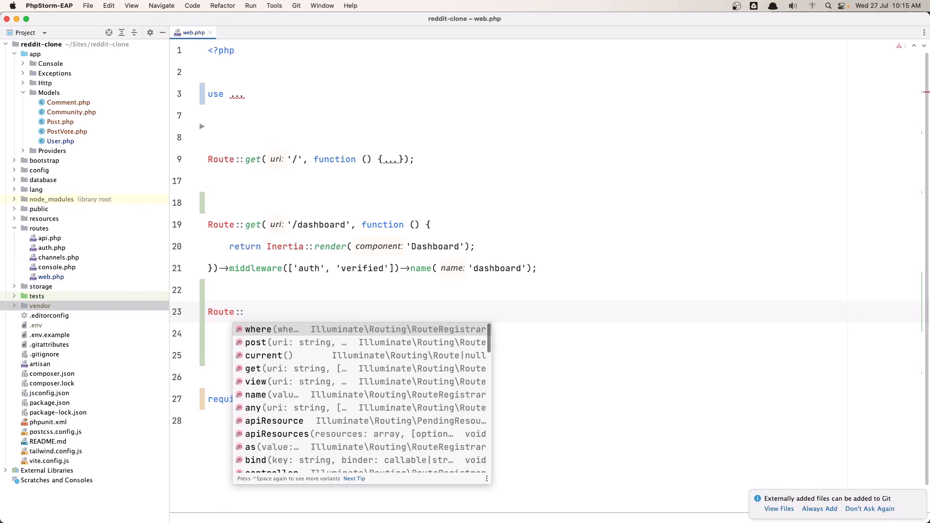
{"action": "type", "text": "group("}
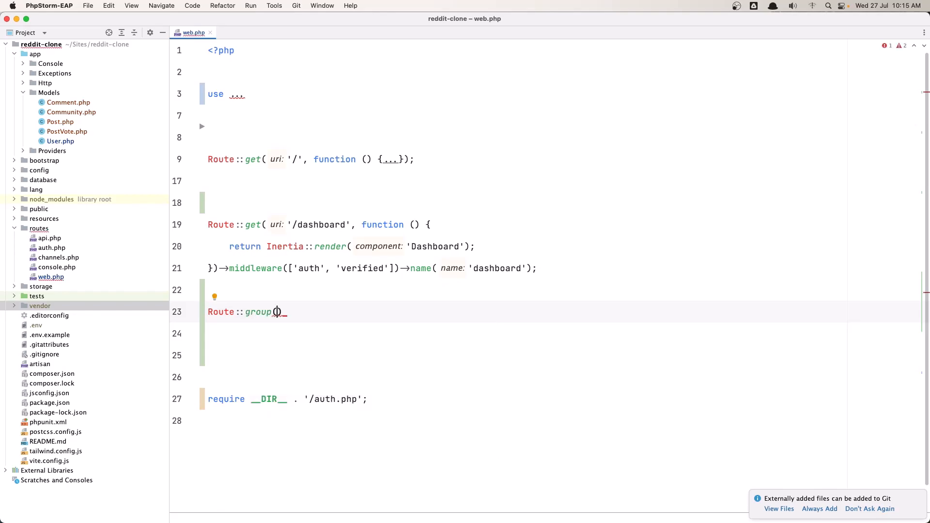
{"action": "type", "text": "[']"}
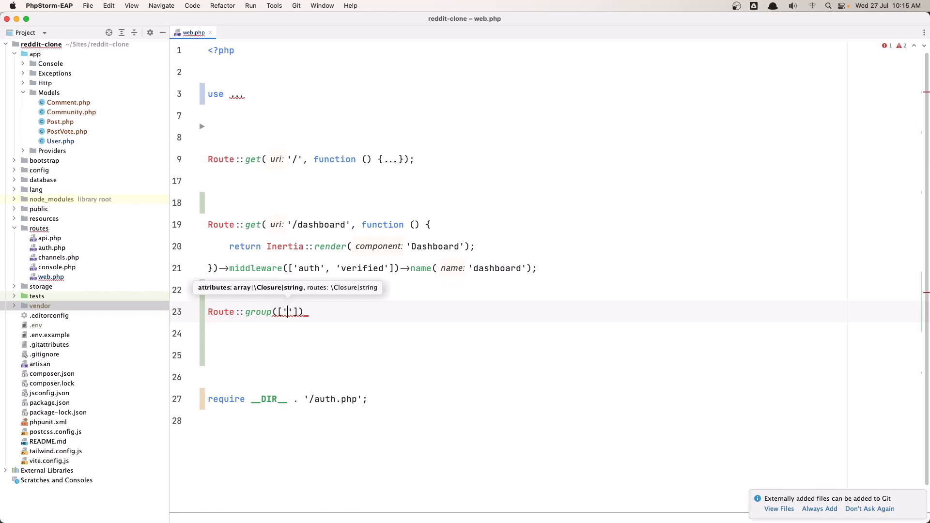
{"action": "type", "text": "midd"}
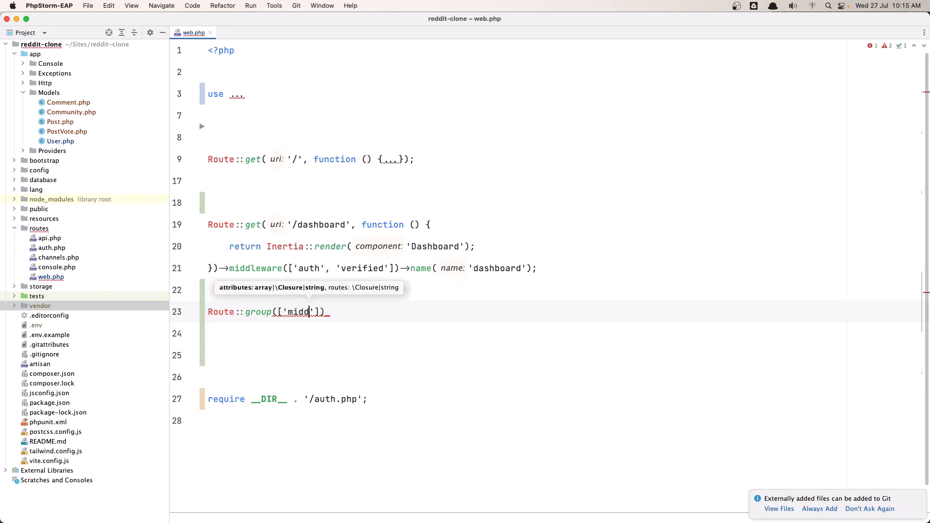
{"action": "type", "text": "leware"}
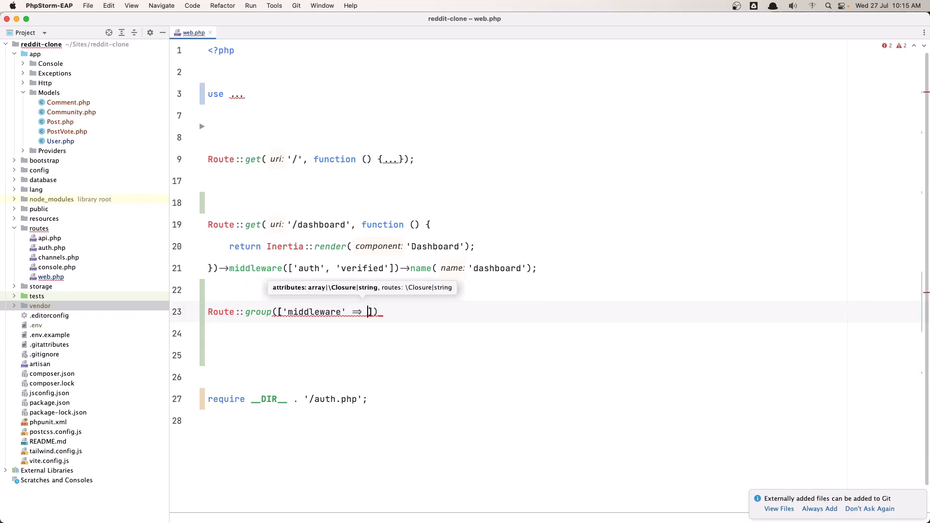
{"action": "type", "text": "[]"}
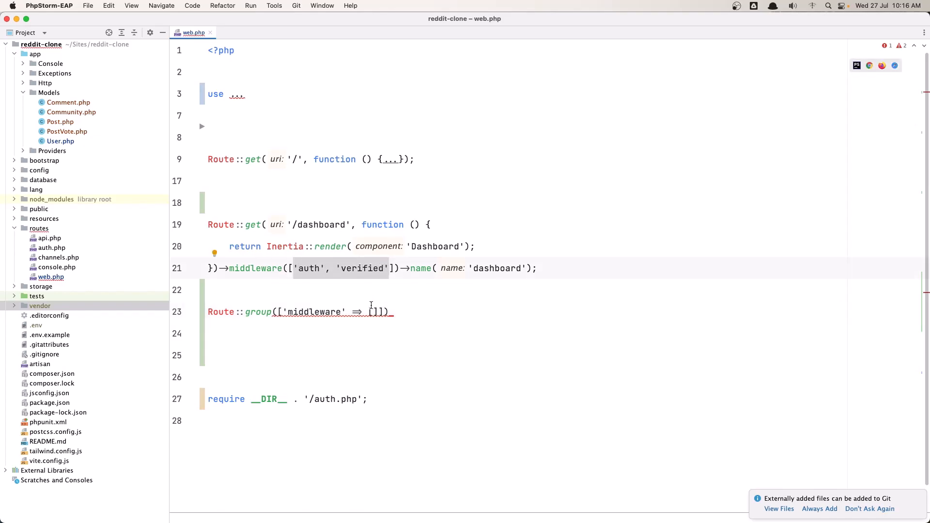
{"action": "type", "text": "'auth', 'verified'"}
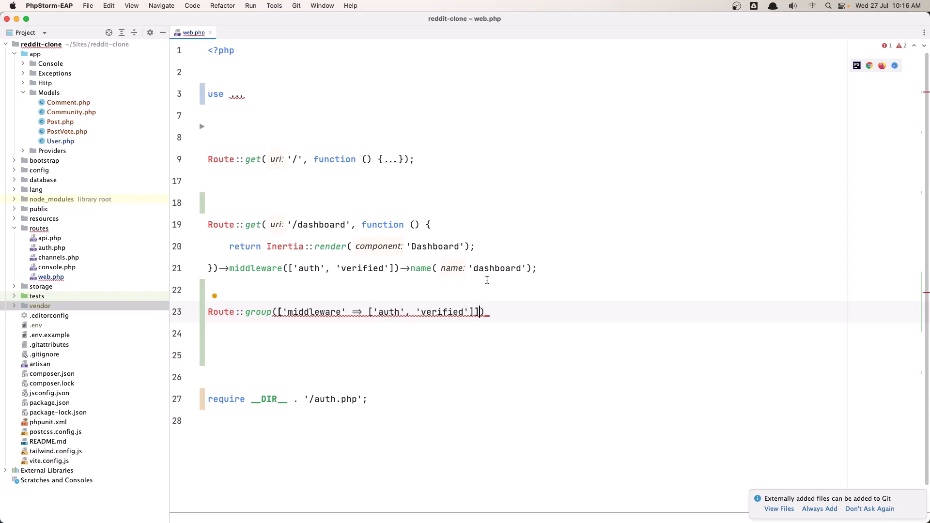
{"action": "type", "text": ", function ("}
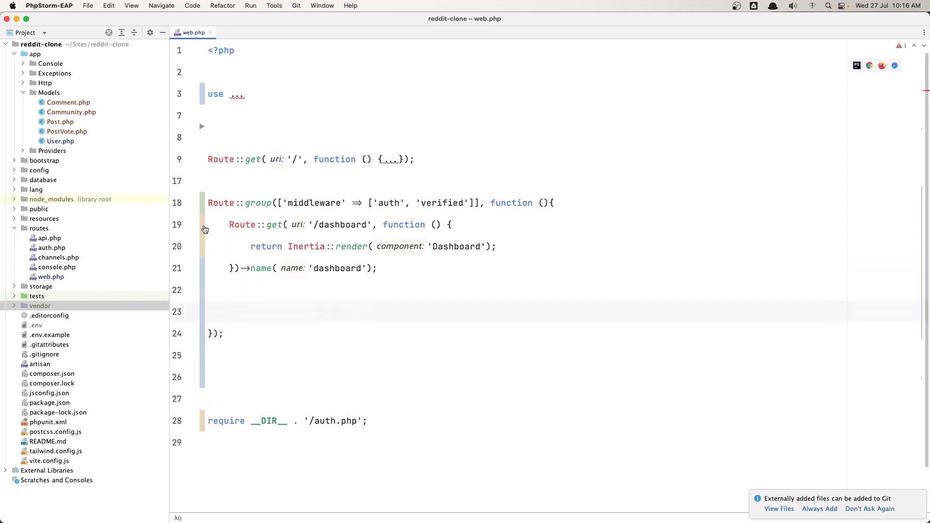
Add Route::resource('/communities', CommunityController::class) inside the route group
{"action": "type", "text": "Route::"}
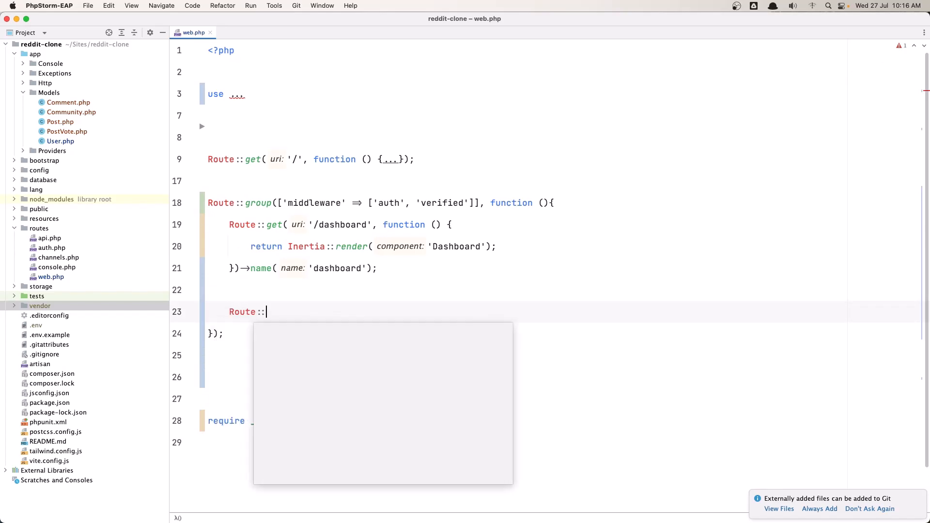
{"action": "type", "text": "resource('/'"}
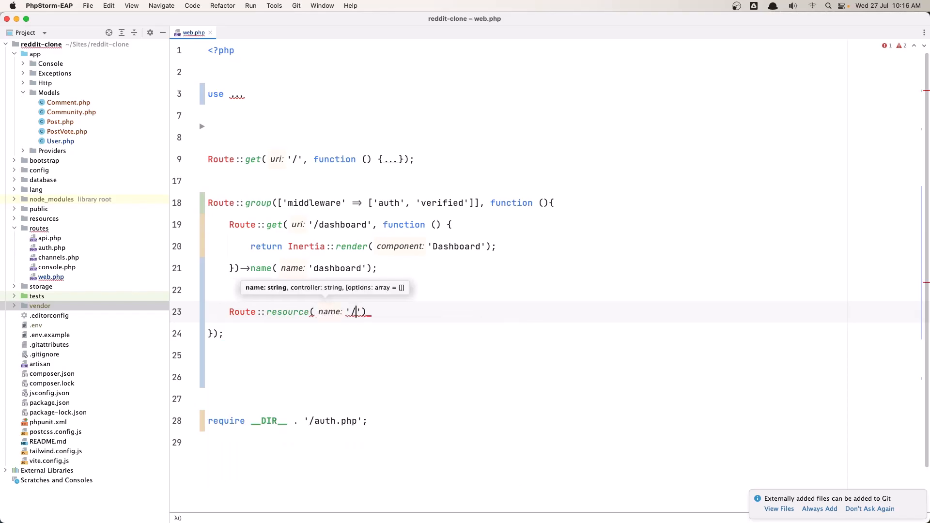
{"action": "type", "text": "comm"}
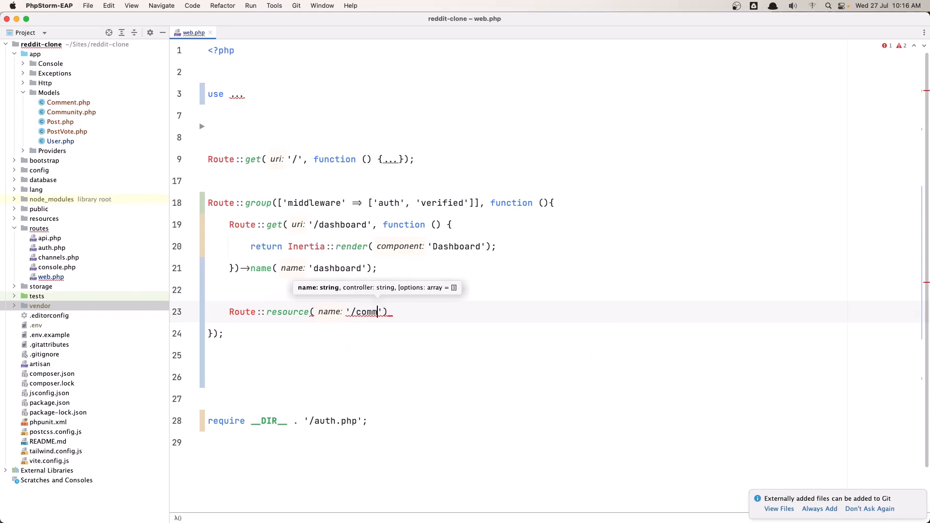
{"action": "type", "text": "unities"}
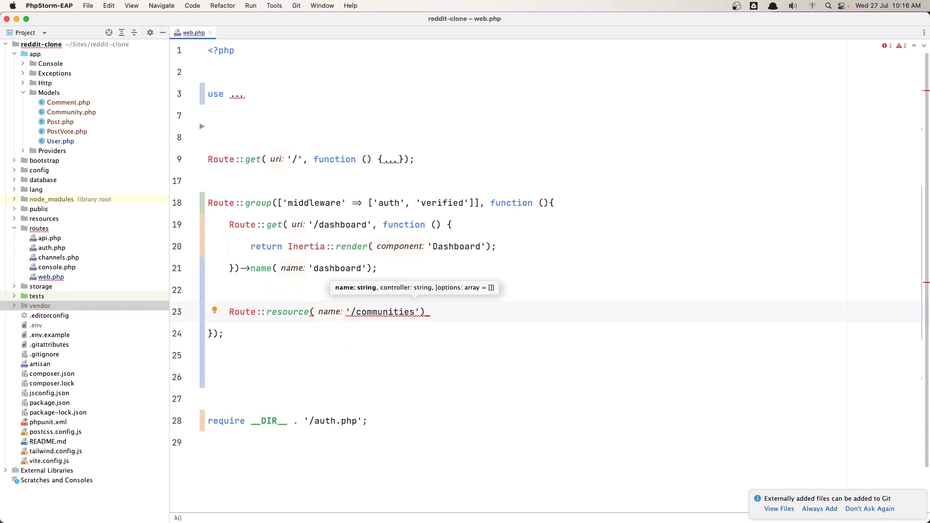
{"action": "type", "text": ","}
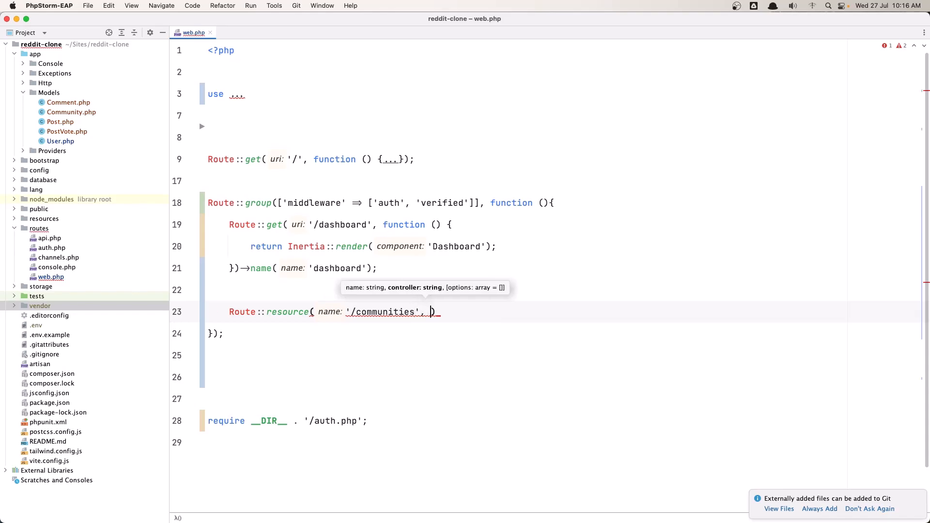
{"action": "type", "text": "Comu"}
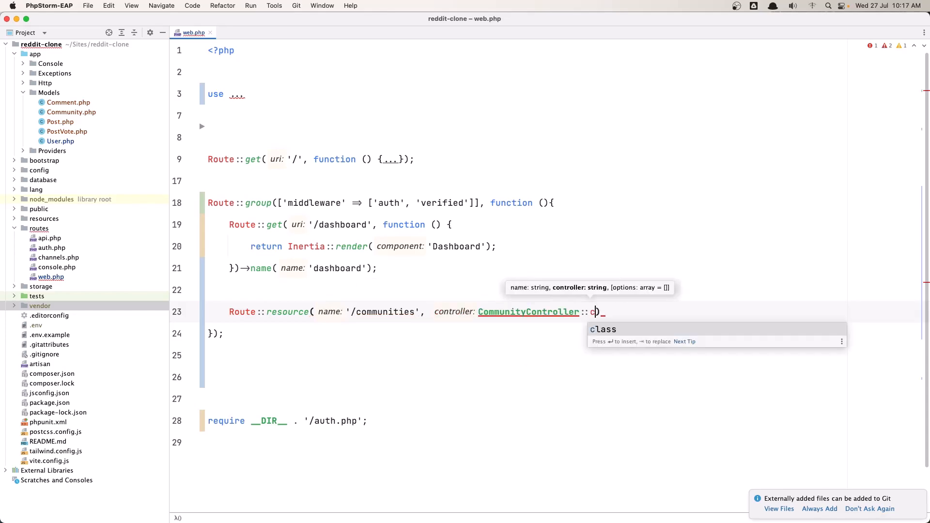
{"action": "key", "text": "Tab"}
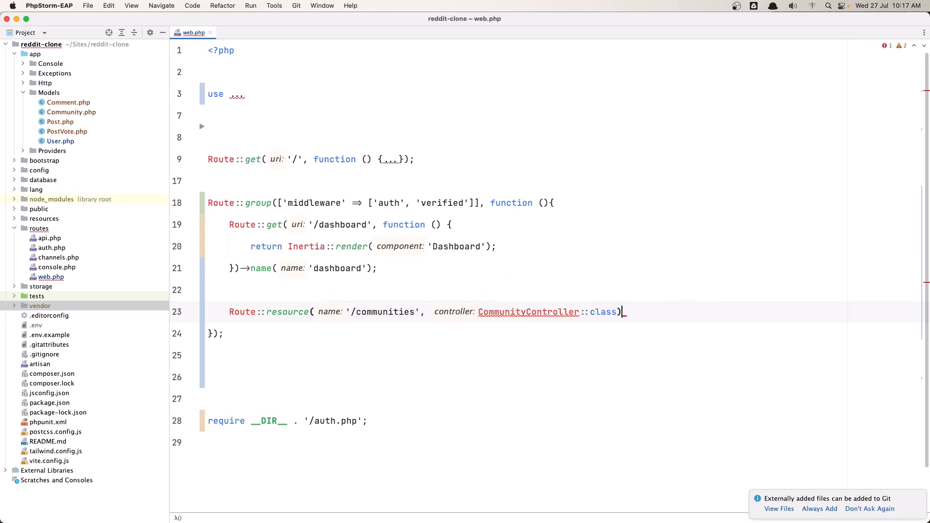
{"action": "type", "text": ";"}
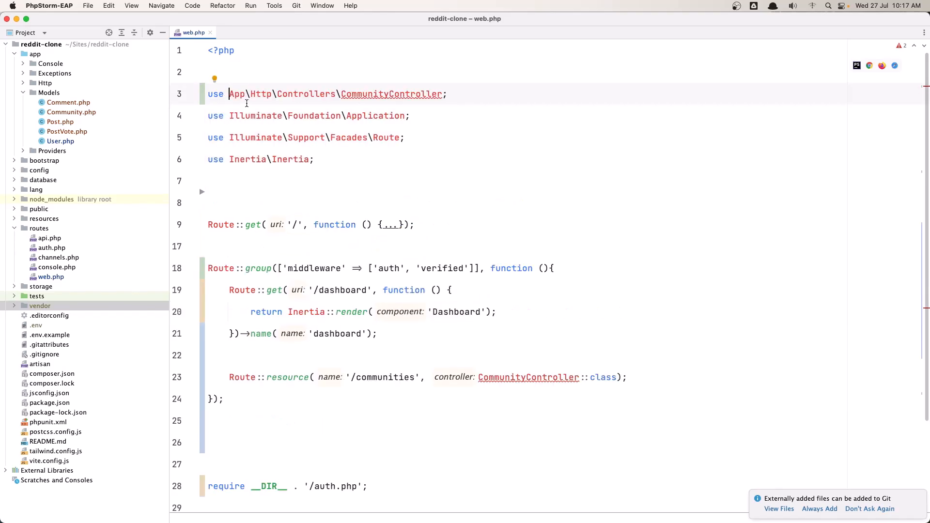
{"action": "mouse_move", "coordinate": [392, 94]}
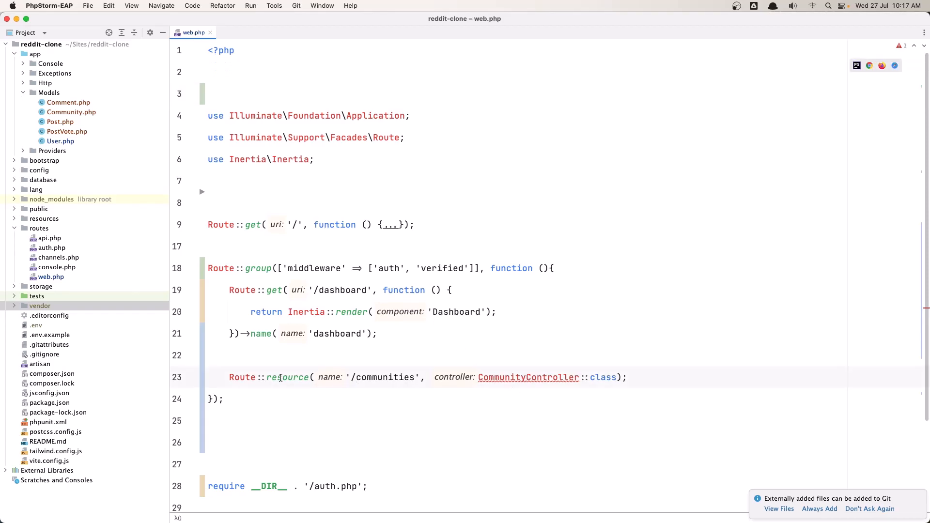
Import the Backend CommunityController class via quick-fix and close web.php
{"action": "left_click", "coordinate": [215, 375]}
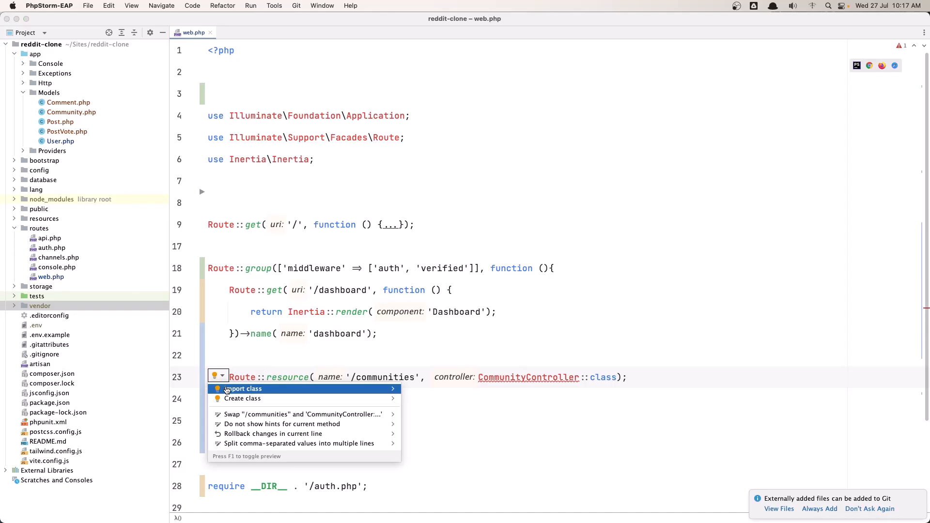
{"action": "left_click", "coordinate": [243, 388]}
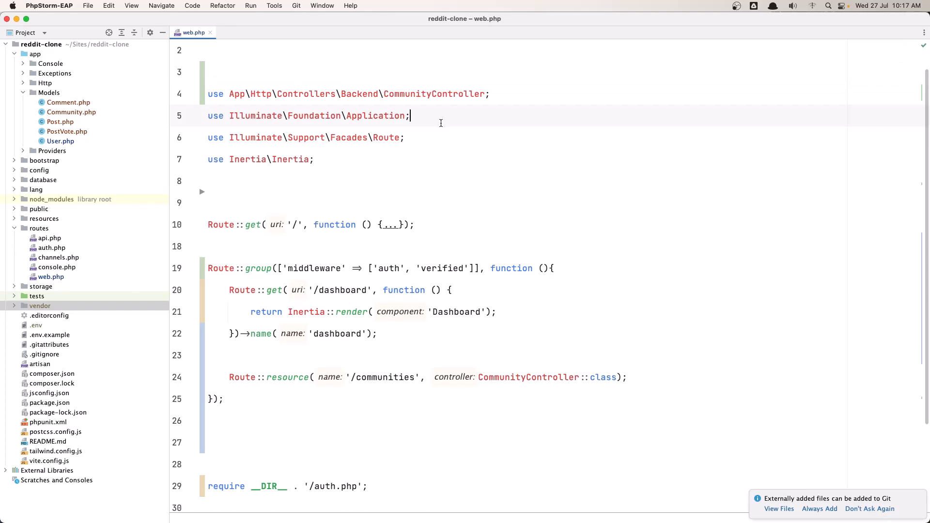
{"action": "key", "text": "cmd+tab"}
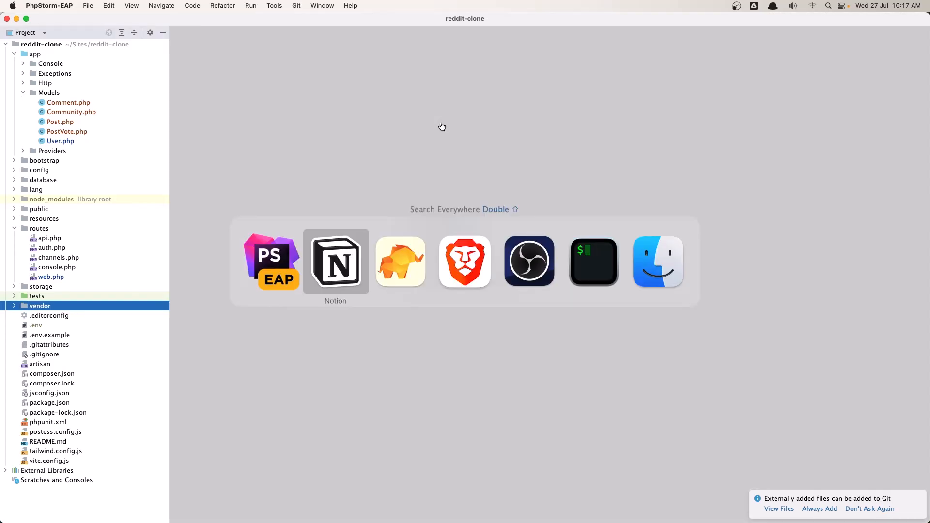
{"action": "left_click", "coordinate": [335, 261]}
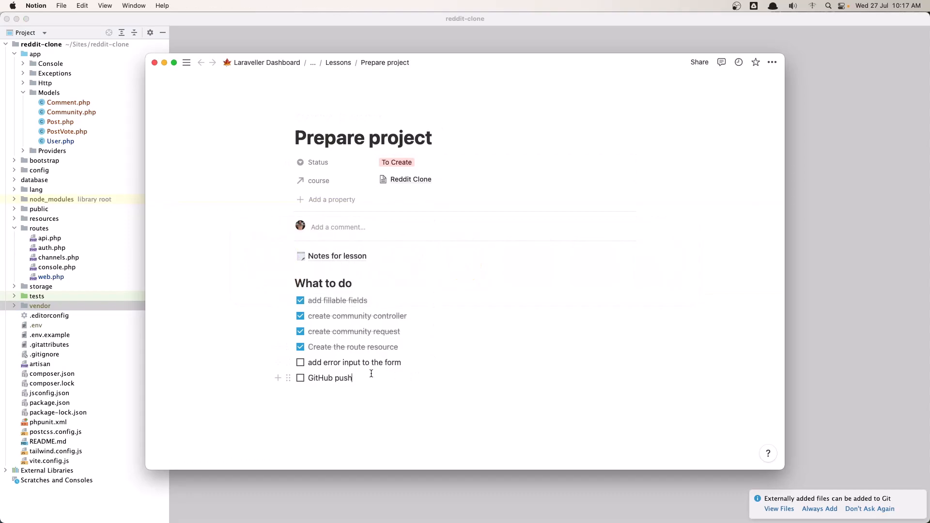
{"action": "mouse_move", "coordinate": [358, 362]}
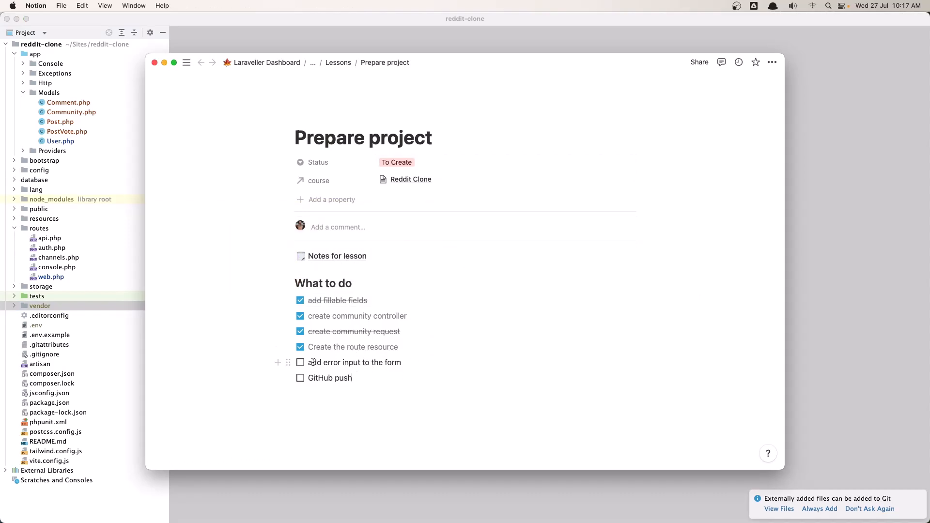
{"action": "key", "text": "Cmd+Tab"}
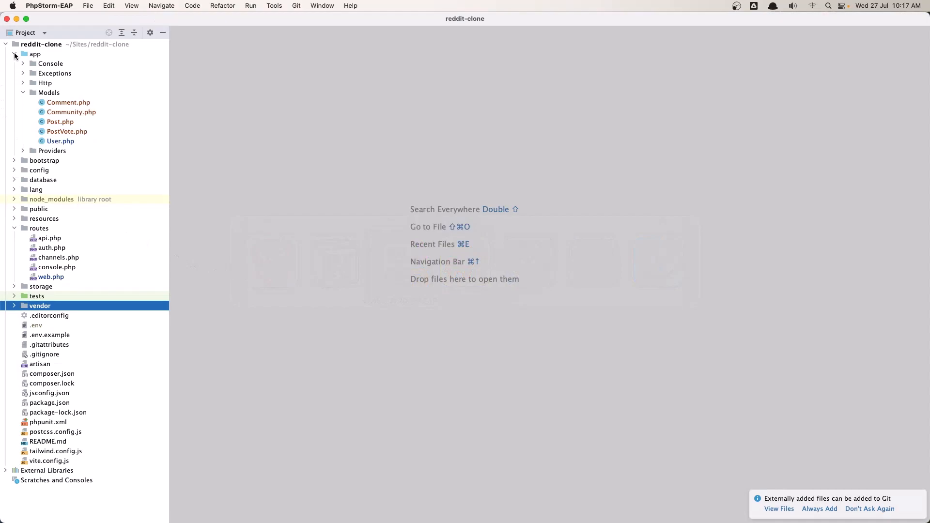
Open resources/js/Pages/Auth/Register.vue and scroll to the BreezeValidationErrors template line
{"action": "left_click", "coordinate": [15, 53]}
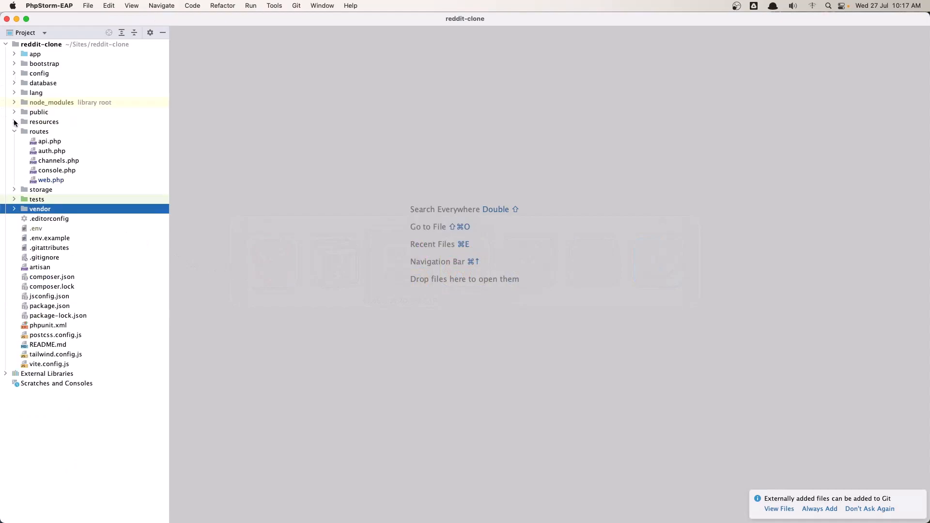
{"action": "left_click", "coordinate": [14, 121]}
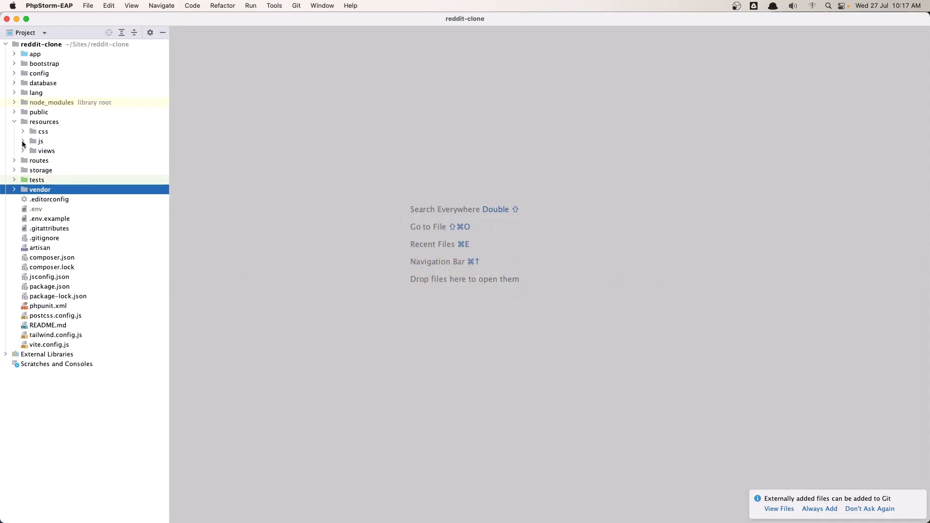
{"action": "left_click", "coordinate": [24, 141]}
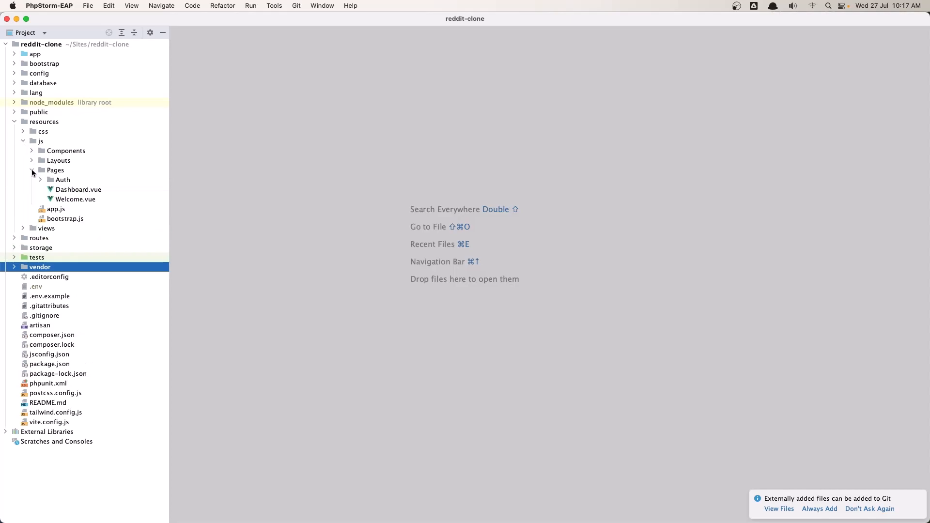
{"action": "left_click", "coordinate": [39, 180]}
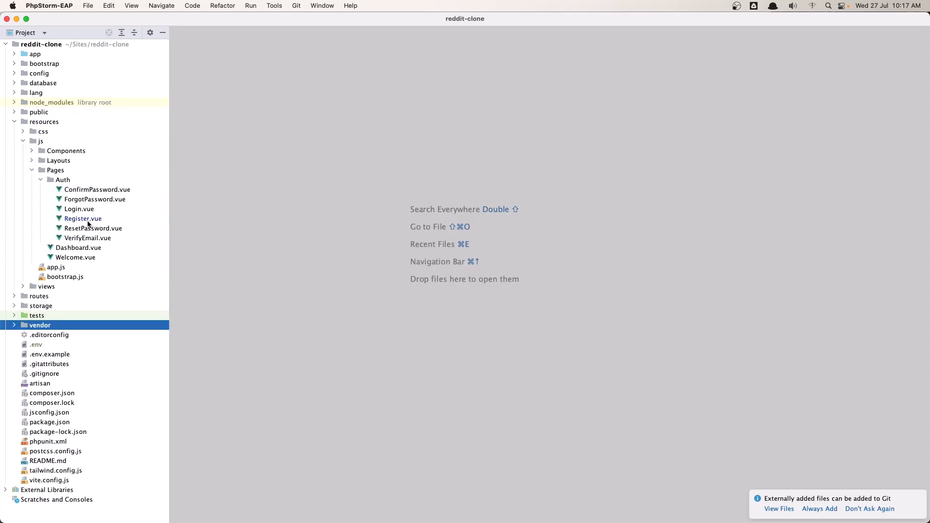
{"action": "double_click", "coordinate": [83, 219]}
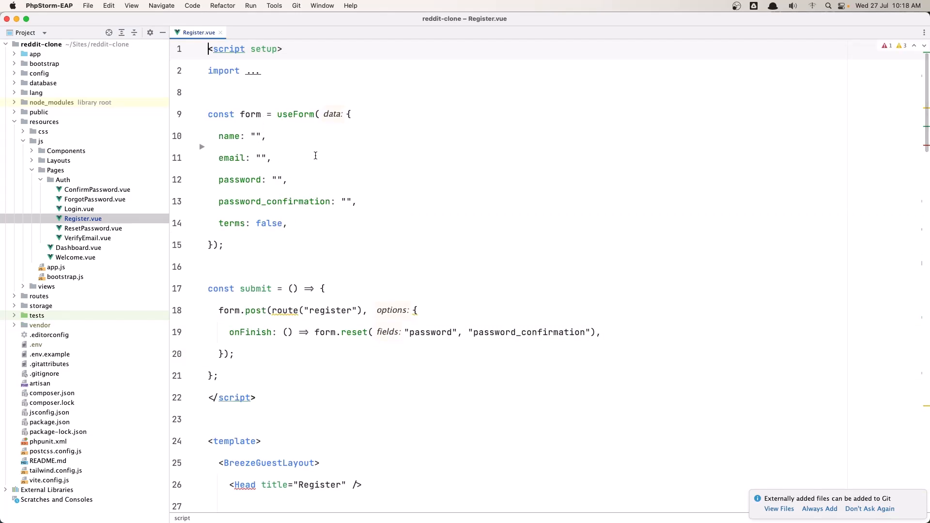
{"action": "scroll", "scroll_direction": "down", "scroll_amount": 3}
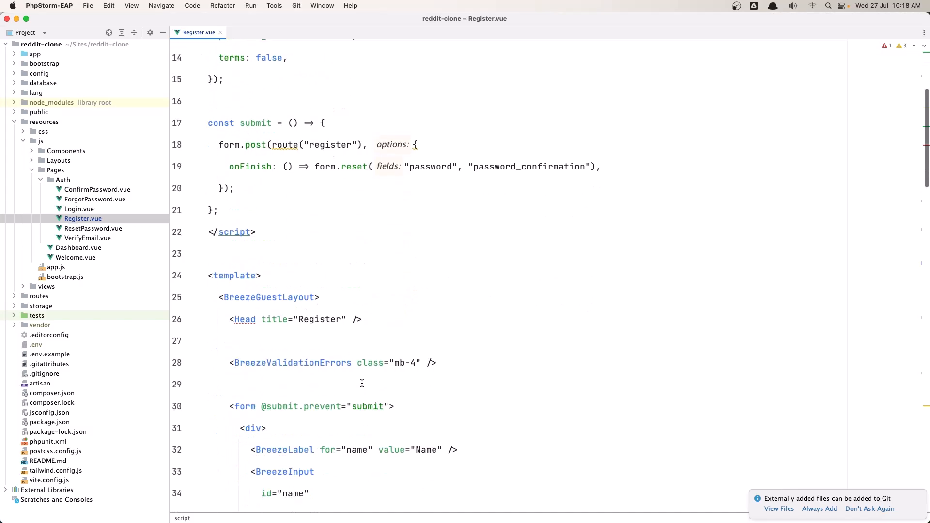
{"action": "left_click", "coordinate": [452, 363]}
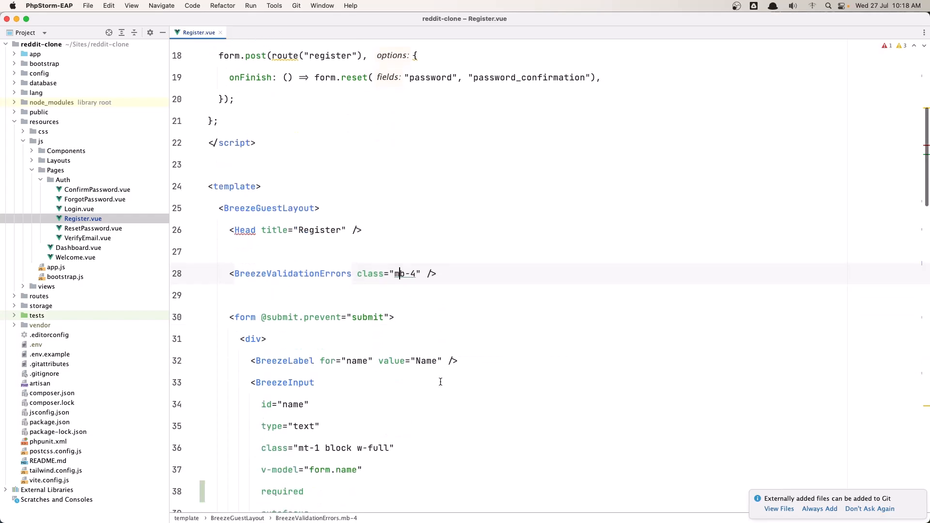
{"action": "scroll", "scroll_direction": "down", "scroll_amount": 3}
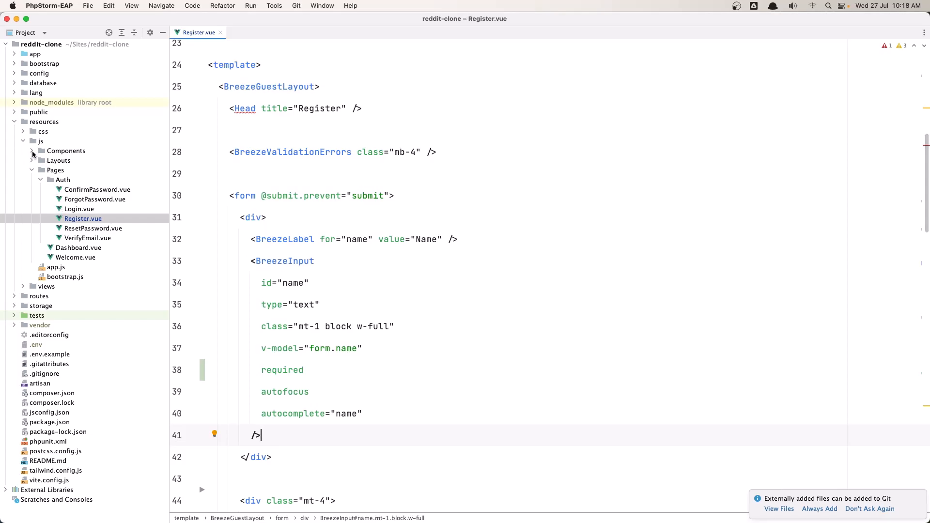
Open Components/InputError.vue, inspect its message prop, and close it
{"action": "left_click", "coordinate": [32, 151]}
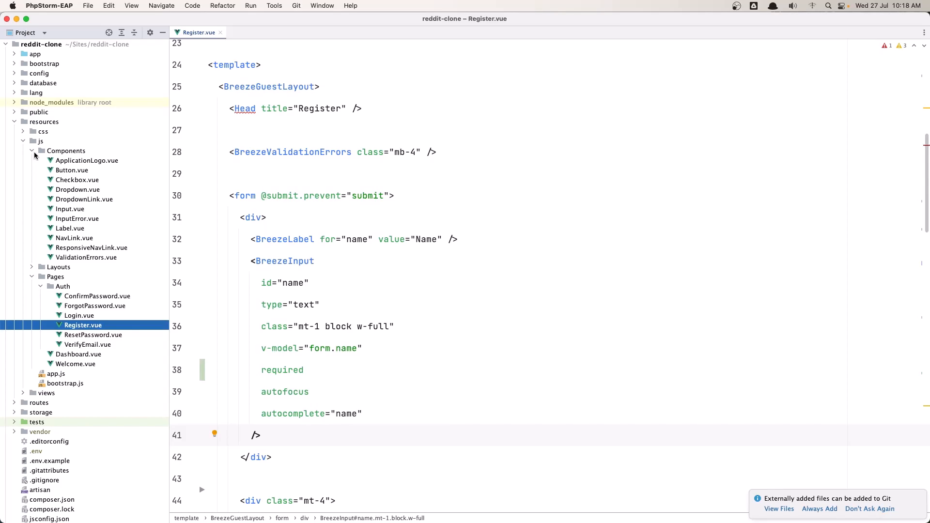
{"action": "mouse_move", "coordinate": [74, 153]}
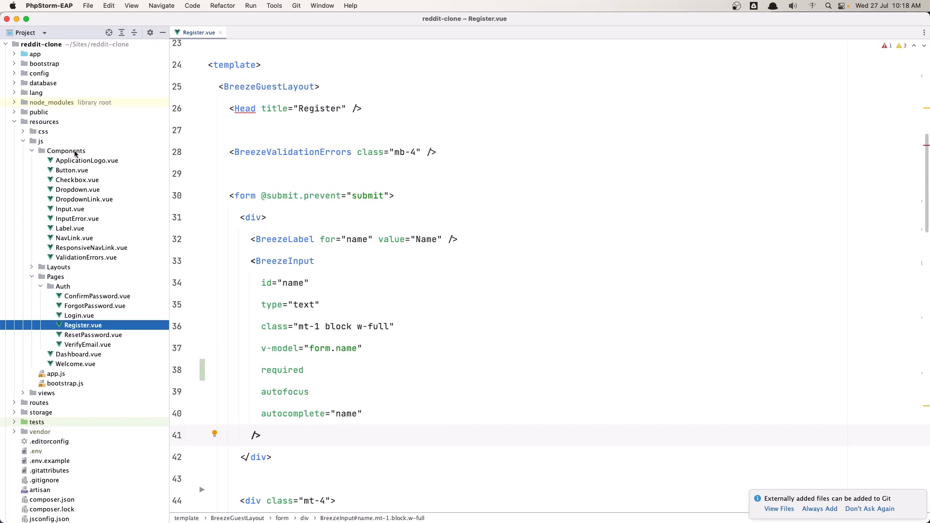
{"action": "mouse_move", "coordinate": [85, 156]}
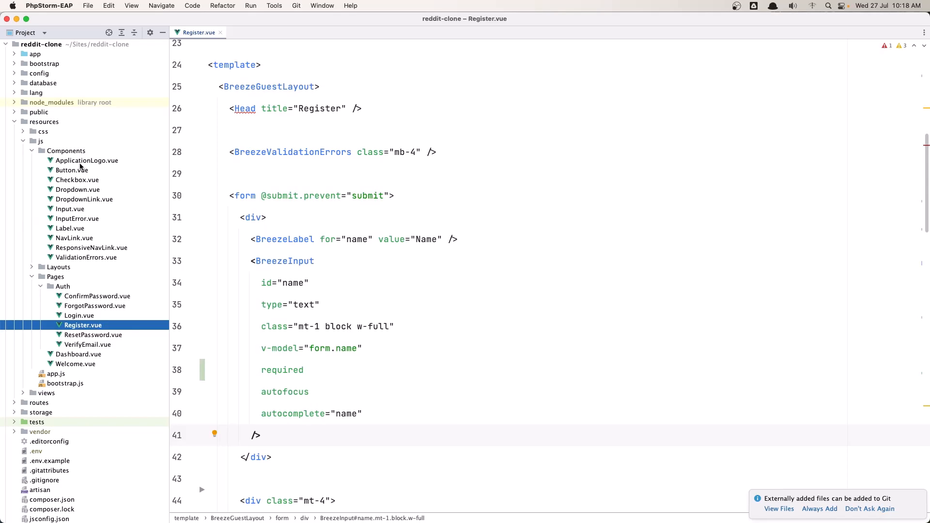
{"action": "mouse_move", "coordinate": [84, 190]}
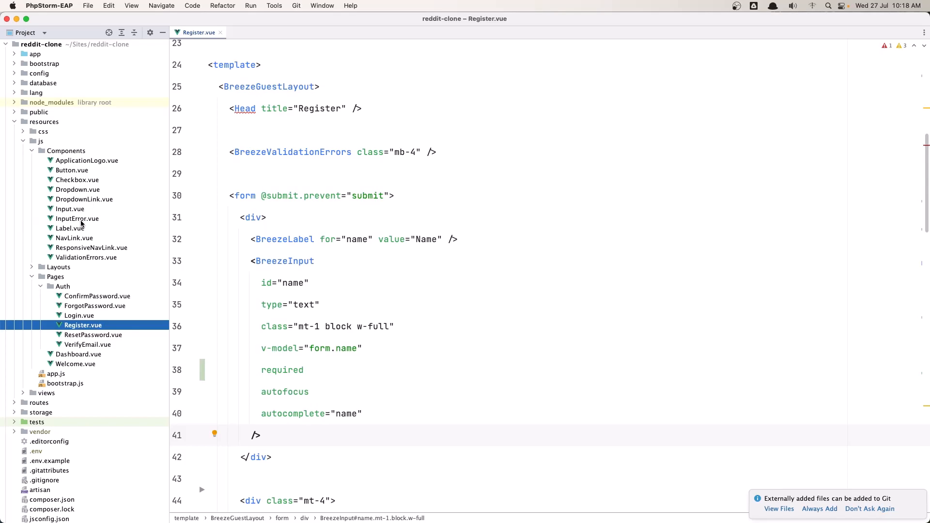
{"action": "double_click", "coordinate": [76, 218]}
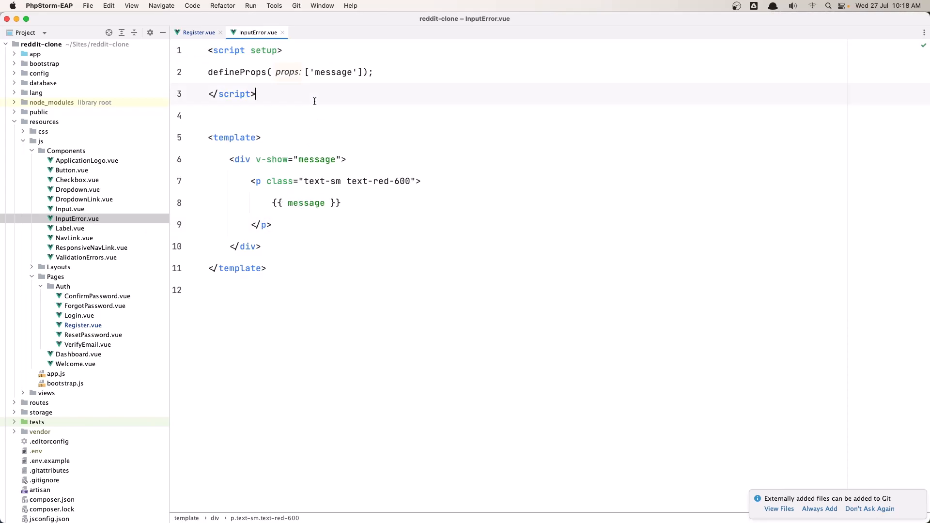
{"action": "double_click", "coordinate": [330, 72]}
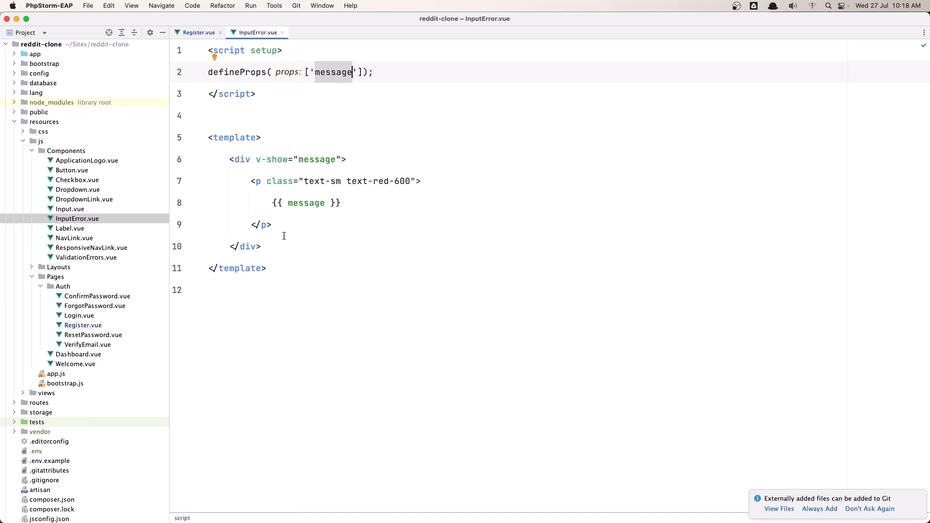
{"action": "left_click", "coordinate": [242, 159]}
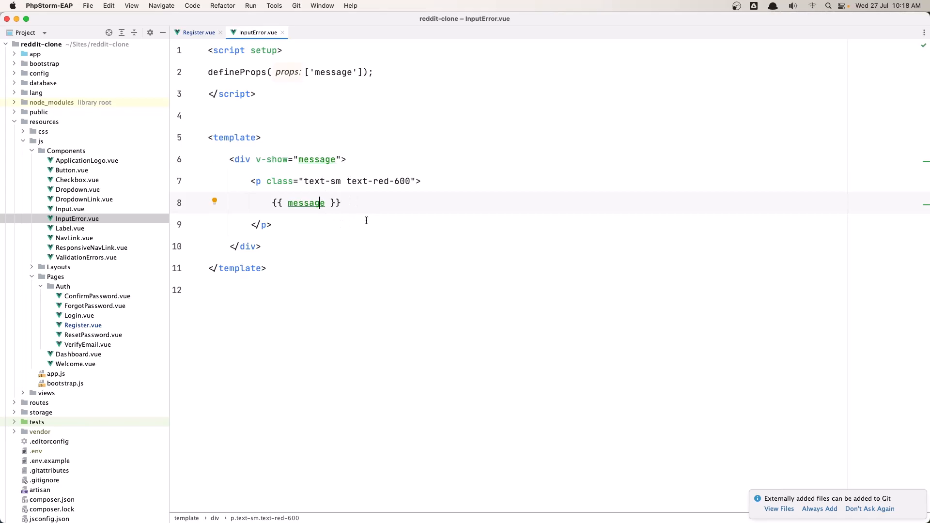
{"action": "left_click", "coordinate": [199, 32]}
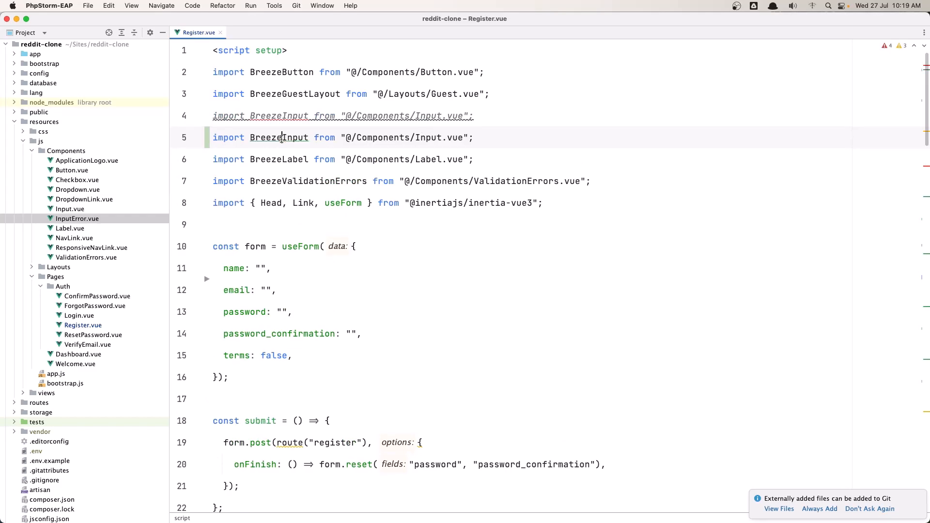
Turn the duplicated import into BreezeErrorInput from @/Components/InputError.vue
{"action": "type", "text": "Error"}
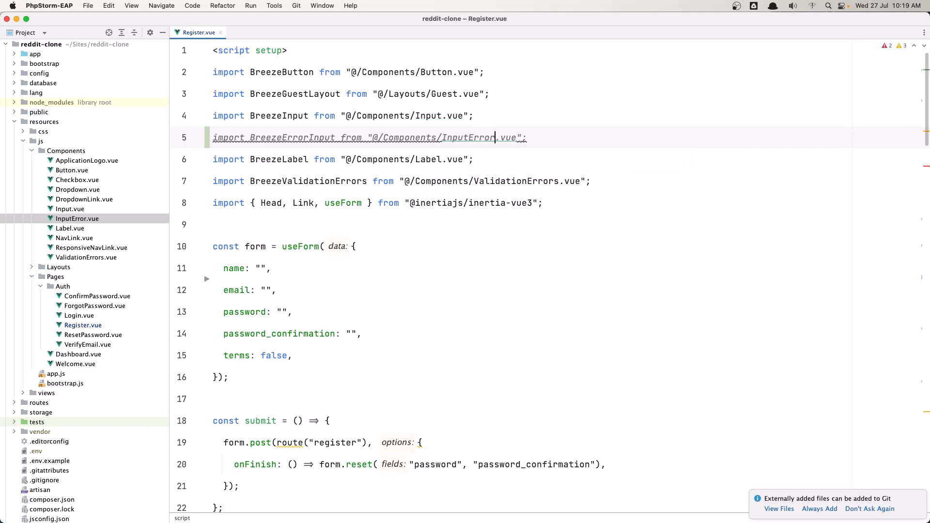
{"action": "left_click", "coordinate": [526, 137]}
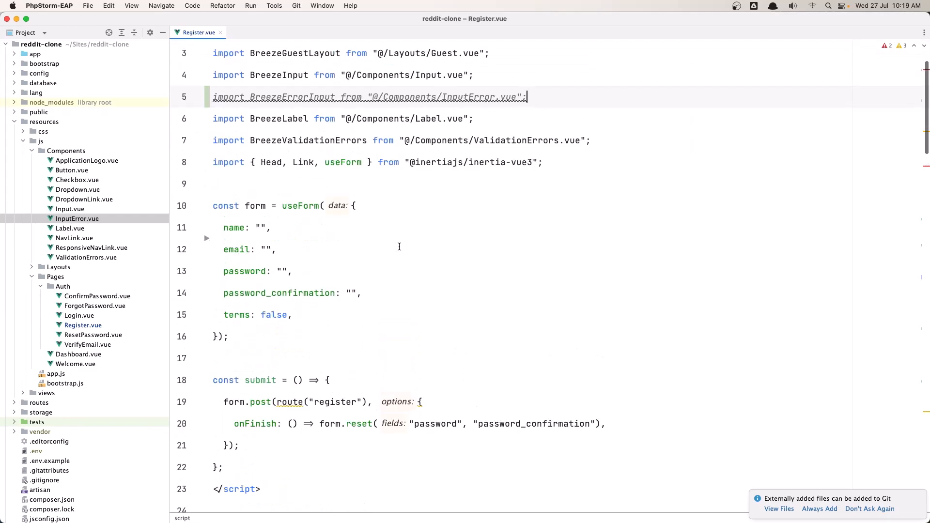
{"action": "key", "text": "cmd+tab"}
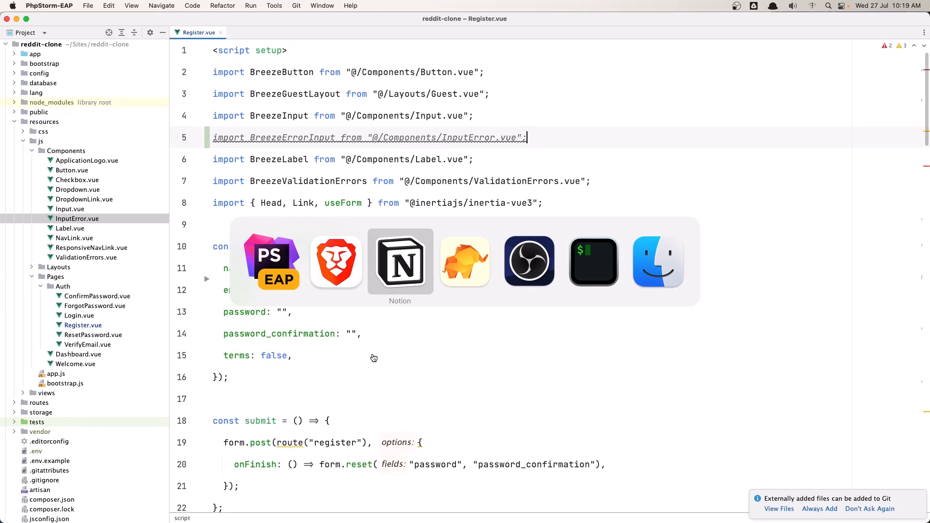
{"action": "mouse_move", "coordinate": [335, 261]}
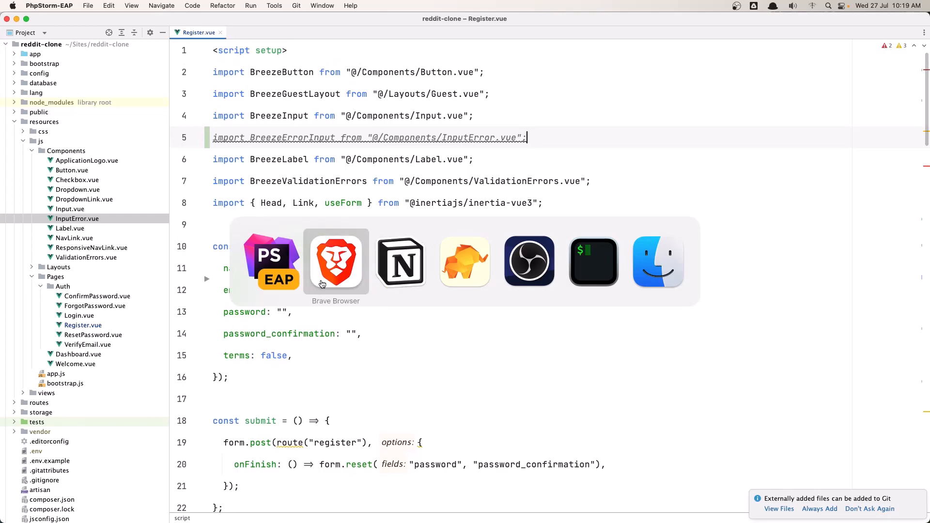
In Brave, find the Inertia Validation docs' Vue 3 errors.email display example
{"action": "left_click", "coordinate": [335, 261]}
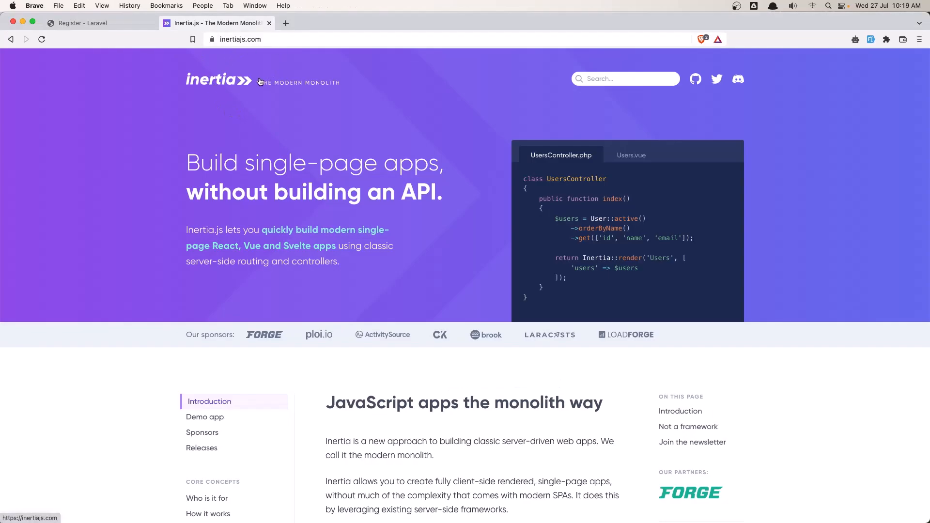
{"action": "mouse_move", "coordinate": [227, 145]}
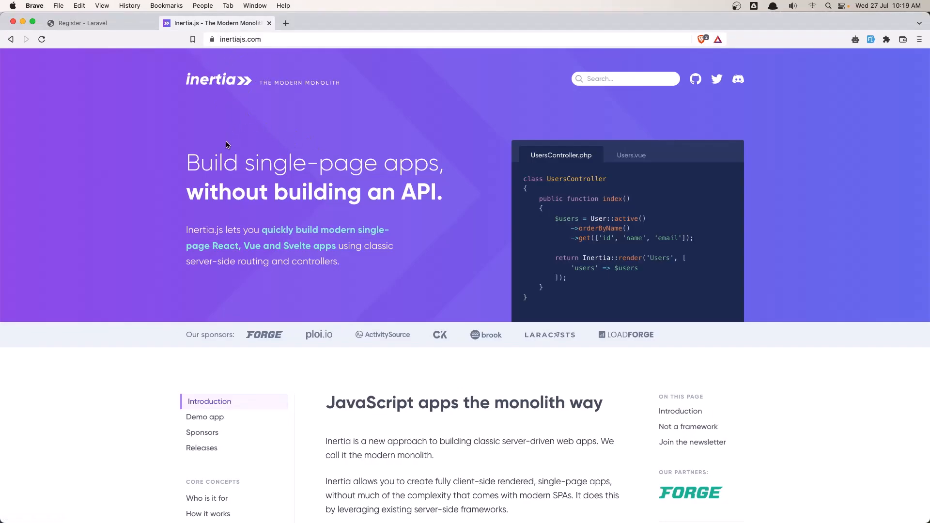
{"action": "scroll", "scroll_direction": "down", "scroll_amount": 3}
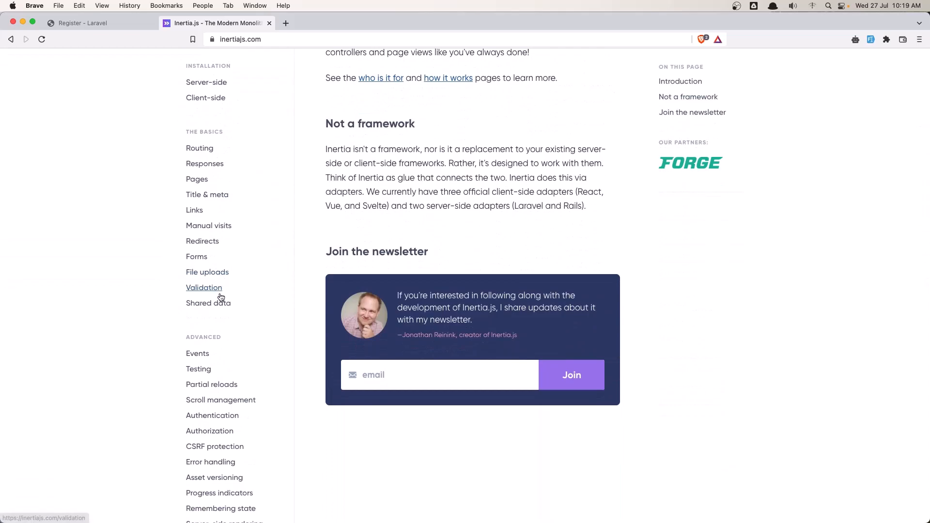
{"action": "left_click", "coordinate": [203, 288]}
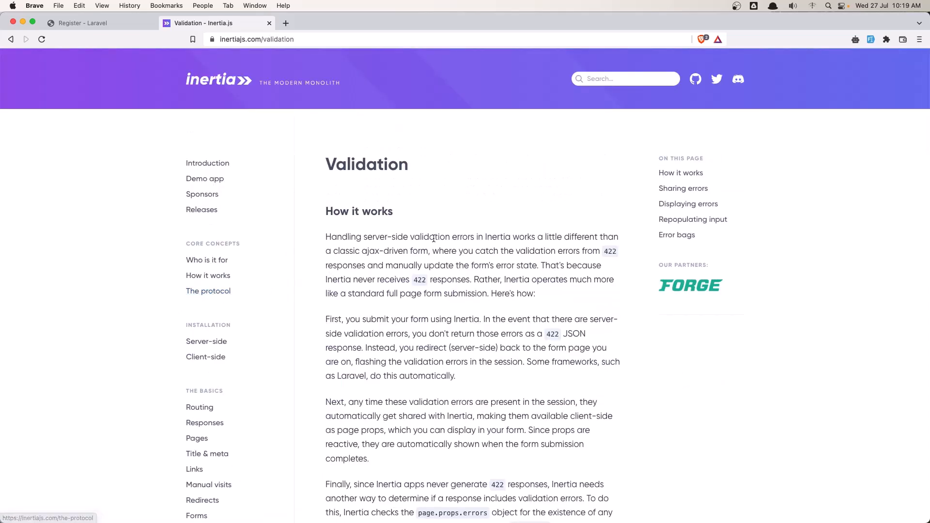
{"action": "scroll", "scroll_direction": "down", "scroll_amount": 3}
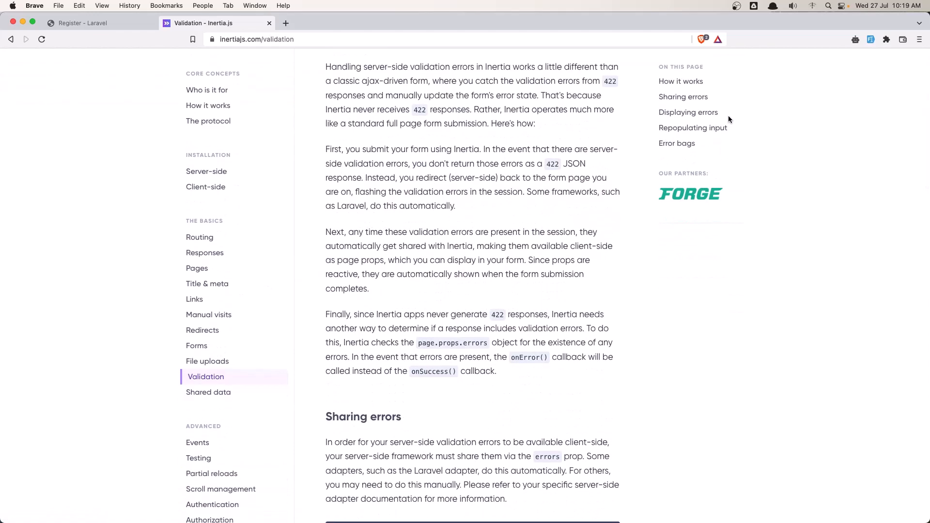
{"action": "left_click", "coordinate": [688, 112]}
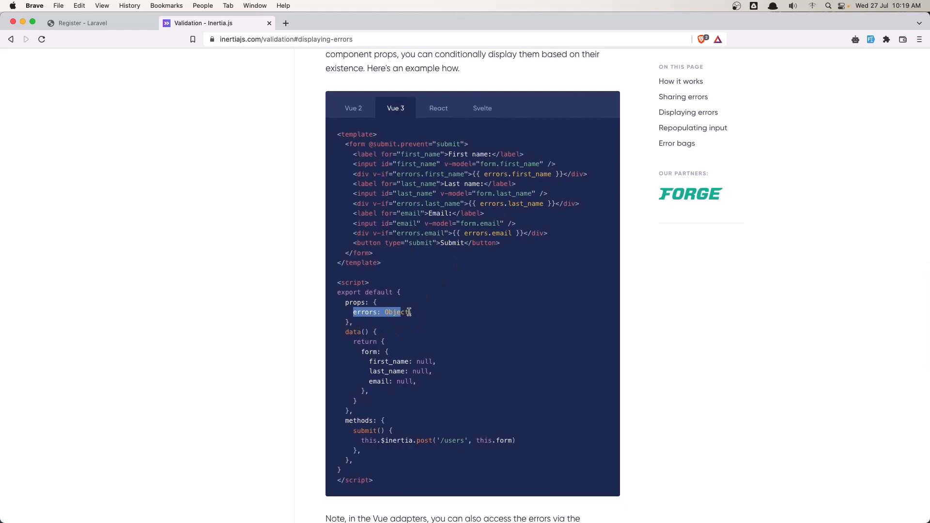
{"action": "left_click", "coordinate": [361, 319]}
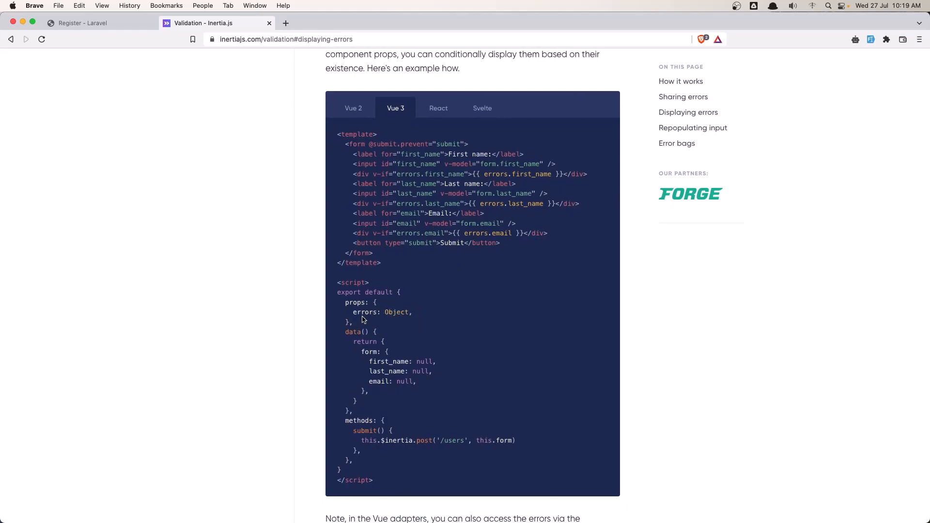
{"action": "mouse_move", "coordinate": [354, 313]}
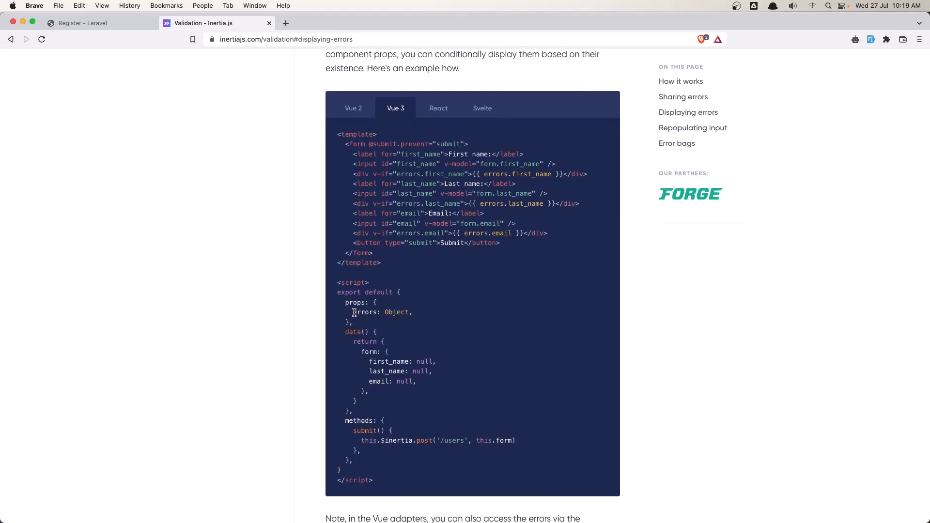
{"action": "mouse_move", "coordinate": [439, 339]}
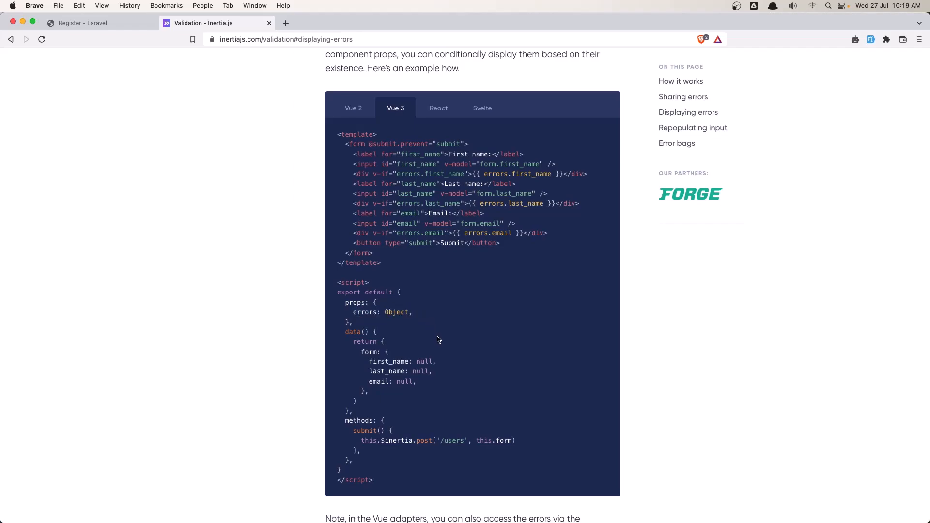
{"action": "mouse_move", "coordinate": [363, 232]}
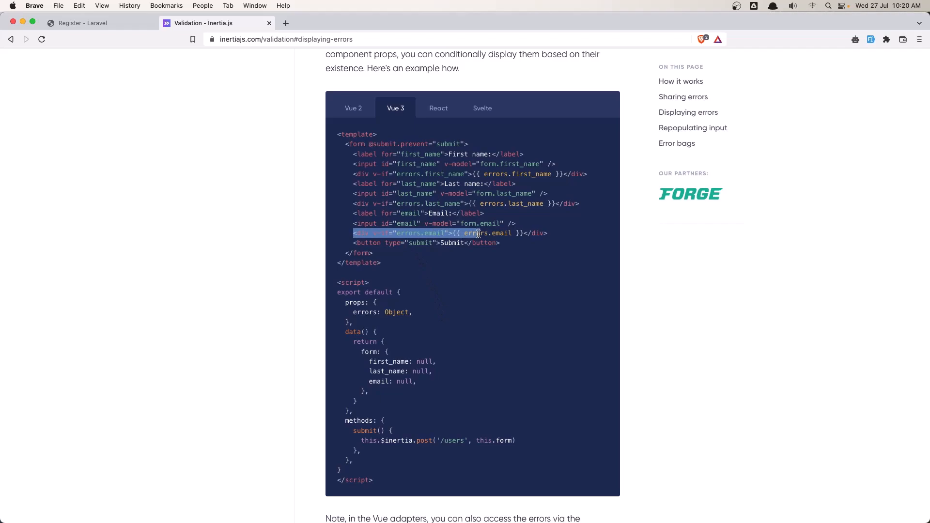
{"action": "left_click_drag", "start_coordinate": [477, 232], "coordinate": [530, 232]}
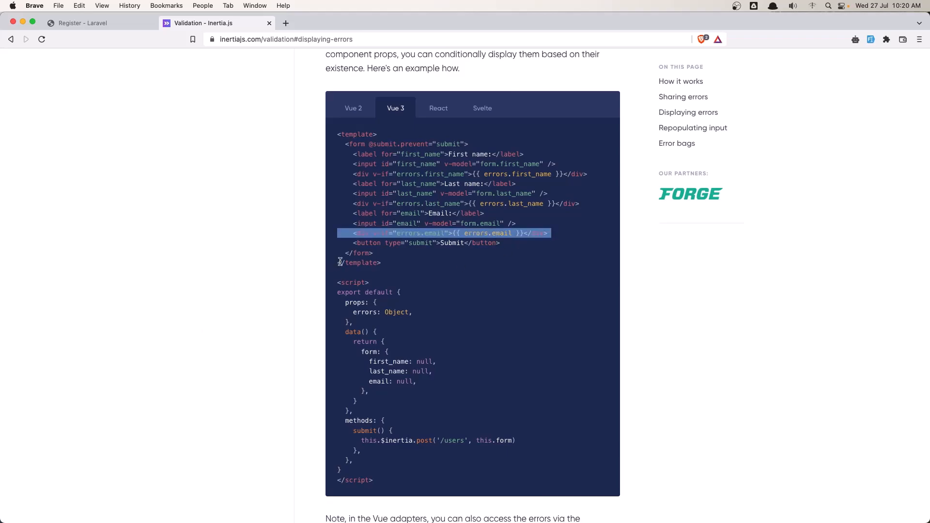
{"action": "mouse_move", "coordinate": [373, 285]}
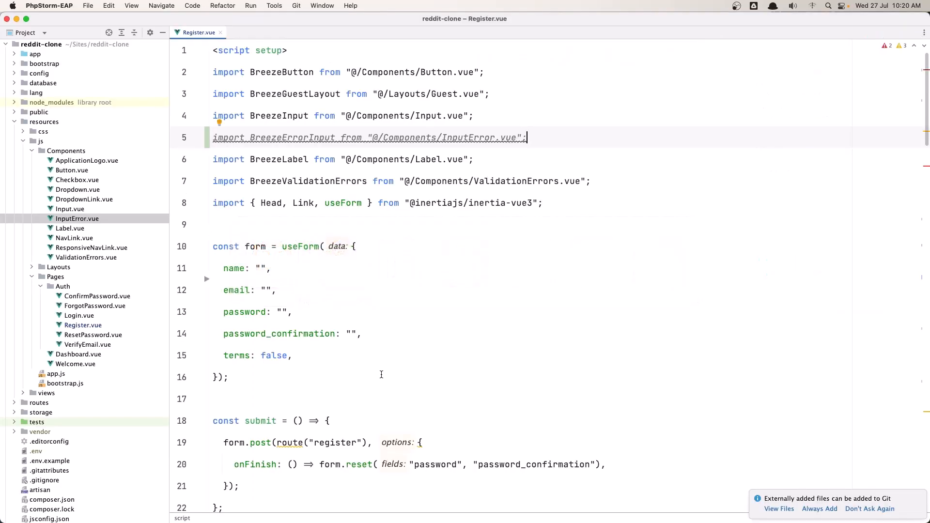
Below the name input in Register.vue, start a BreezeErrorInput tag via autocomplete
{"action": "scroll", "scroll_direction": "down", "scroll_amount": 3}
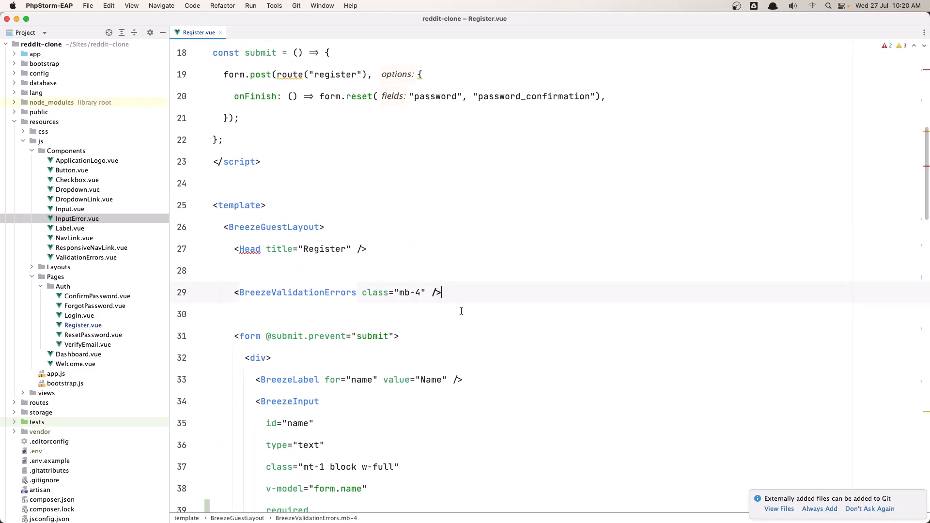
{"action": "scroll", "scroll_direction": "down", "scroll_amount": 3}
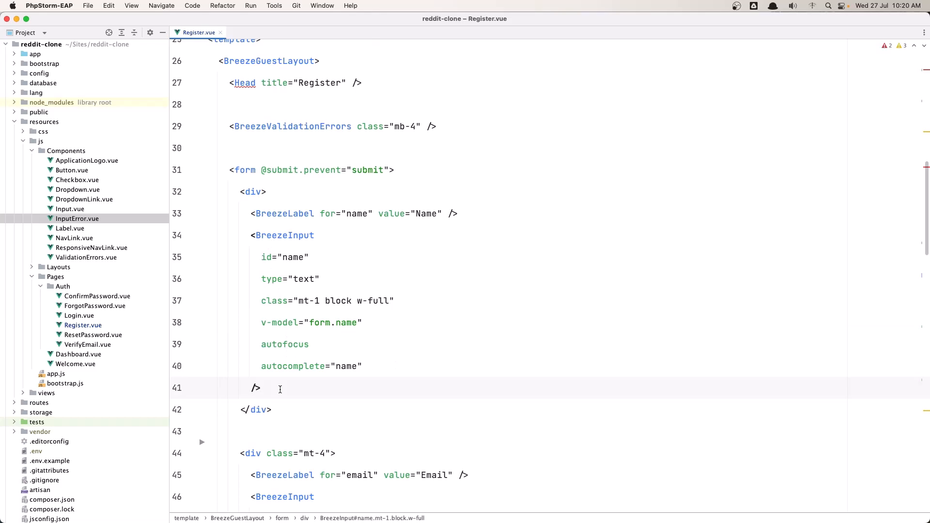
{"action": "type", "text": "b"}
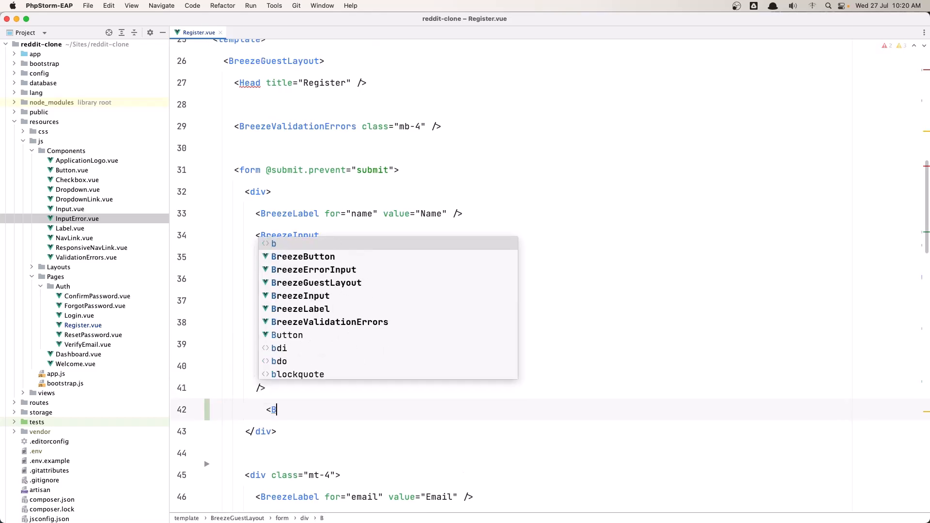
{"action": "type", "text": "ree"}
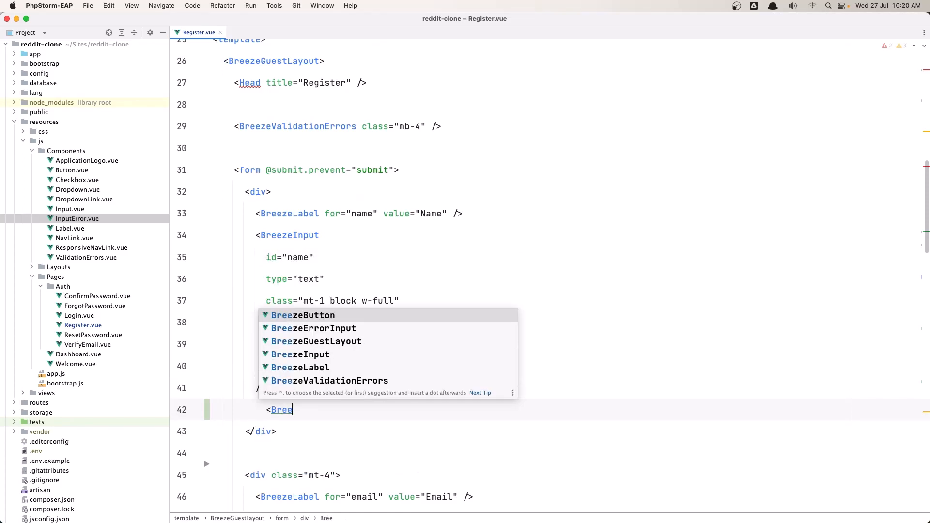
{"action": "type", "text": "se"}
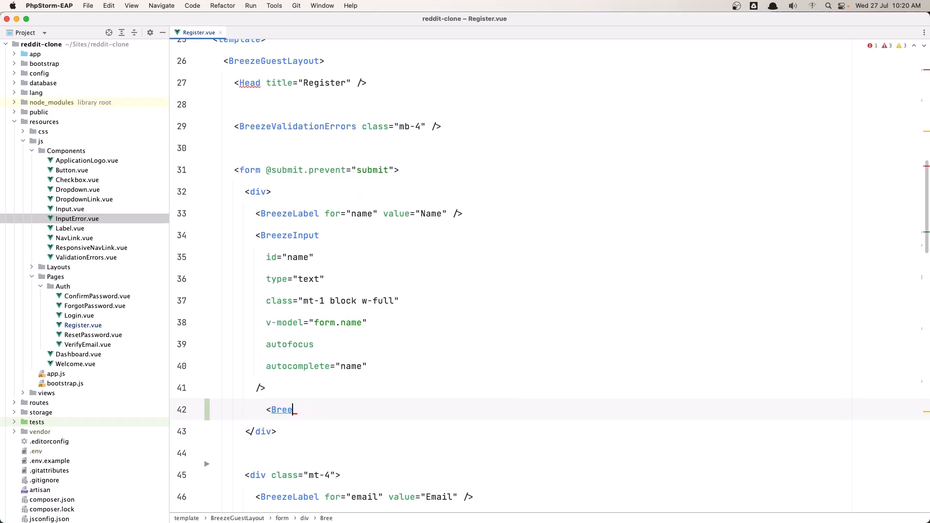
{"action": "type", "text": "zeIn"}
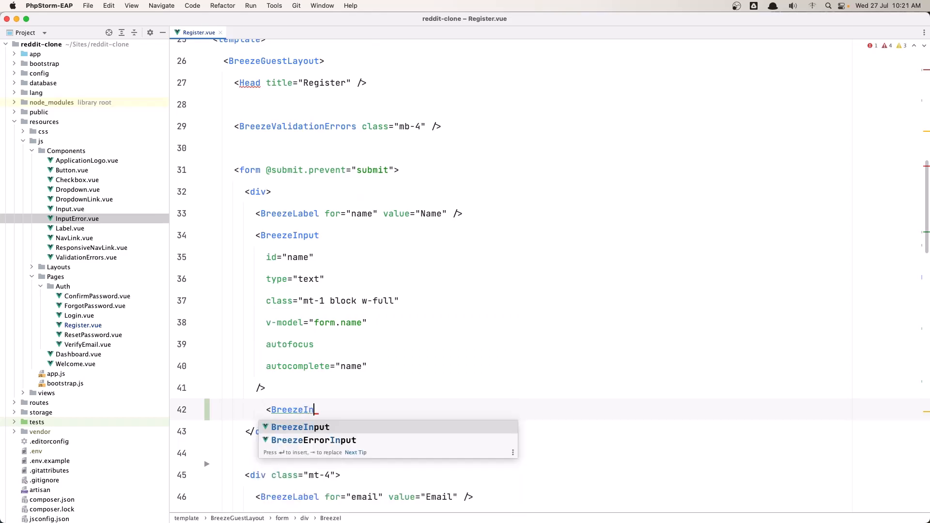
{"action": "type", "text": "p"}
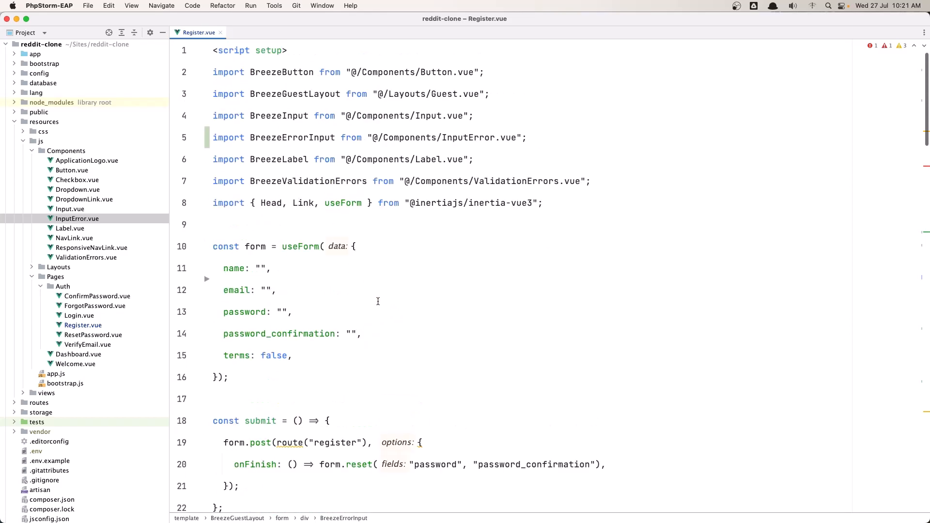
Rename the imported error component from BreezeErrorInput to BreezeInputError
{"action": "scroll", "scroll_direction": "down", "scroll_amount": 3}
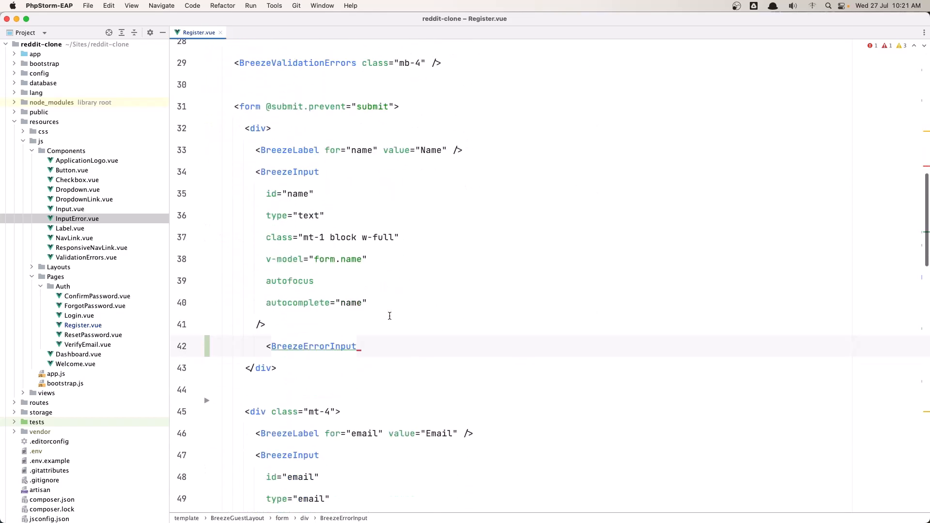
{"action": "double_click", "coordinate": [314, 346]}
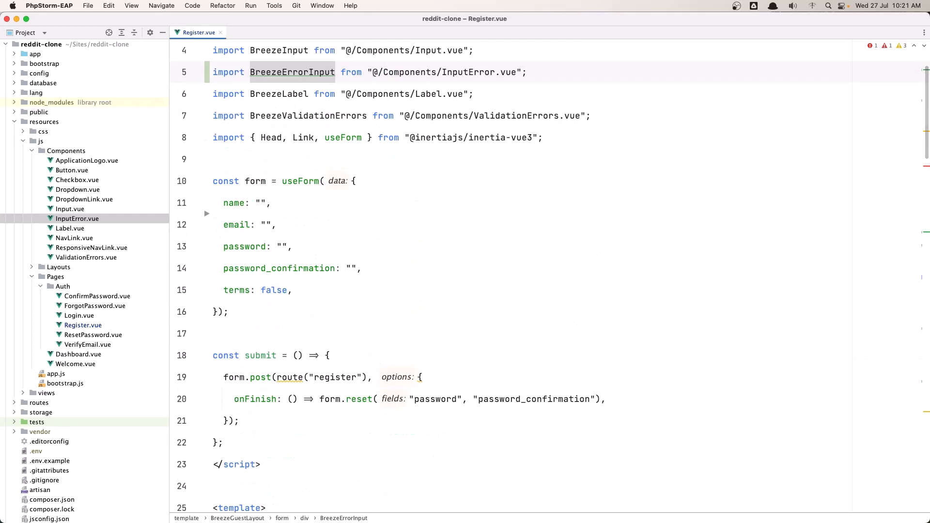
{"action": "key", "text": "Backspace"}
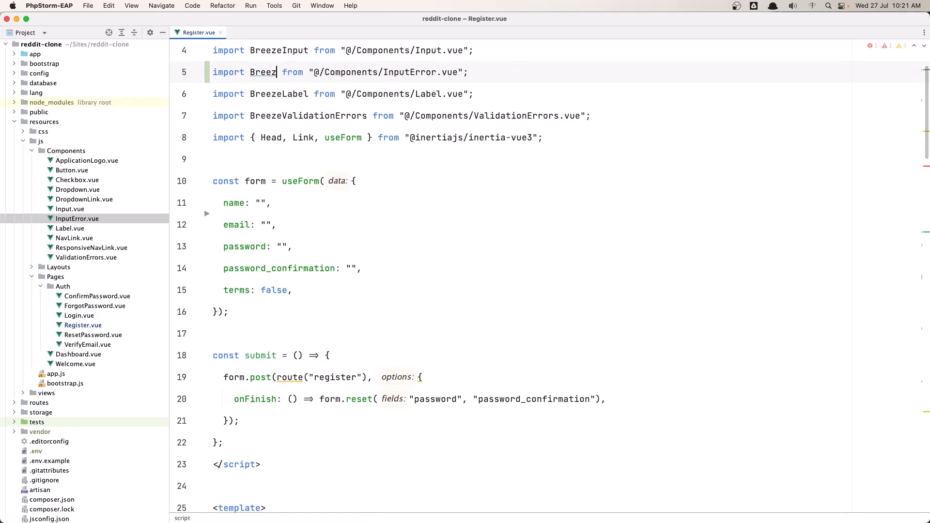
{"action": "type", "text": "In"}
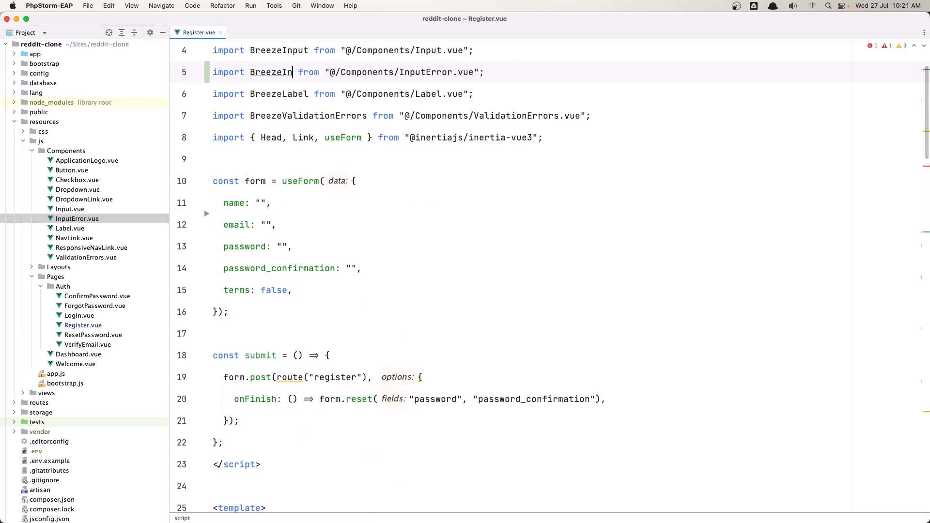
{"action": "type", "text": "putError"}
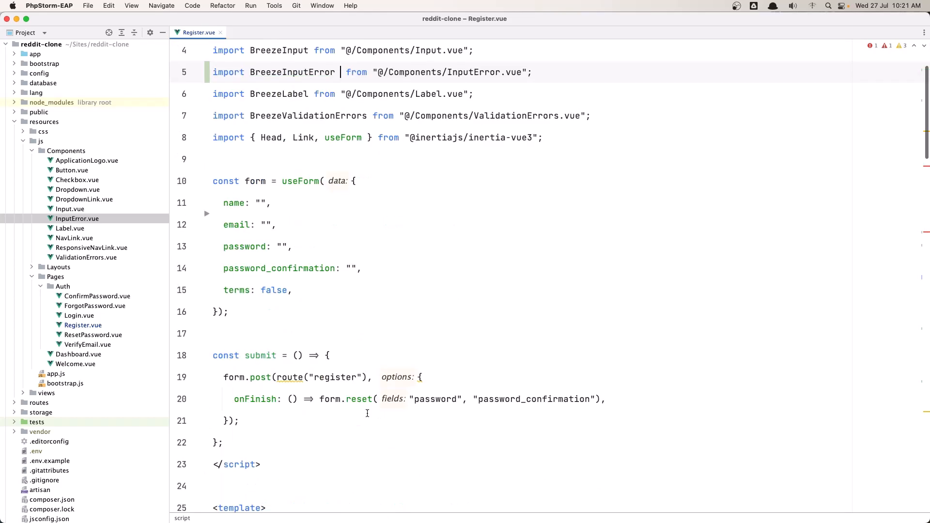
{"action": "scroll", "scroll_direction": "down", "scroll_amount": 3}
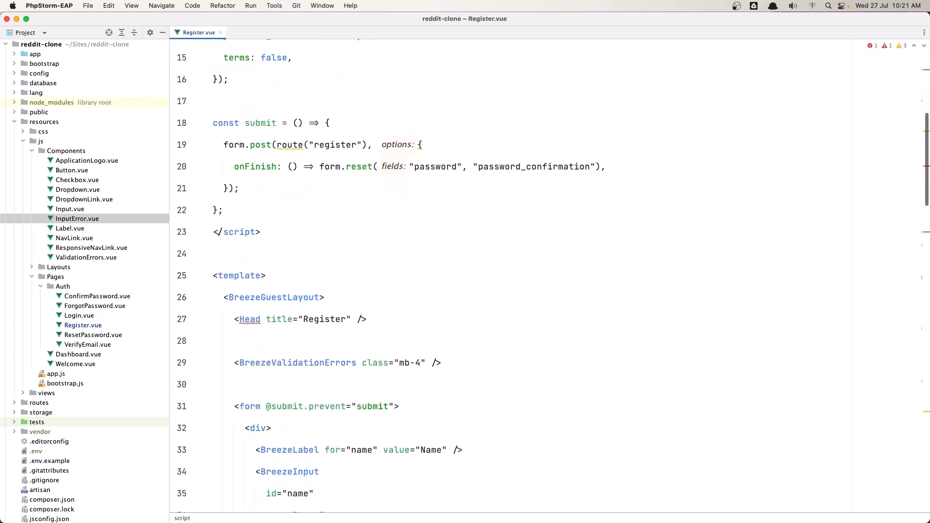
{"action": "scroll", "scroll_direction": "down", "scroll_amount": 3}
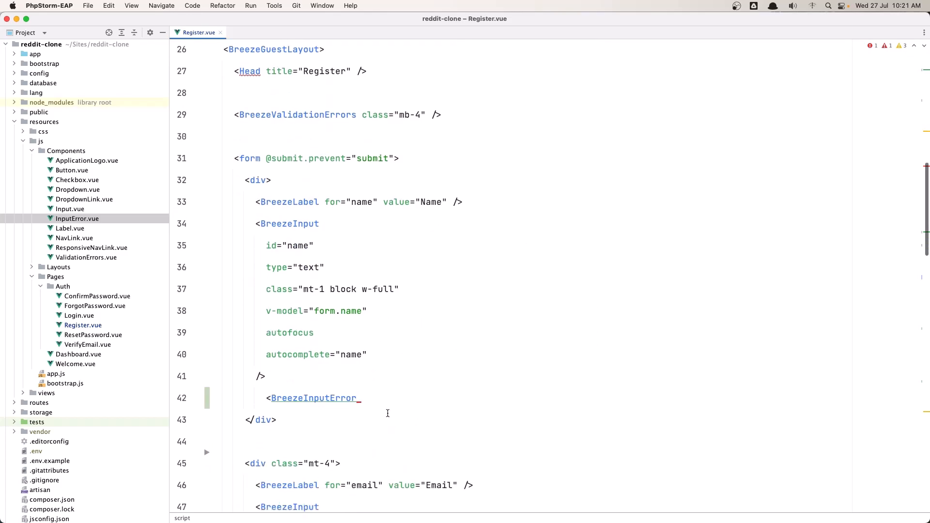
Start a BreezeInputError :message binding below the name input, dismissing autocomplete
{"action": "left_click", "coordinate": [360, 398]}
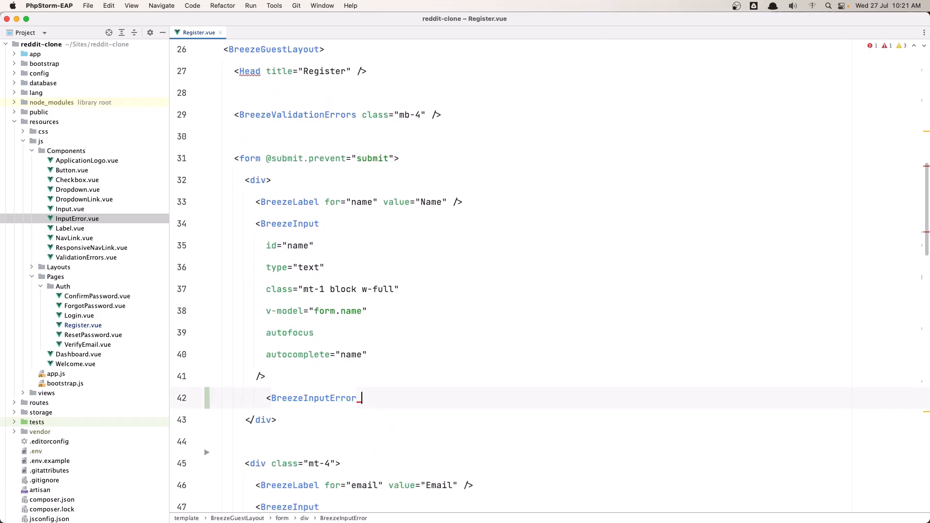
{"action": "type", "text": ":message=\""}
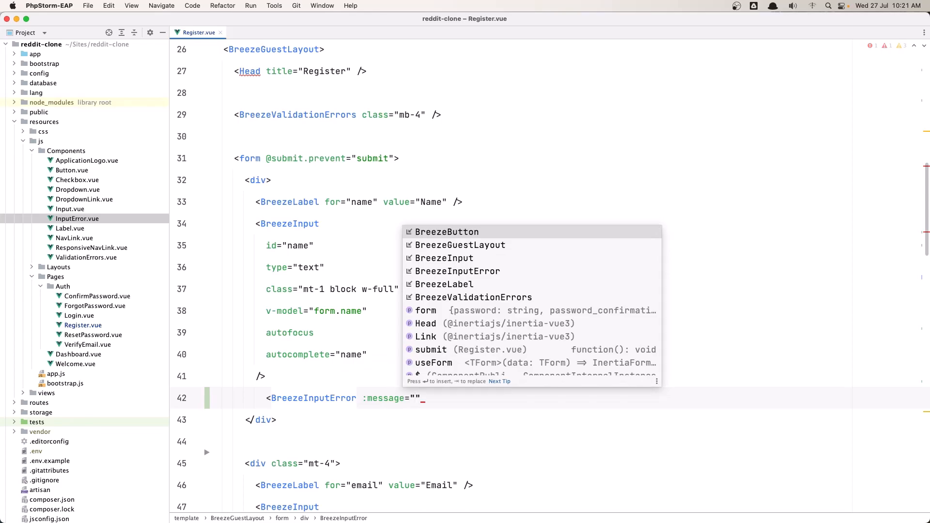
{"action": "type", "text": "er"}
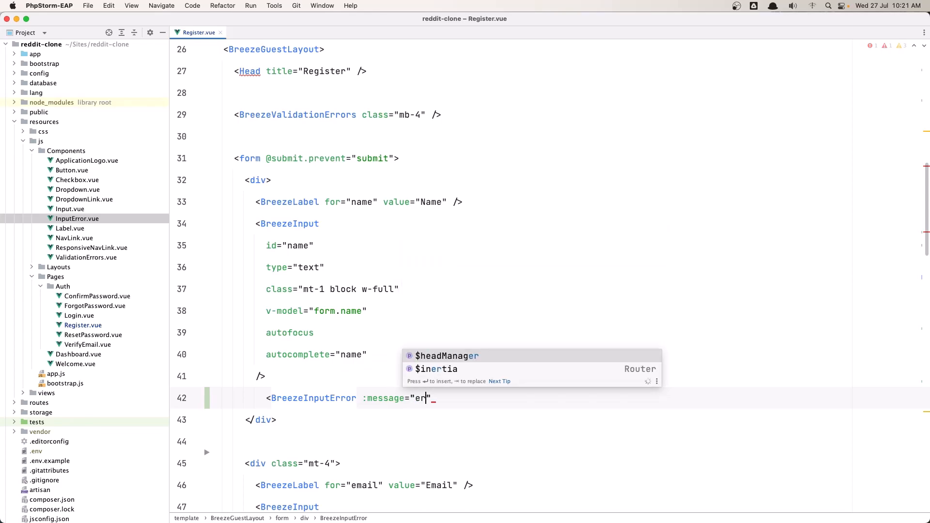
{"action": "key", "text": "Backspace"}
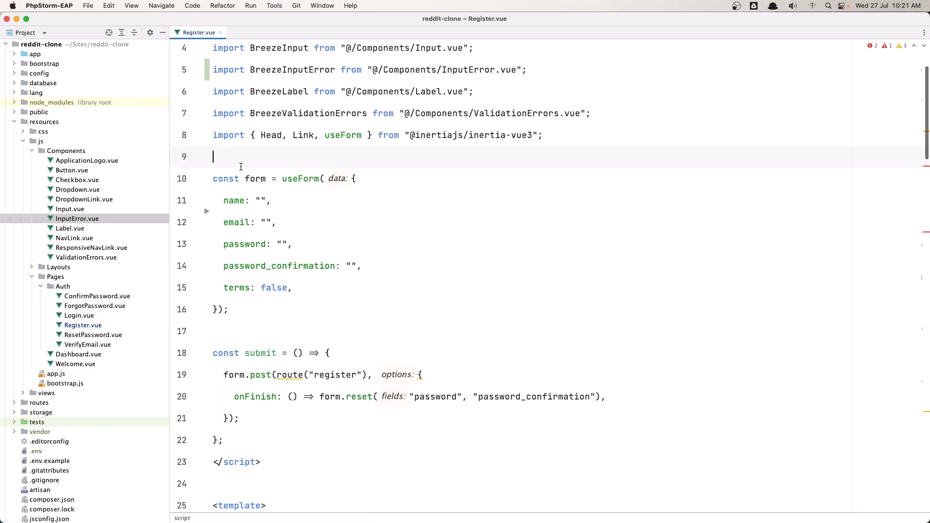
Add defineProps({ errors: Object }) below the script imports, then scroll back to the template
{"action": "type", "text": "defineProps("}
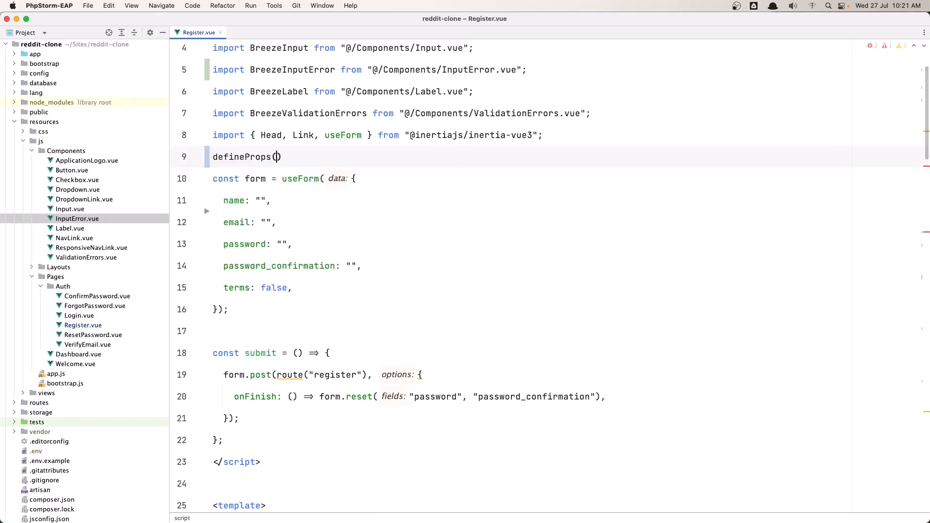
{"action": "left_click", "coordinate": [278, 157]}
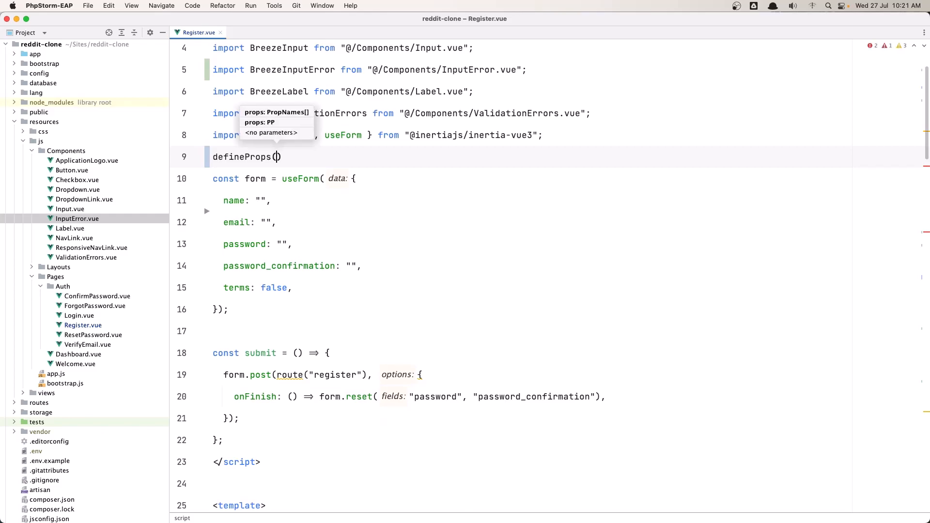
{"action": "type", "text": "{"}
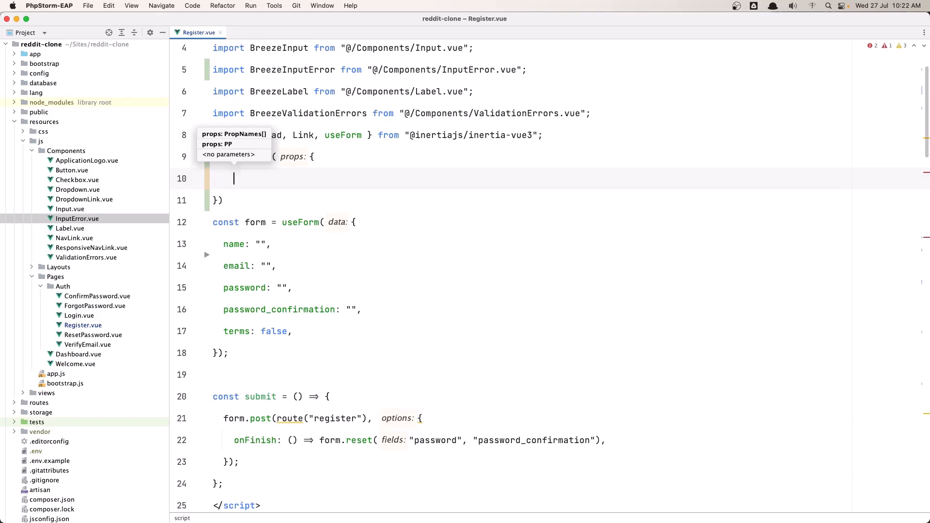
{"action": "type", "text": "errors:"}
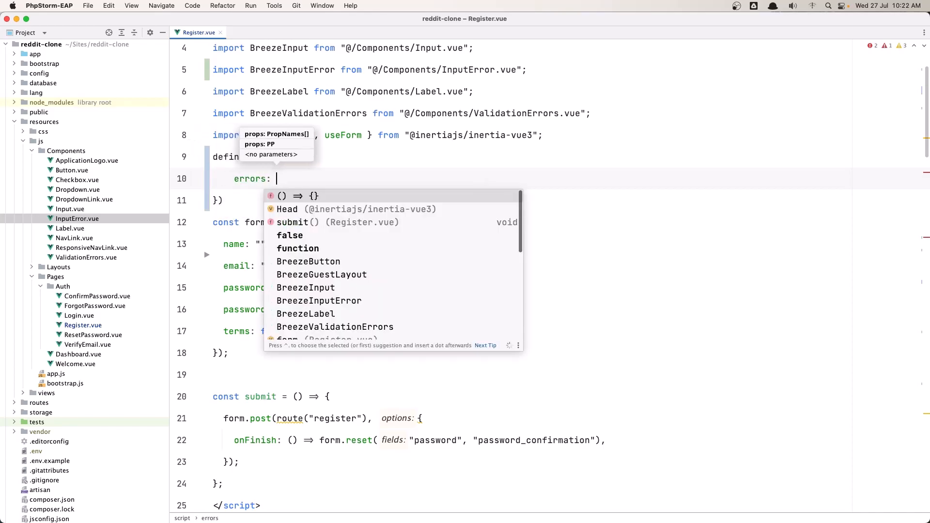
{"action": "type", "text": "Object"}
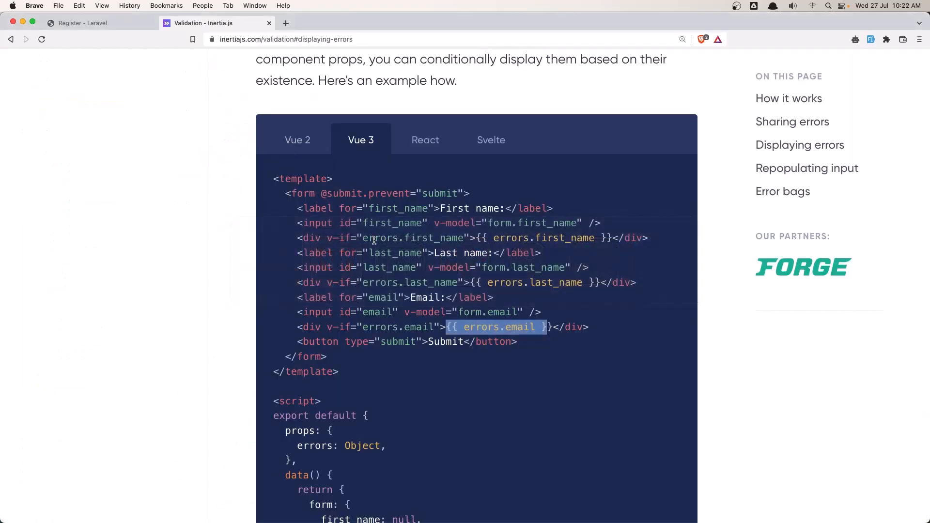
{"action": "scroll", "scroll_direction": "down", "scroll_amount": 3}
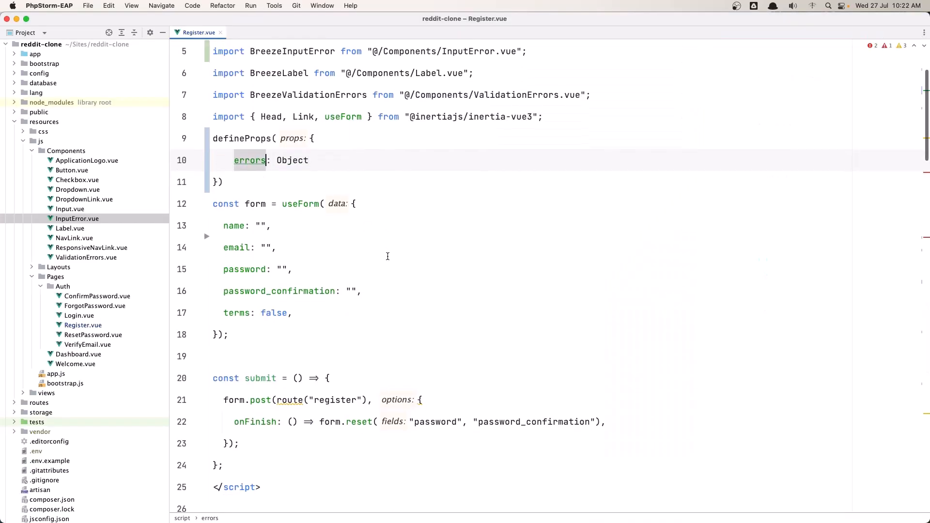
{"action": "scroll", "scroll_direction": "down", "scroll_amount": 3}
{"action": "type", "text": "<BreezeInputError :message=\""}
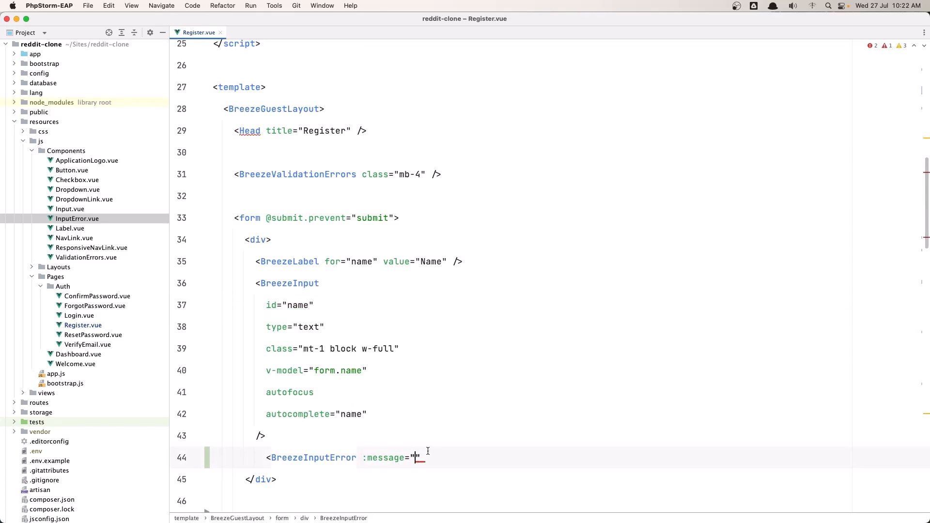
Bind the name BreezeInputError message to errors.name
{"action": "type", "text": "errors."}
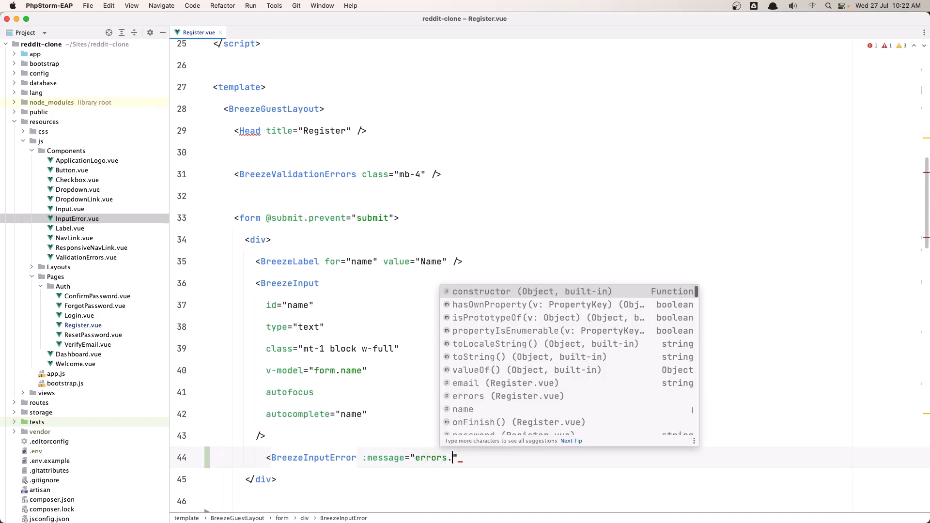
{"action": "type", "text": "name"}
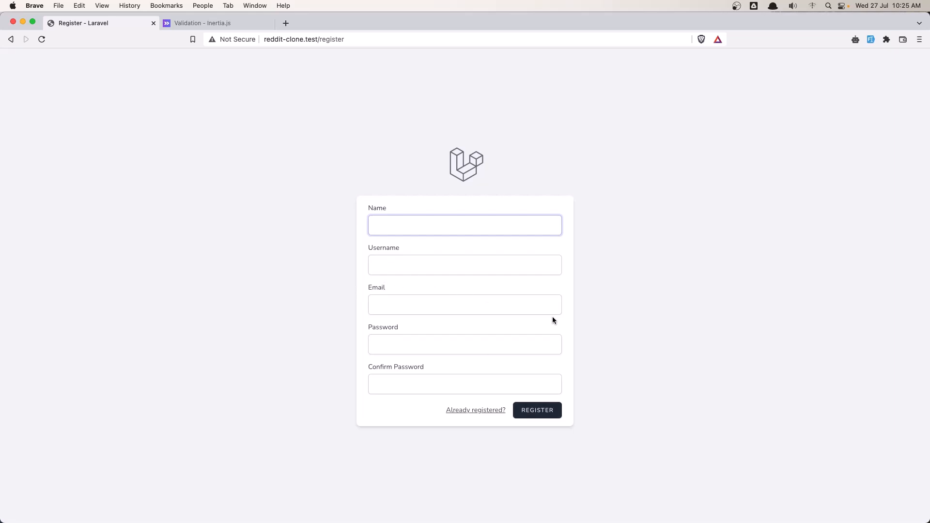
Submit the empty registration form to check inline errors, then tick the error-input task in Notion
{"action": "left_click", "coordinate": [536, 409]}
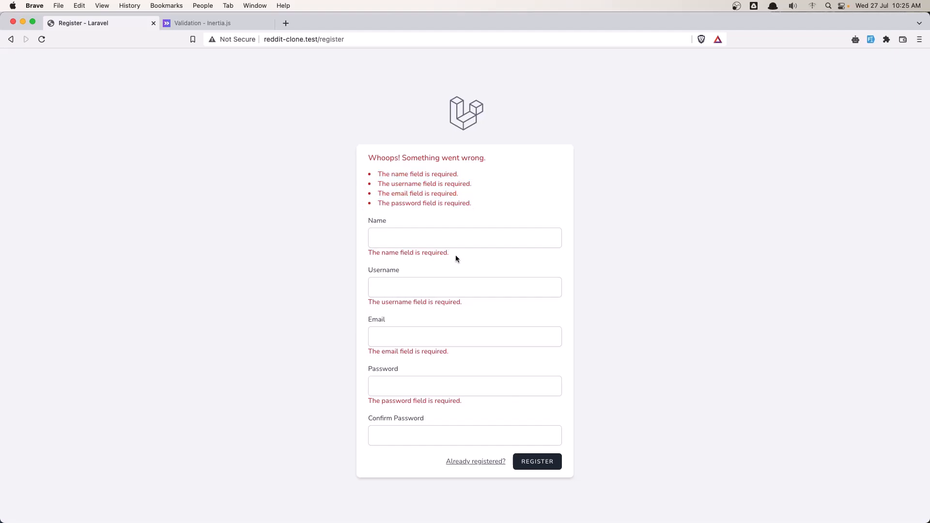
{"action": "mouse_move", "coordinate": [383, 251]}
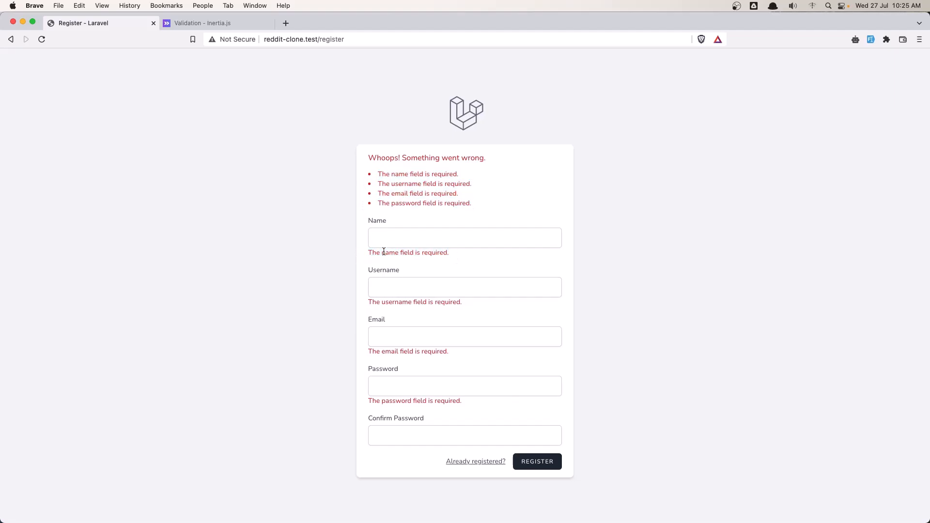
{"action": "mouse_move", "coordinate": [451, 261]}
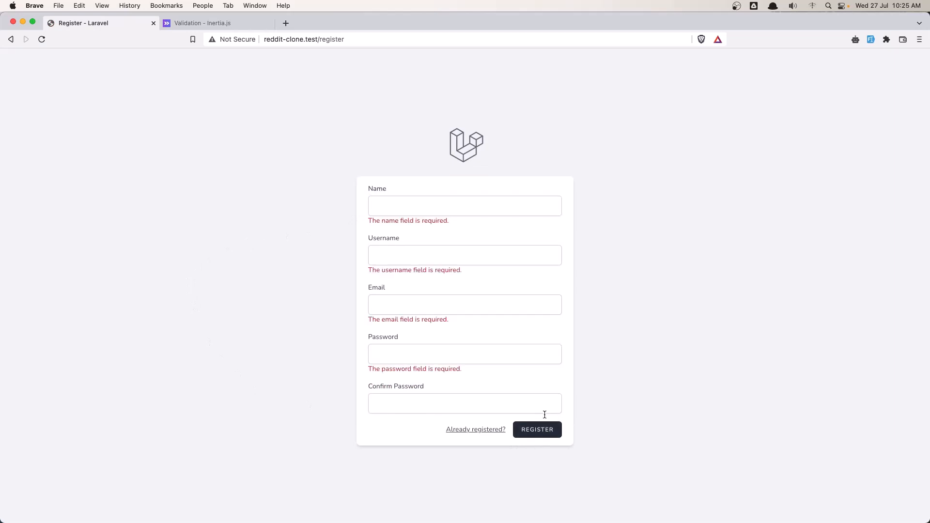
{"action": "mouse_move", "coordinate": [458, 224]}
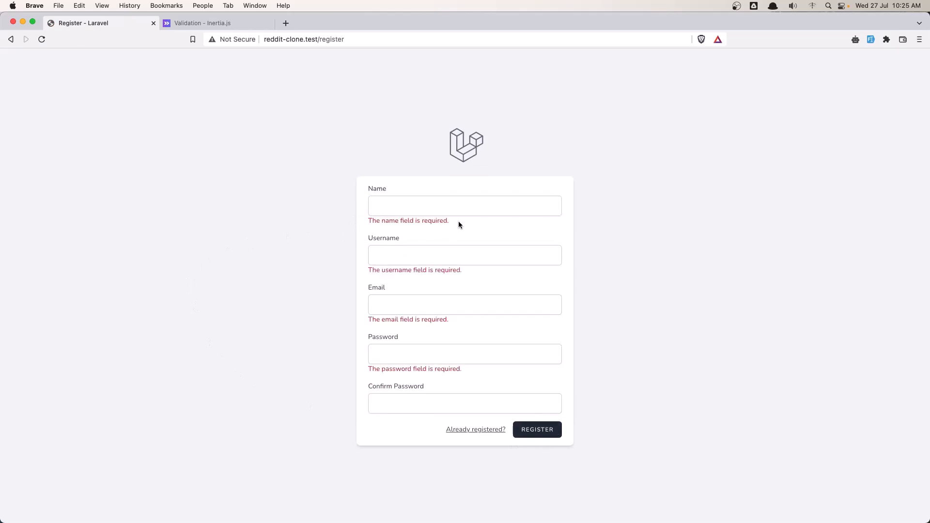
{"action": "double_click", "coordinate": [408, 221]}
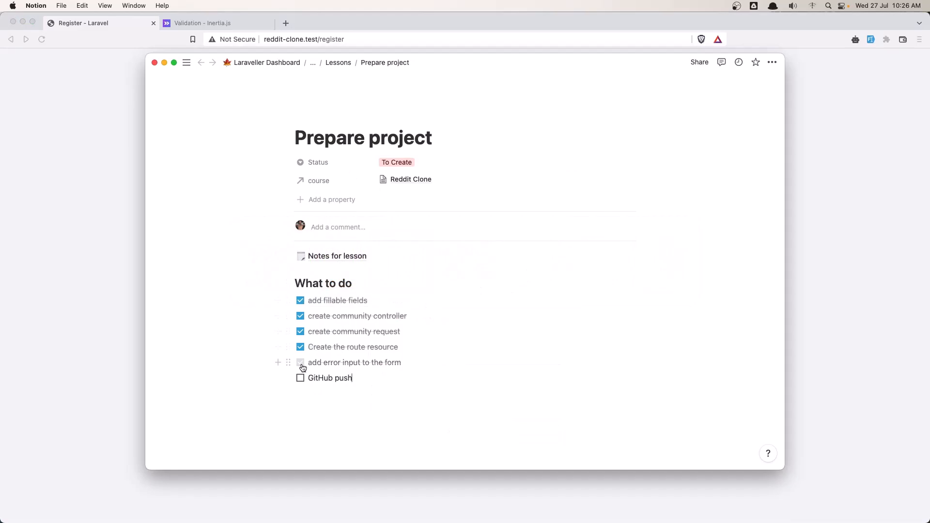
{"action": "left_click", "coordinate": [301, 363]}
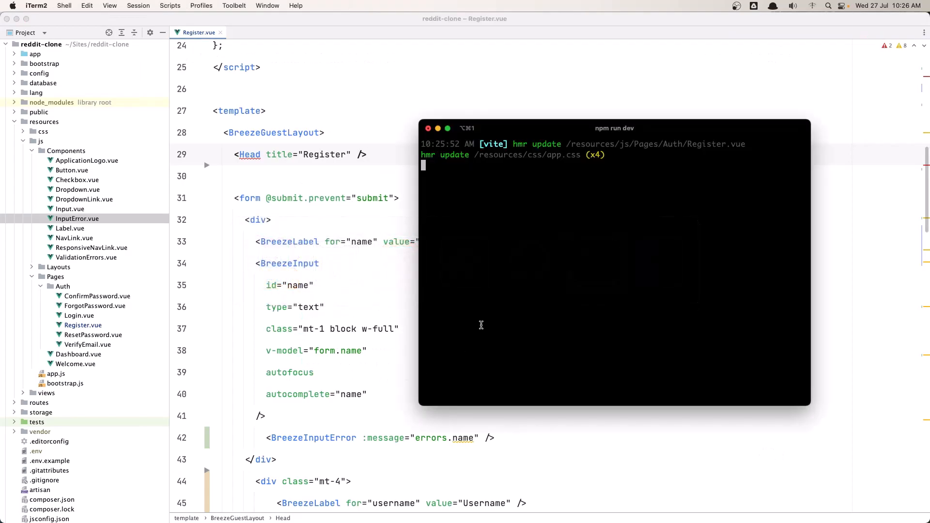
Stop the dev server and stage all changes with ga
{"action": "key", "text": "ctrl+c"}
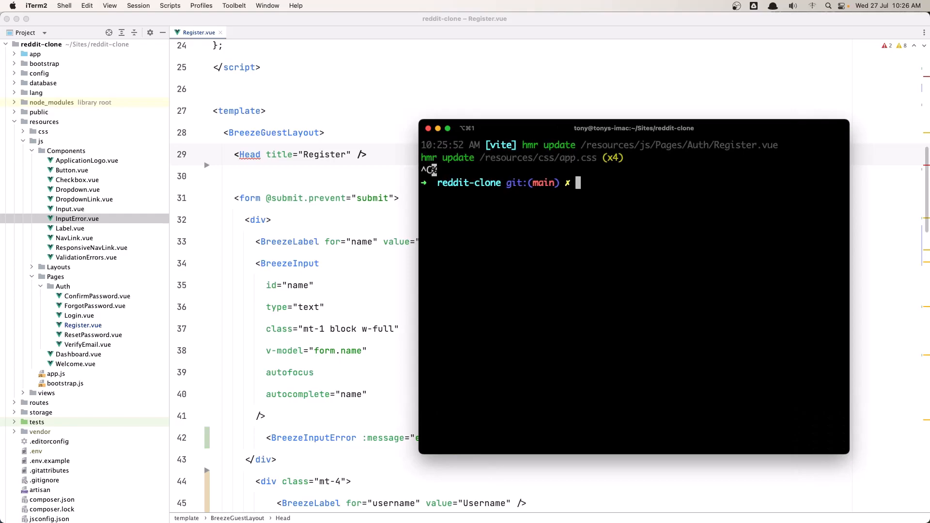
{"action": "type", "text": "ga"}
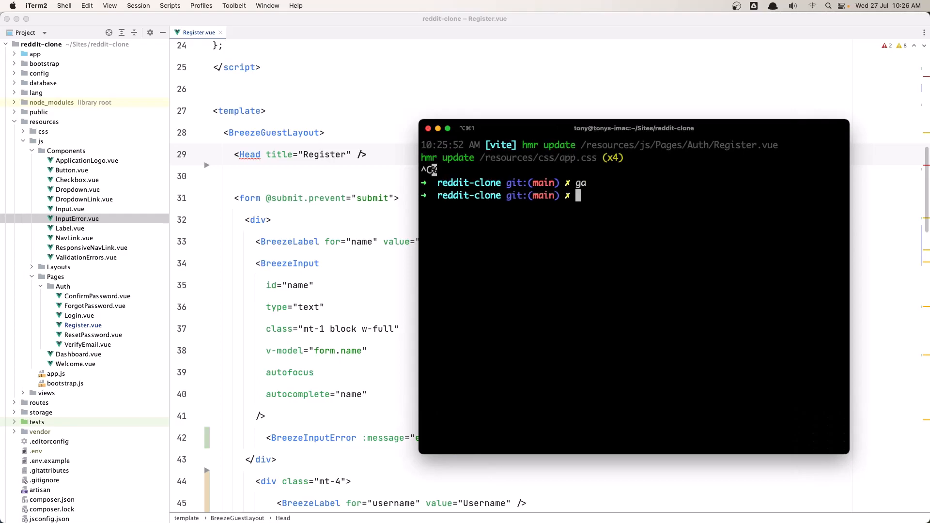
{"action": "type", "text": "d"}
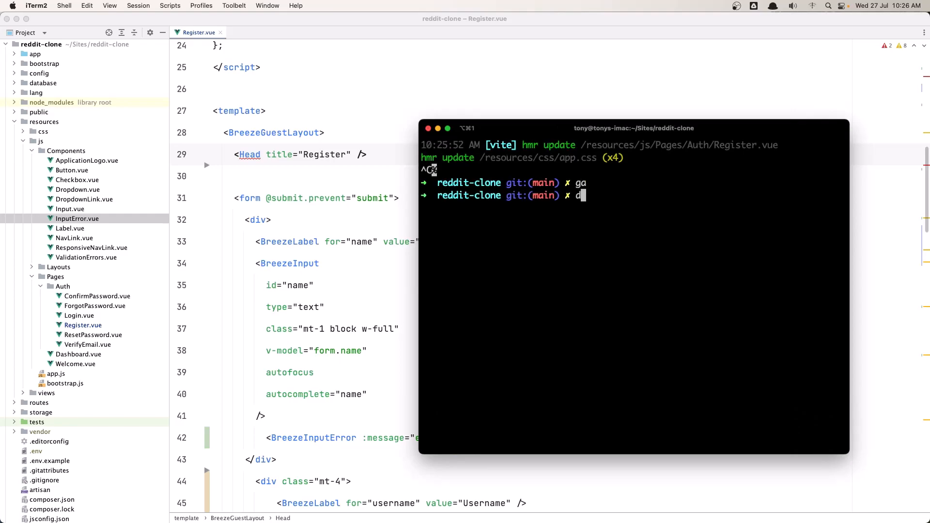
Commit as "prepare project", push with gp, and tick the GitHub push task in Notion
{"action": "type", "text": "gc"}
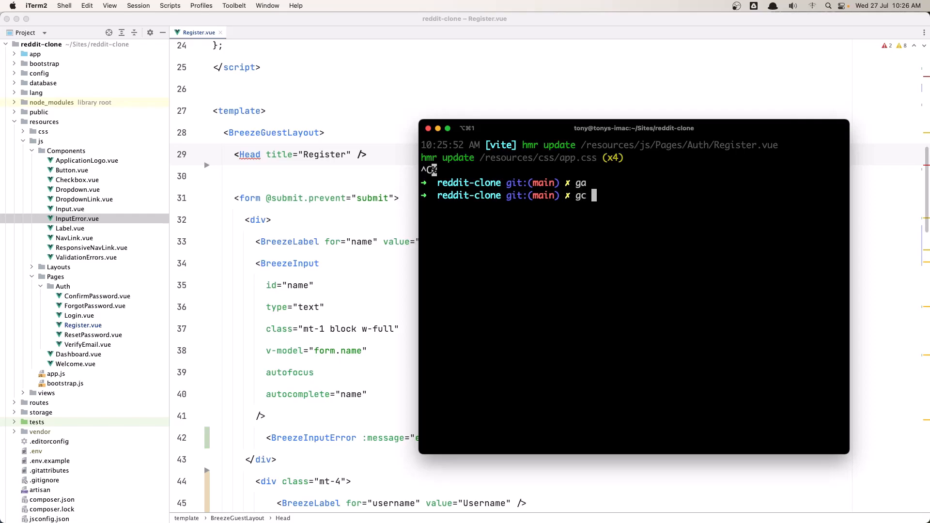
{"action": "type", "text": "\""}
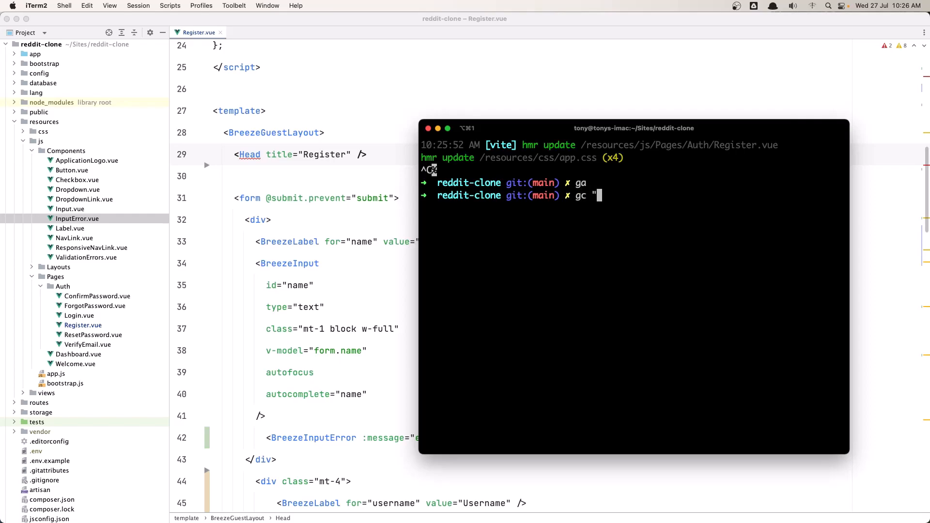
{"action": "type", "text": "prepare"}
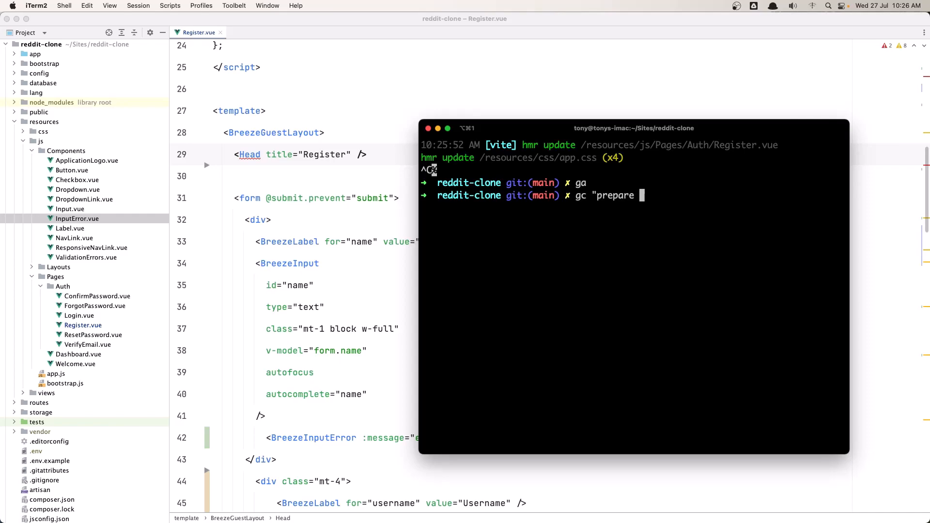
{"action": "type", "text": "pro"}
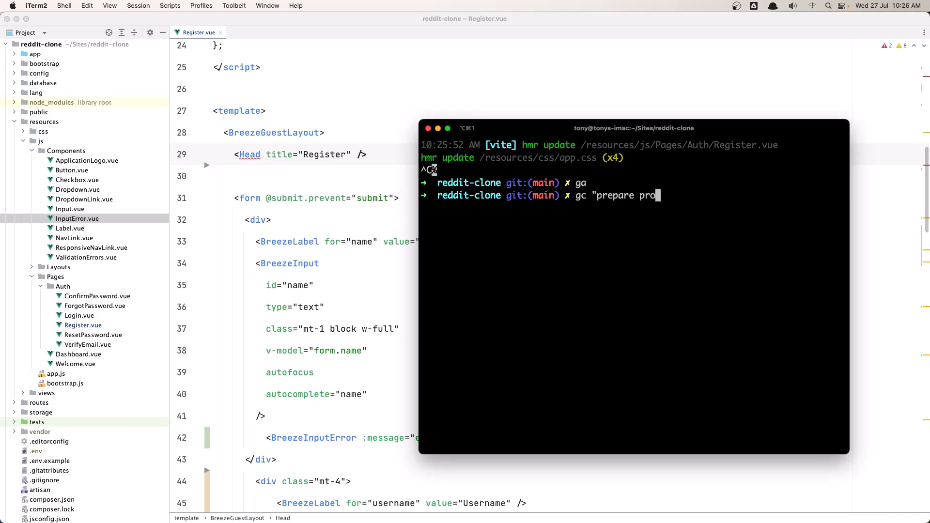
{"action": "type", "text": "ject\""}
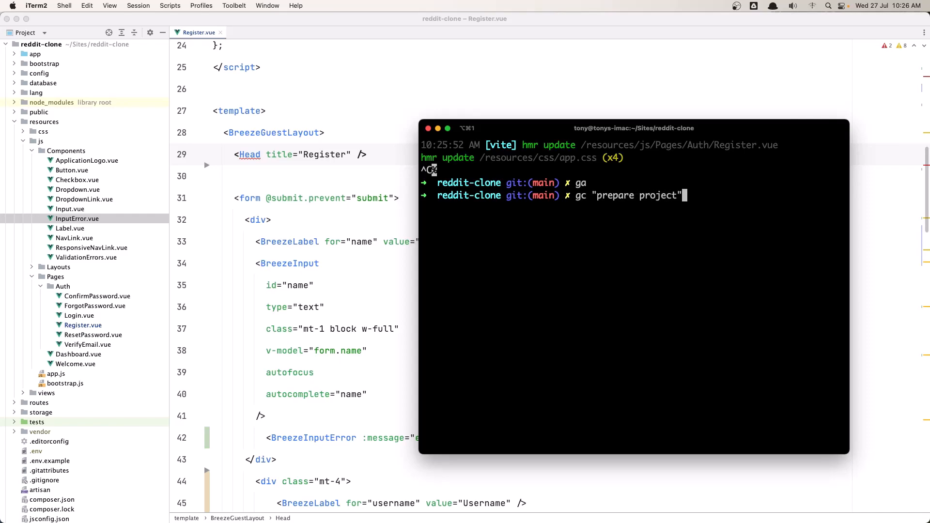
{"action": "key", "text": "Return"}
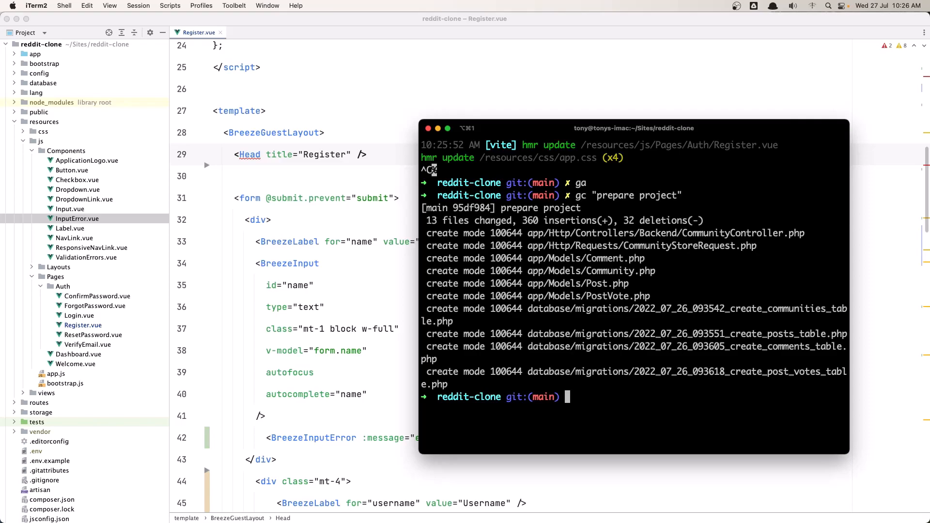
{"action": "type", "text": "gp"}
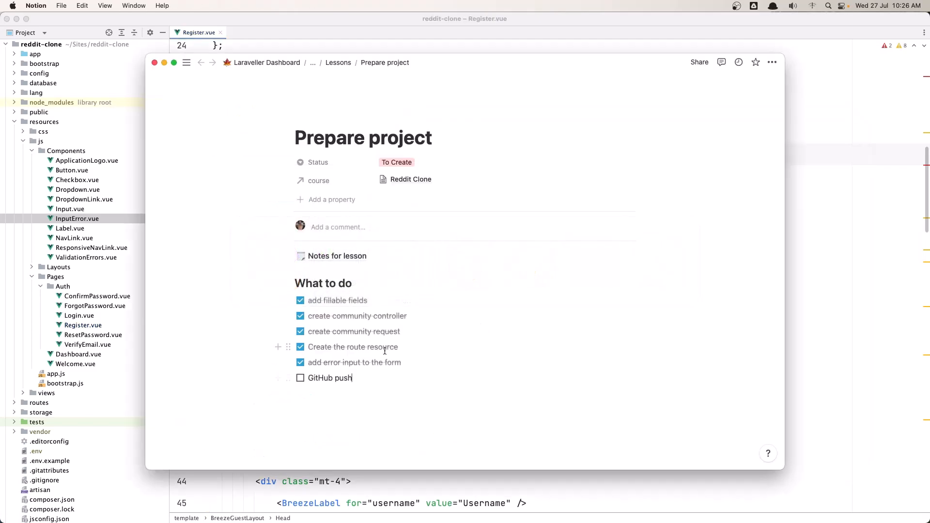
{"action": "left_click", "coordinate": [300, 378]}
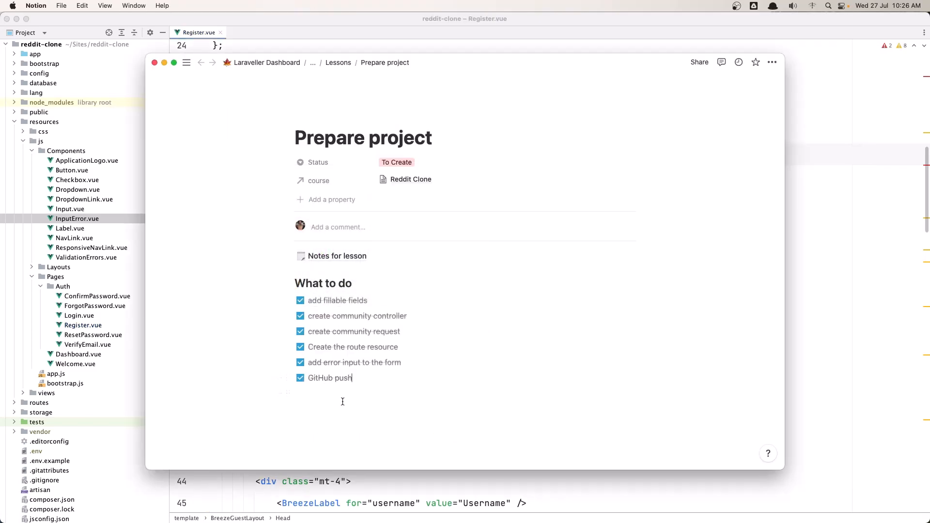